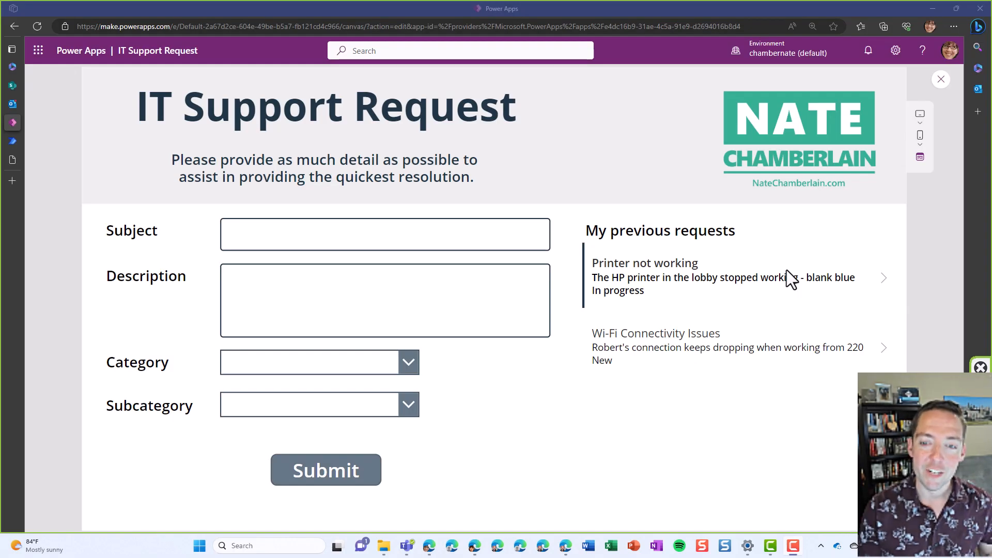
pyautogui.moveTo(767, 306)
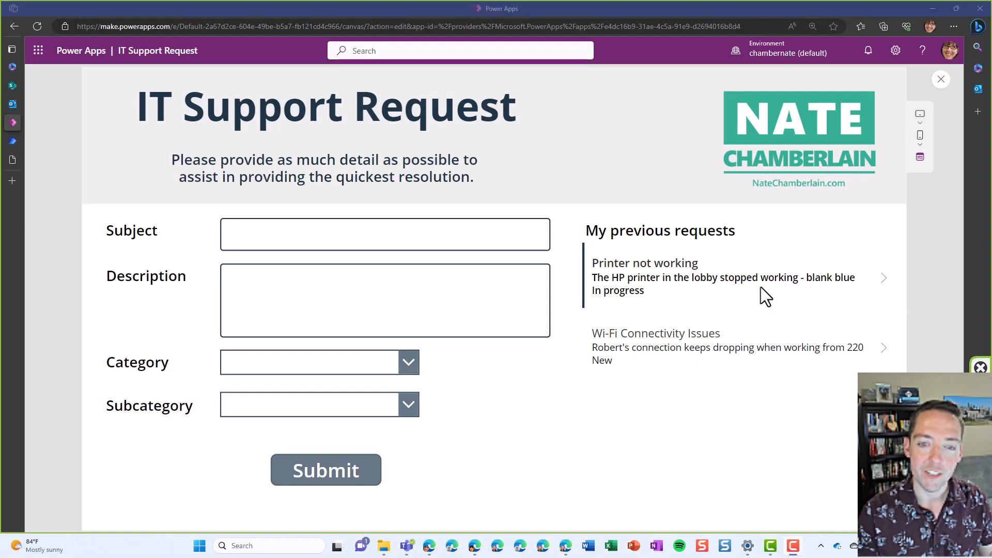
pyautogui.moveTo(602, 289)
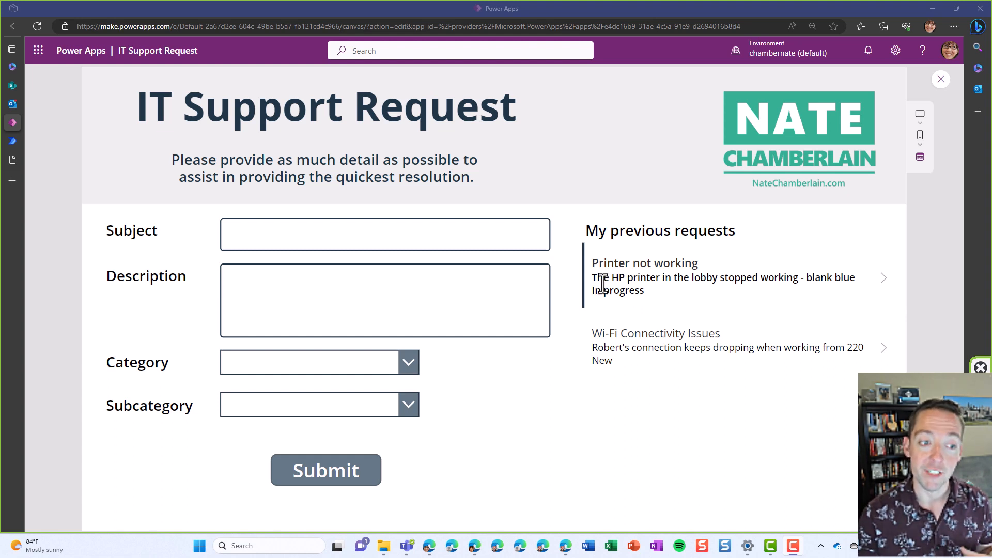
# Enter subject 'Mouse isn't working' and description 'Batteries might be dead'.
pyautogui.click(397, 299)
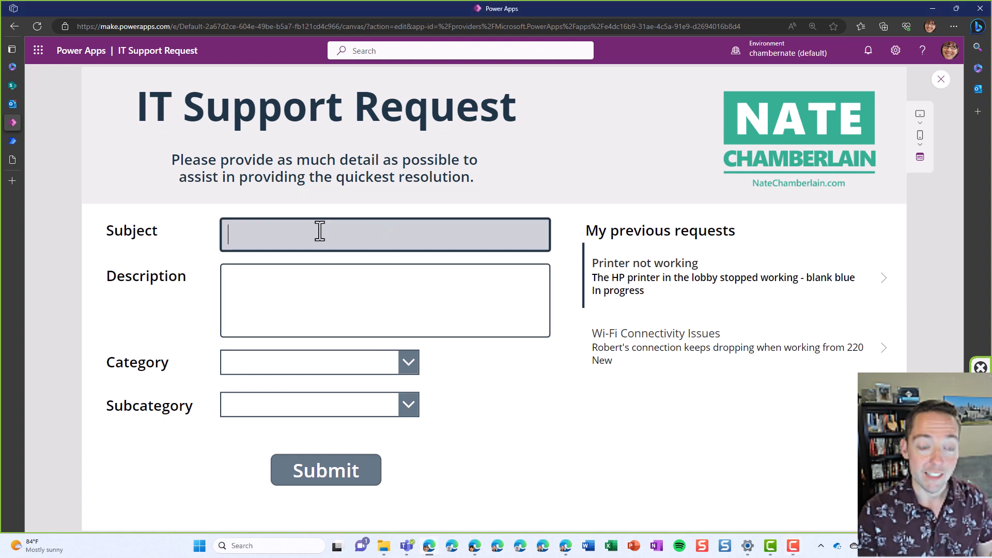
pyautogui.write('M')
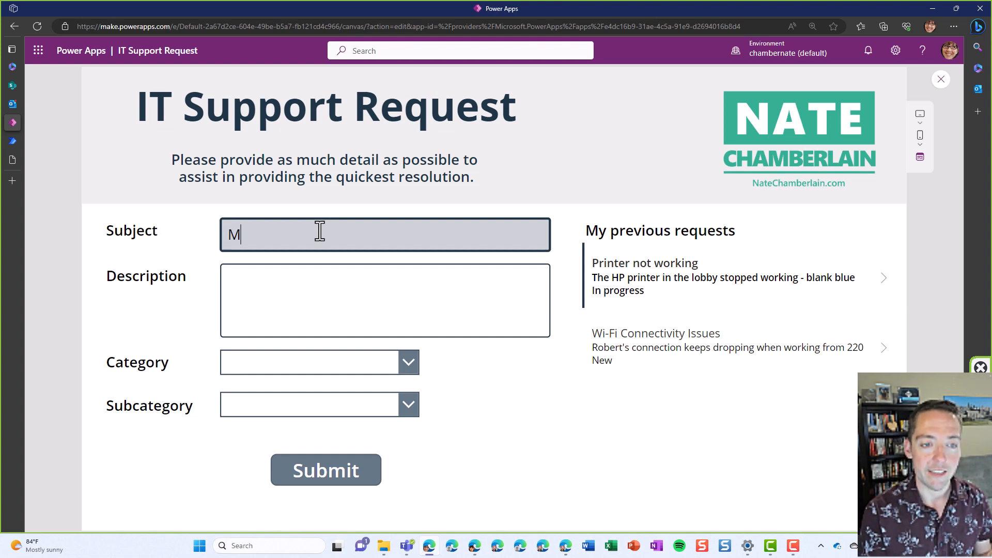
pyautogui.write("ouse isn't working")
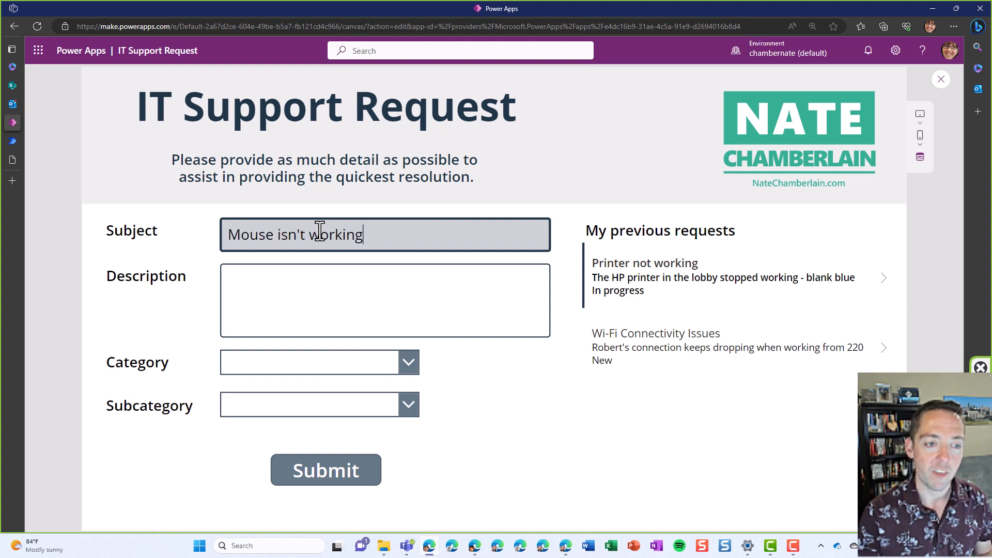
pyautogui.write('B')
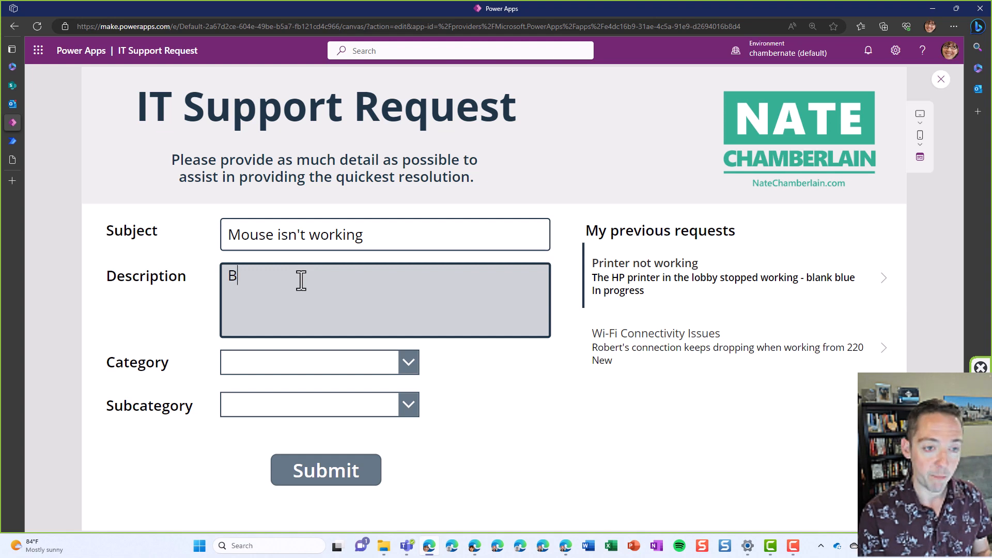
pyautogui.write('atteries might be dead')
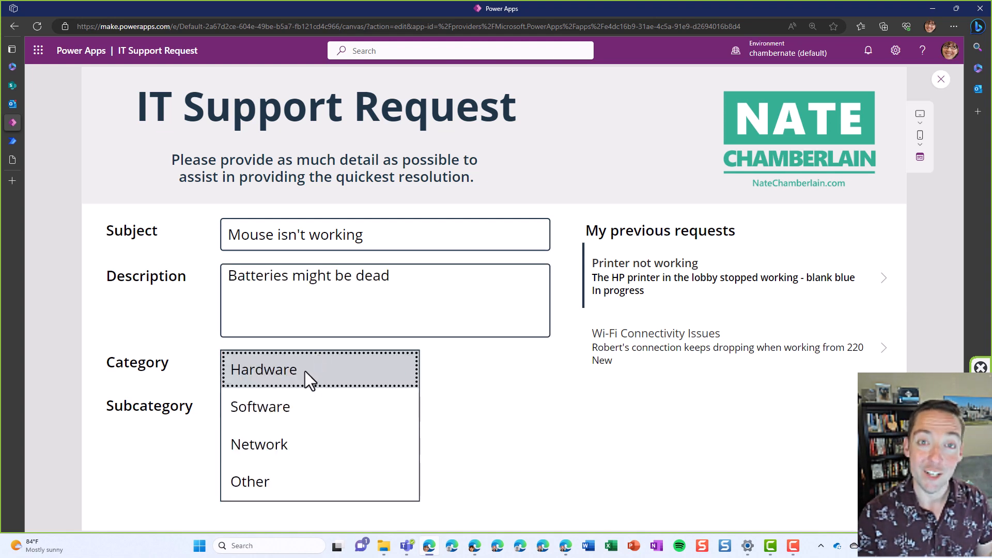
# Choose Hardware with the Accessories subcategory and submit the request.
pyautogui.click(263, 369)
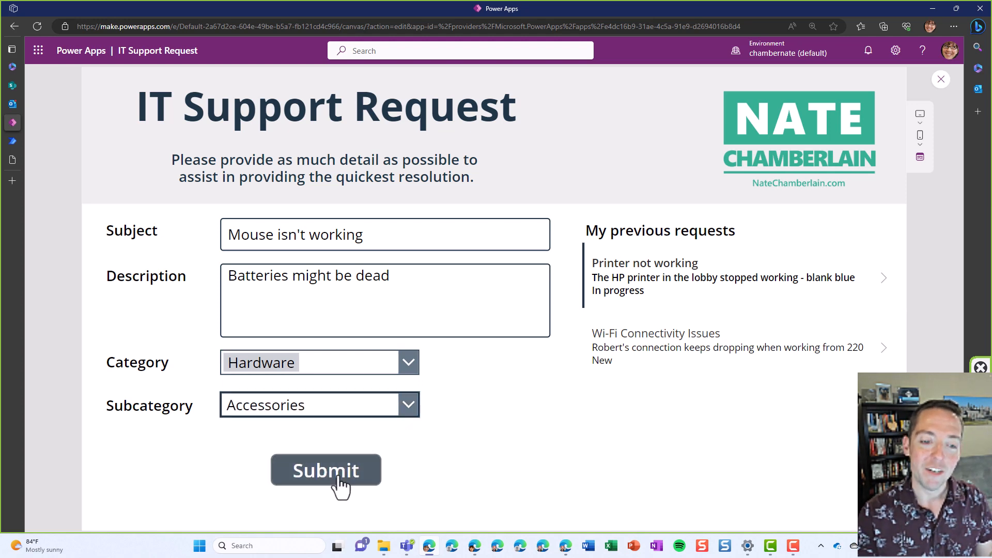
pyautogui.click(326, 471)
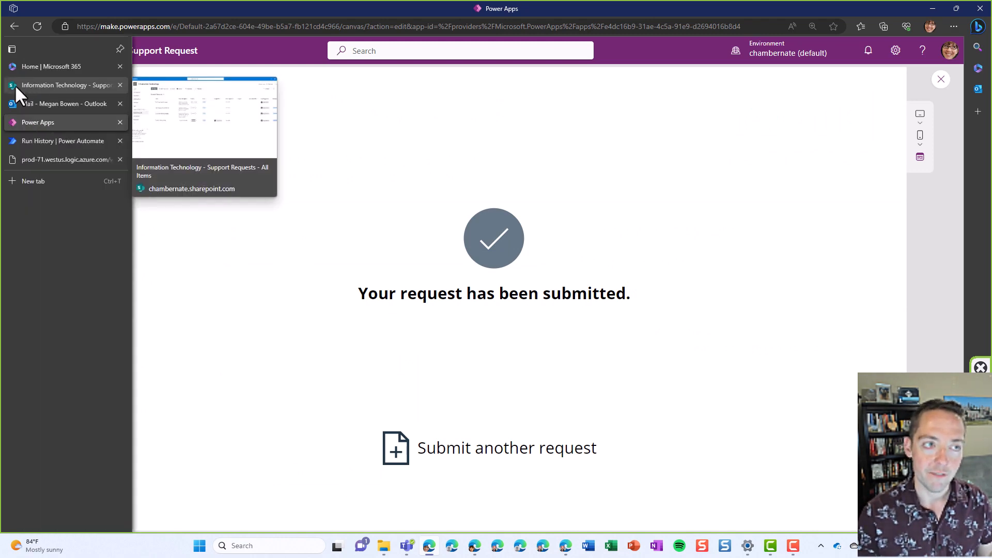
# View the Support Requests list and its Assigned to column for the new mouse ticket.
pyautogui.click(66, 85)
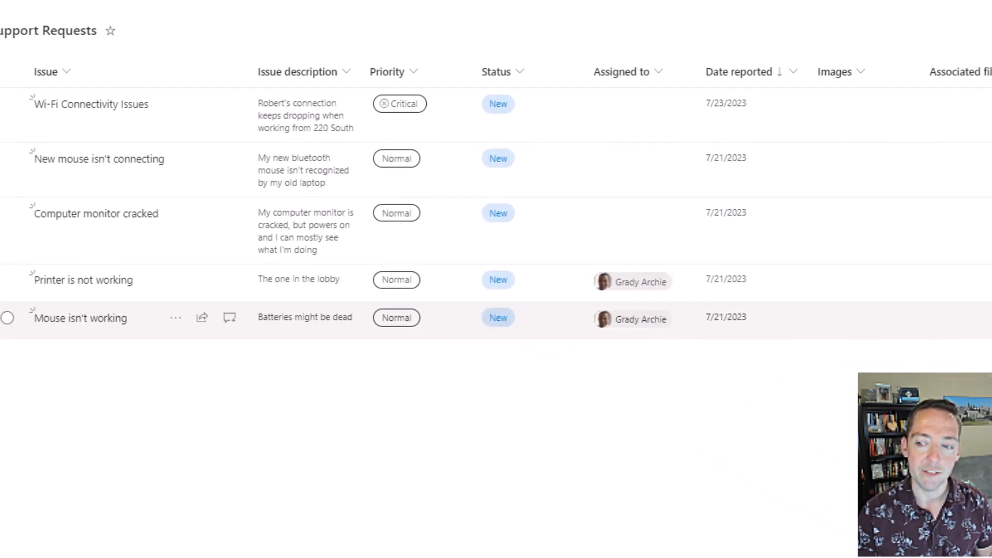
pyautogui.hscroll(3)
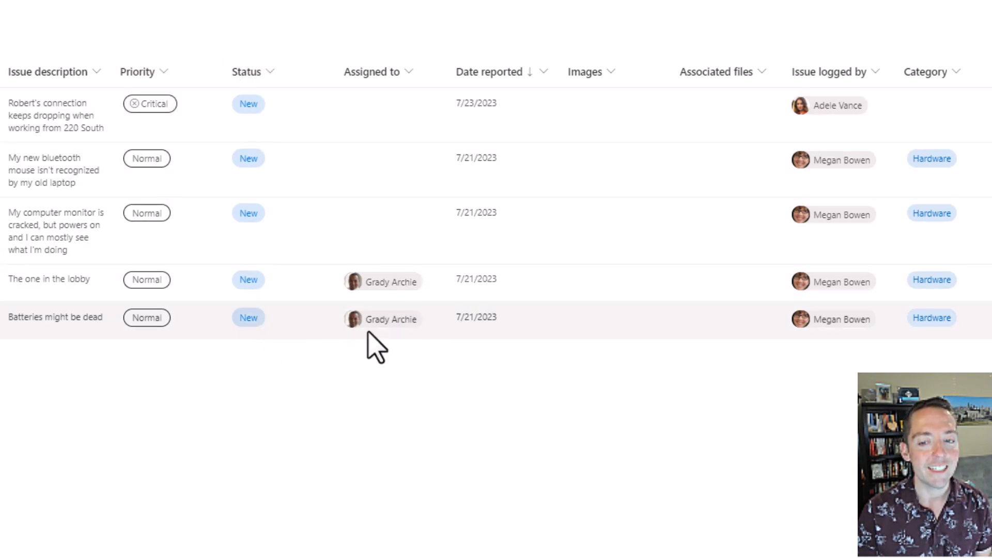
pyautogui.click(353, 318)
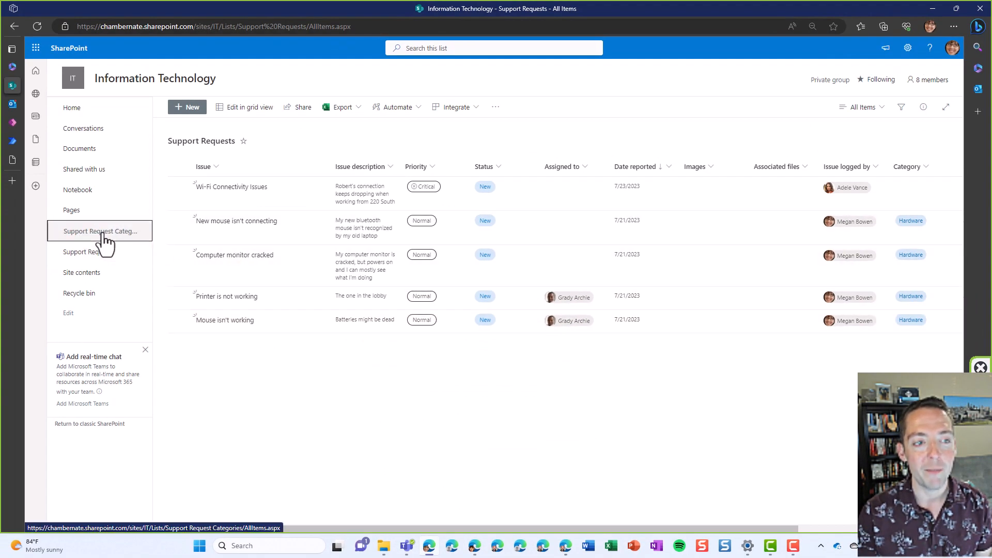
# View the Support Request Categories list with each subcategory's responsible owners.
pyautogui.click(98, 232)
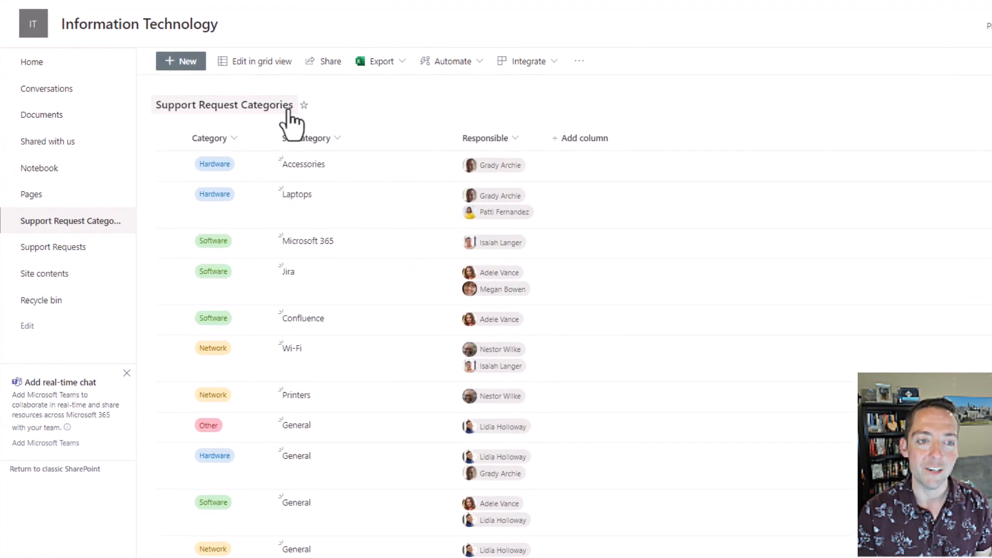
pyautogui.moveTo(372, 175)
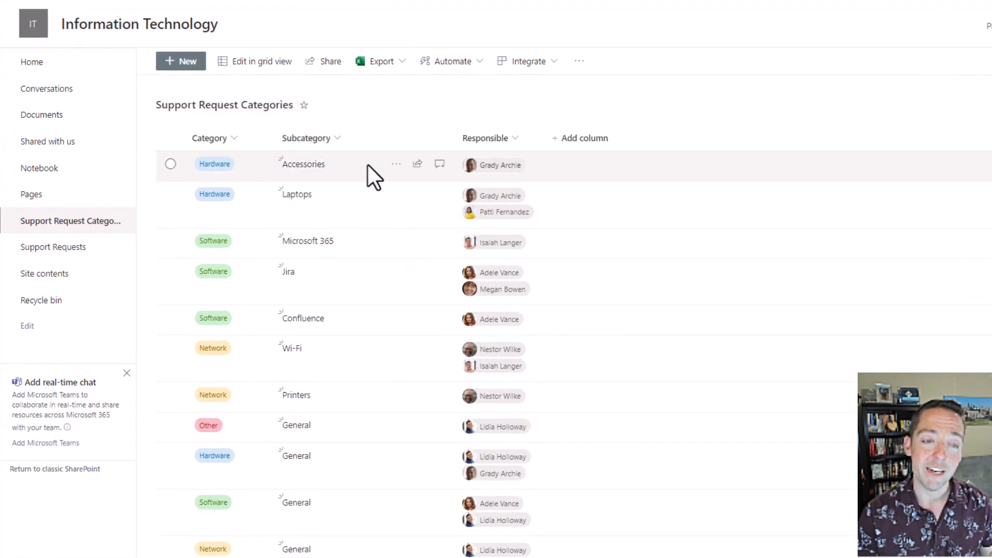
pyautogui.moveTo(373, 126)
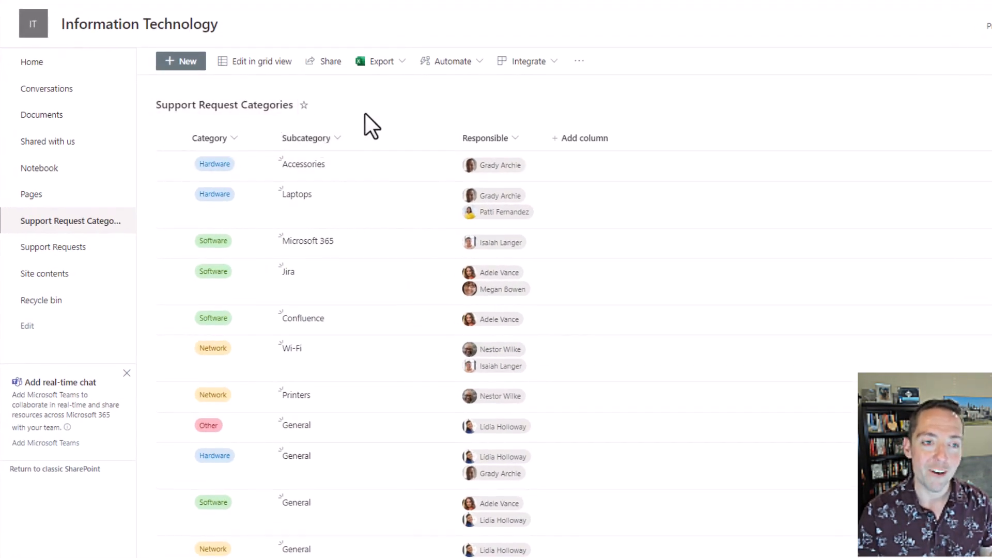
pyautogui.moveTo(227, 134)
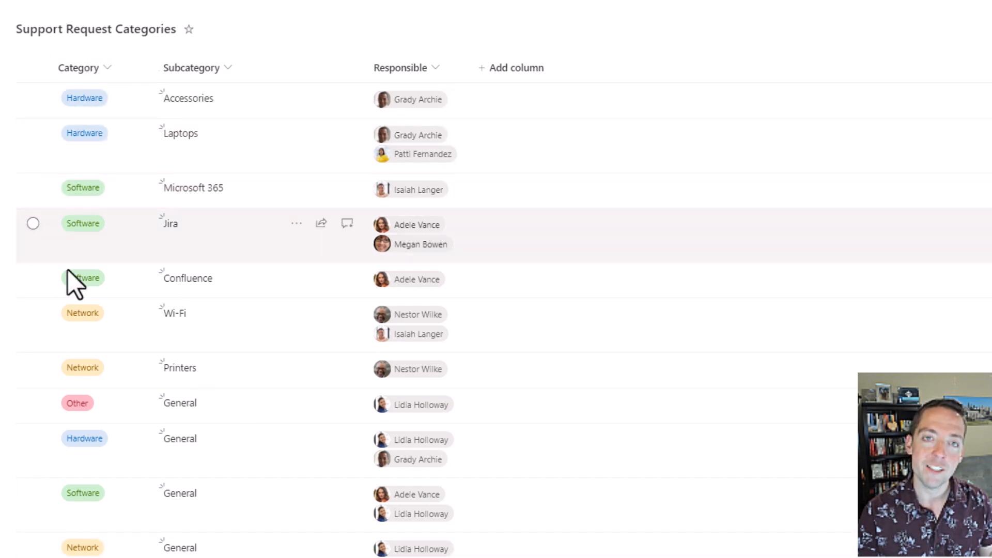
pyautogui.moveTo(258, 166)
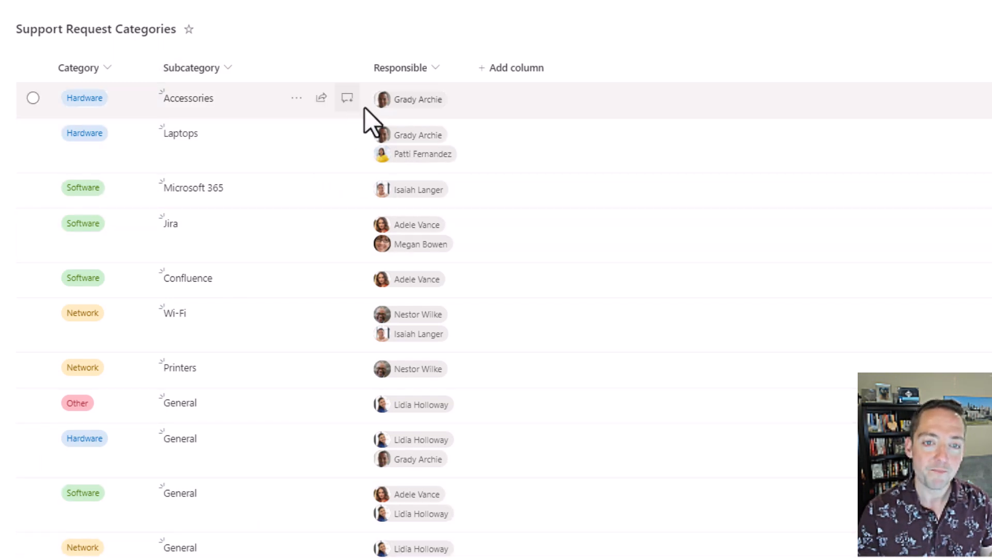
pyautogui.moveTo(461, 116)
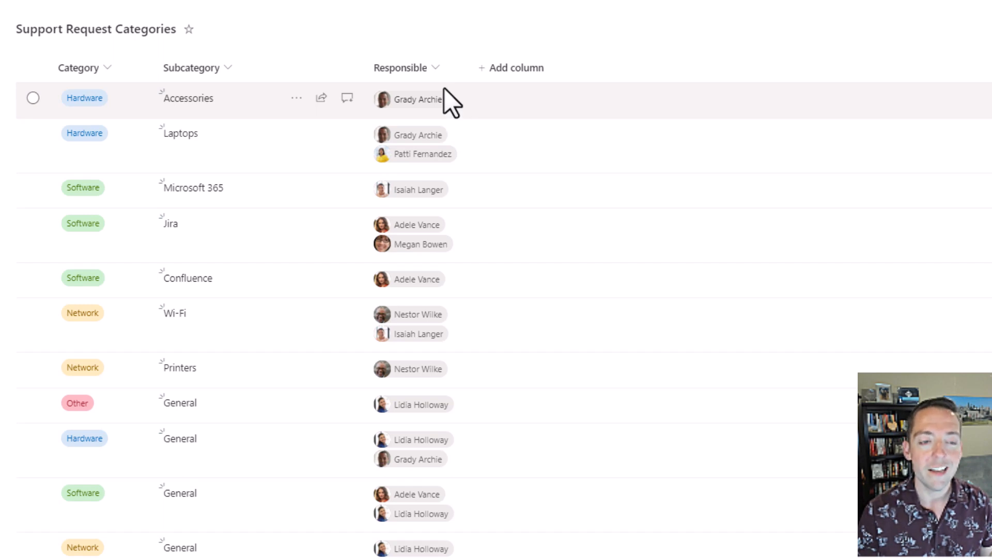
pyautogui.moveTo(186, 129)
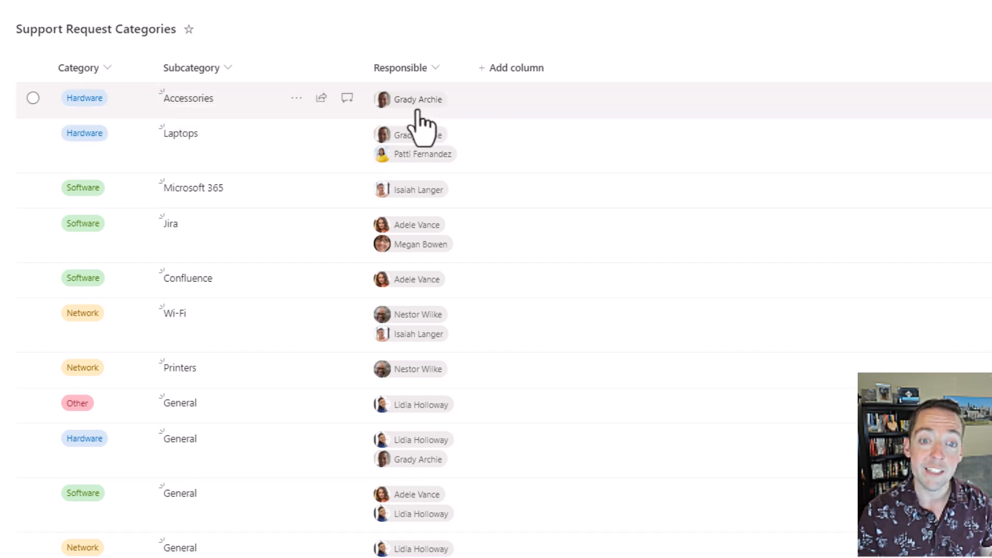
pyautogui.moveTo(417, 132)
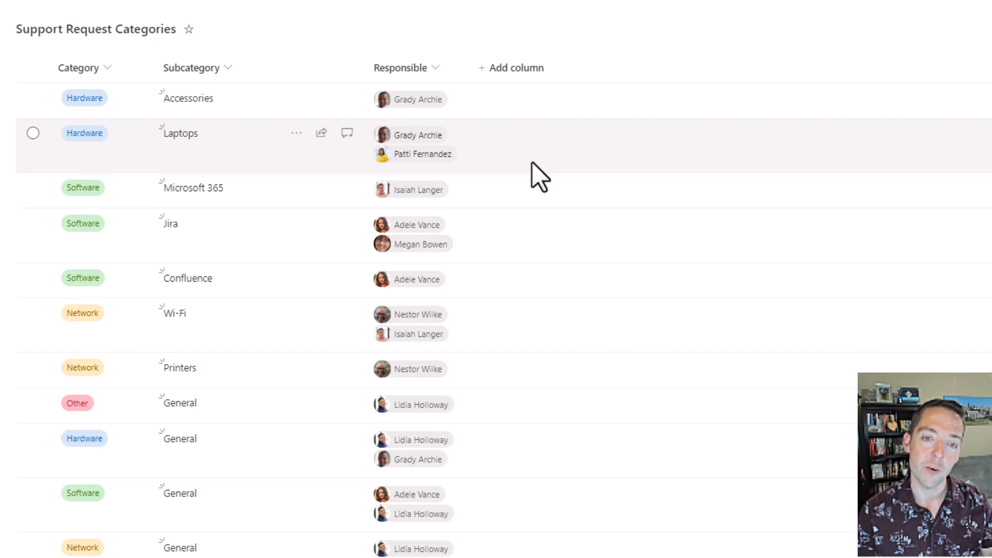
pyautogui.moveTo(473, 147)
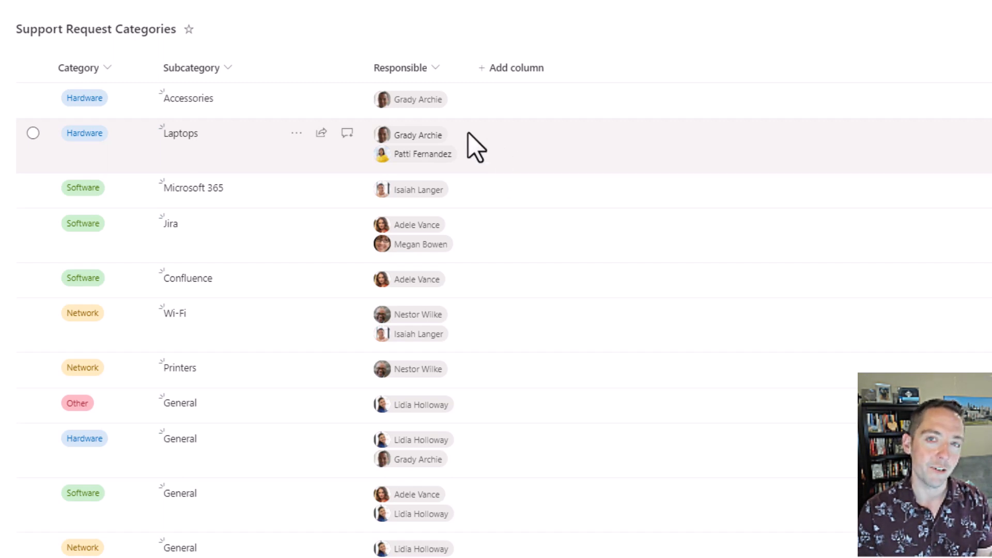
pyautogui.moveTo(236, 149)
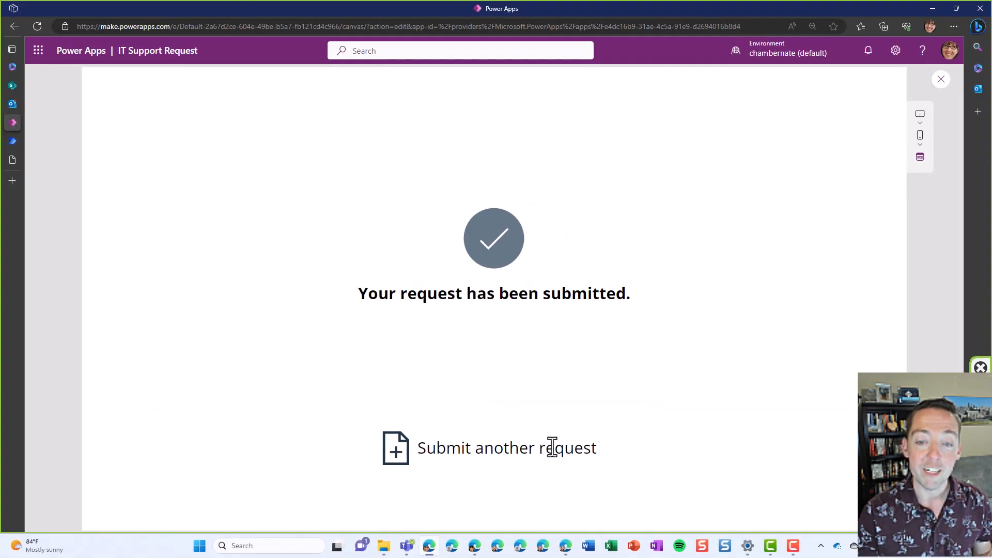
# Start another request titled 'Laptop is lost' describing that it fell in the water.
pyautogui.click(507, 447)
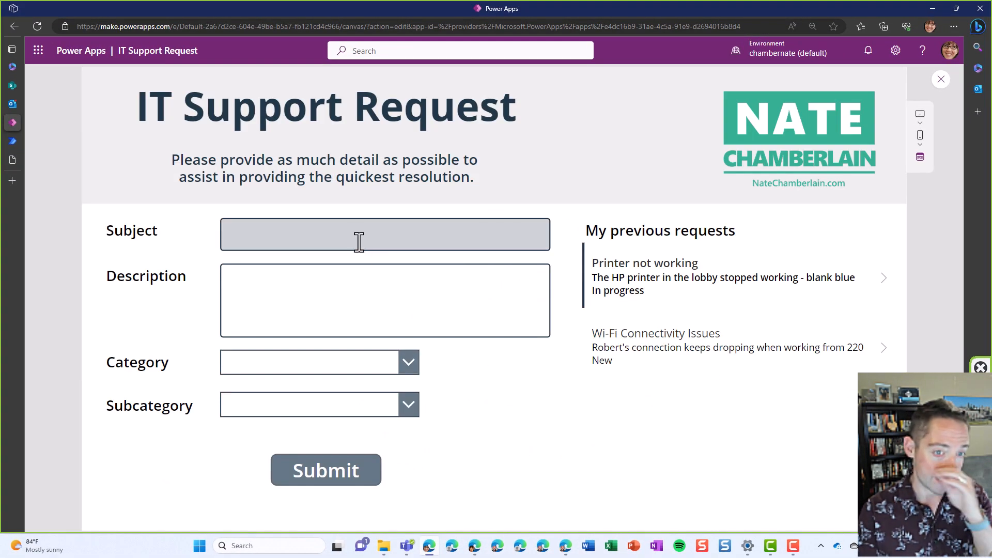
pyautogui.write('Laptop is lost')
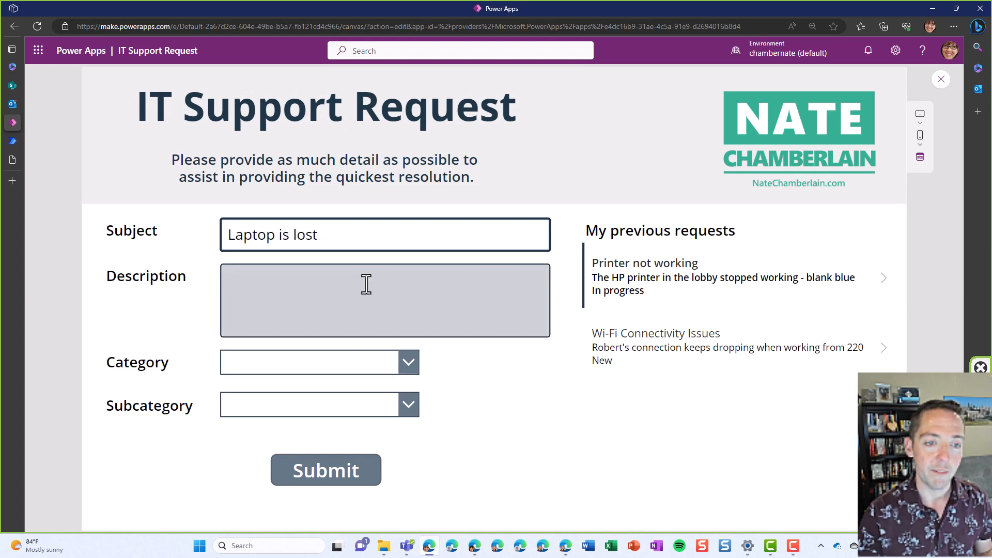
pyautogui.write('It fell in the water')
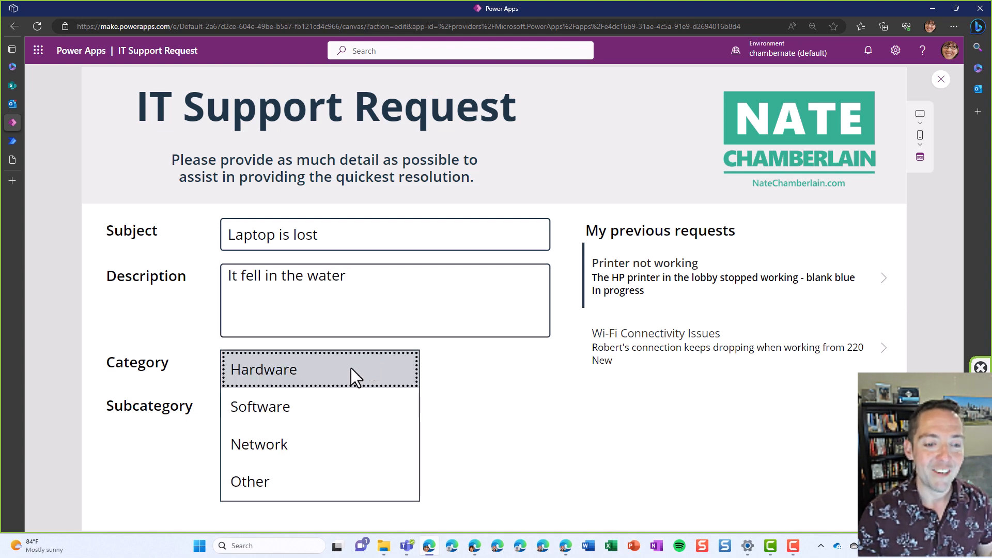
# File it under Hardware, Laptops and submit the request.
pyautogui.click(264, 369)
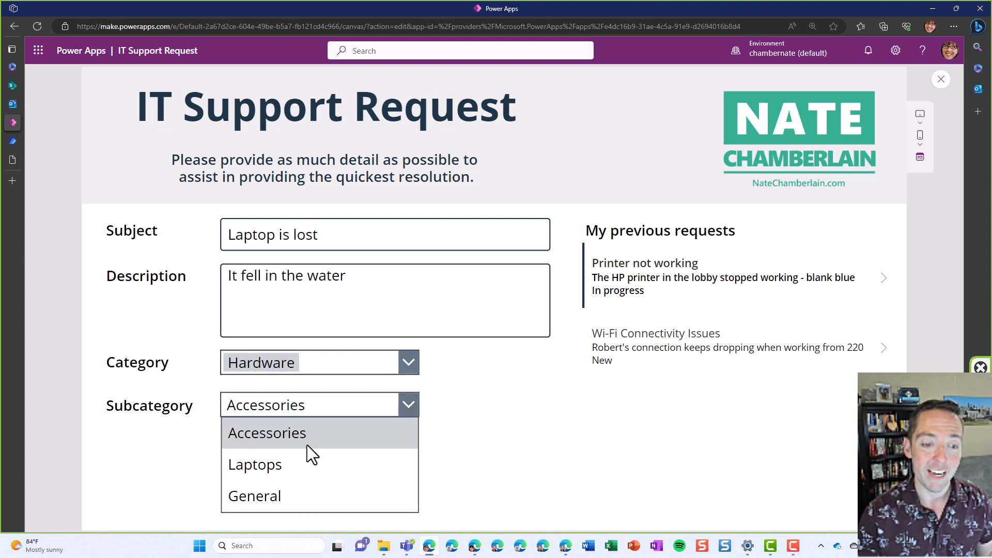
pyautogui.click(254, 465)
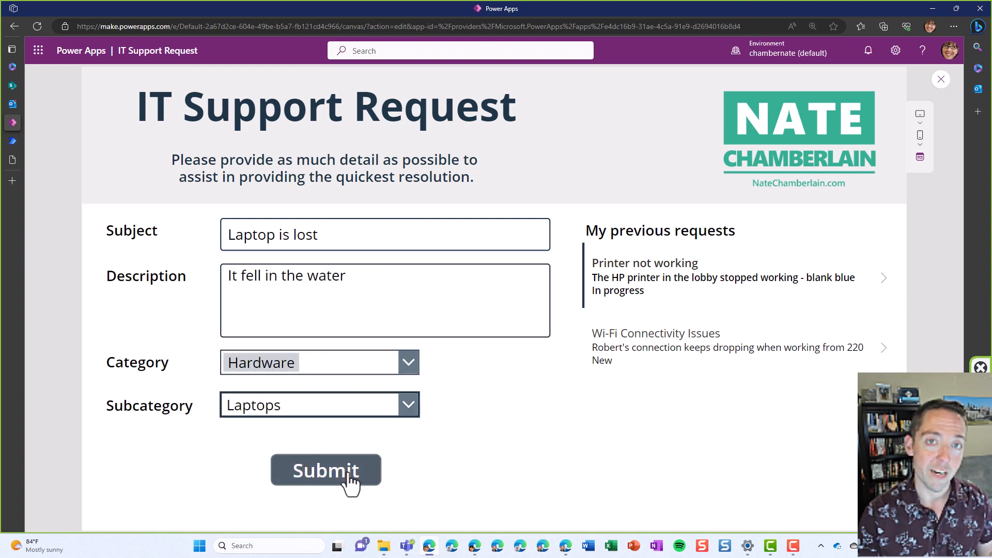
pyautogui.click(325, 471)
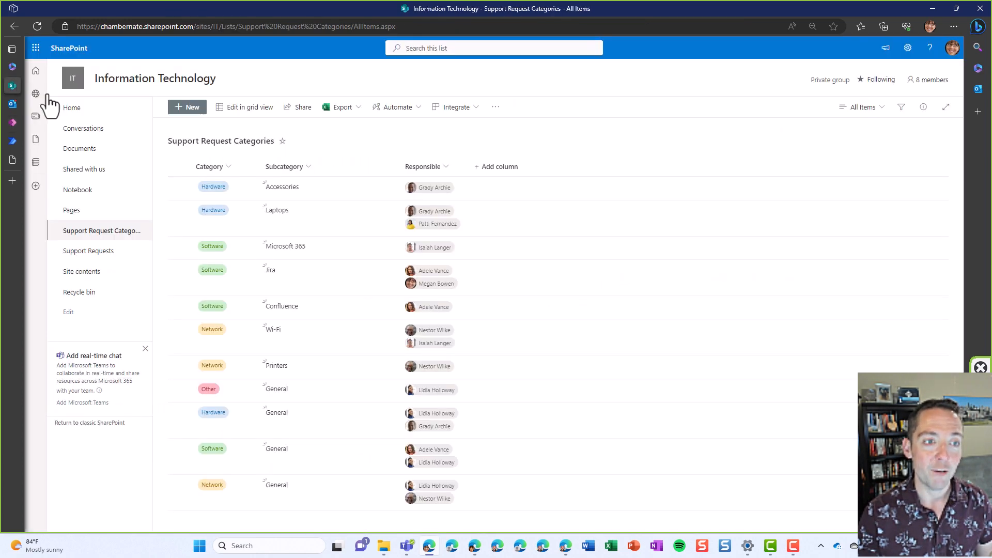
# View the Support Requests list, where 'Laptop is lost' shows its assigned owner.
pyautogui.click(88, 250)
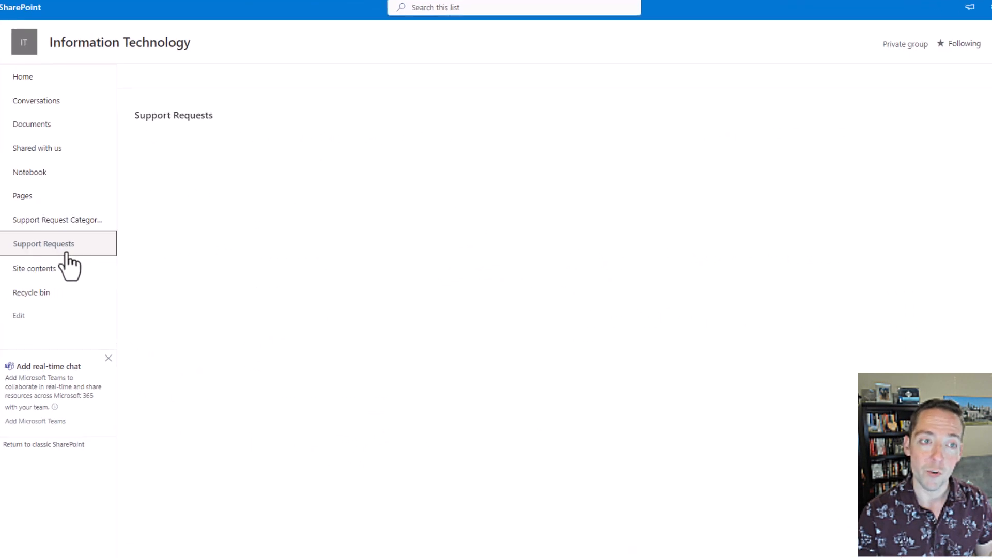
pyautogui.click(45, 244)
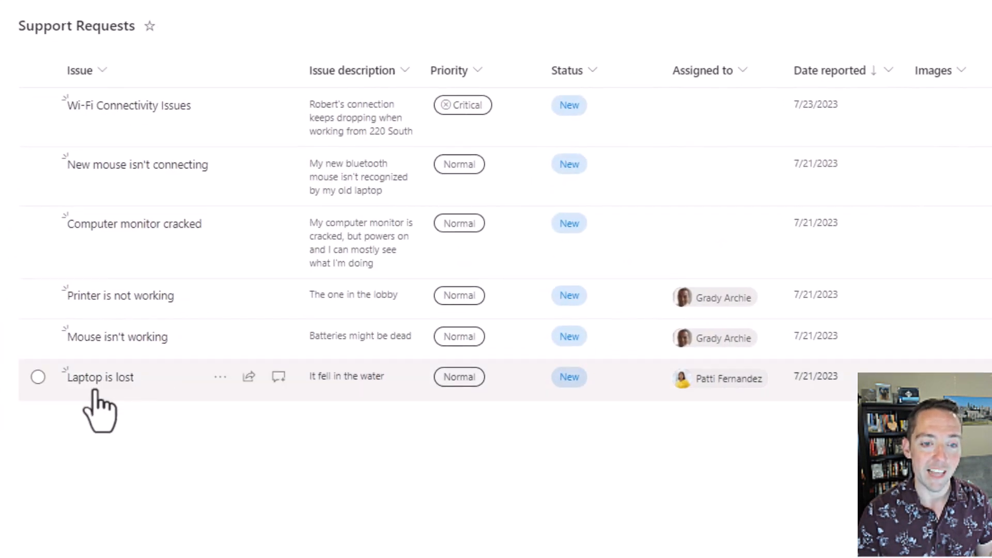
pyautogui.moveTo(625, 412)
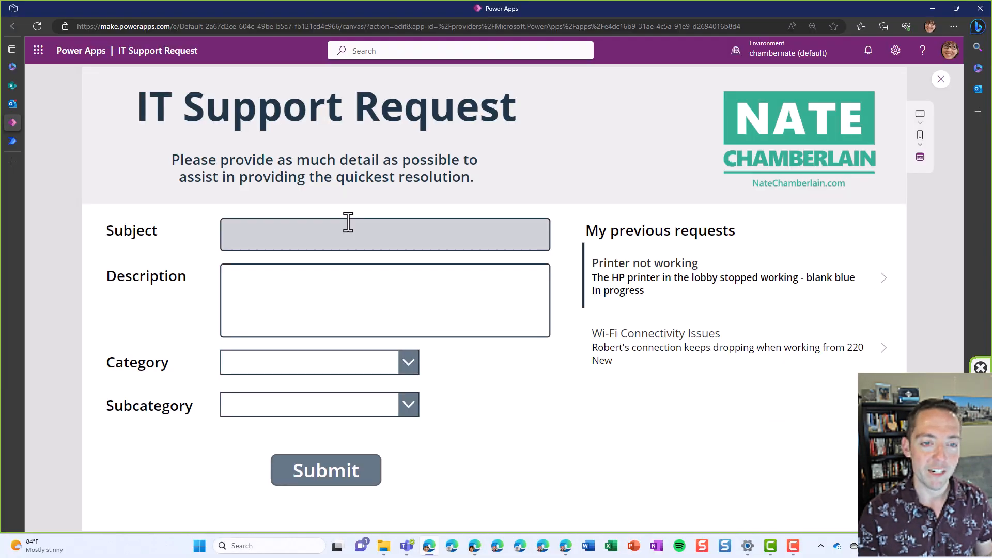
# Submit 'Laptop is found' under Hardware, Laptops with description 'Disregard my last ticket'.
pyautogui.write('Laptop is found')
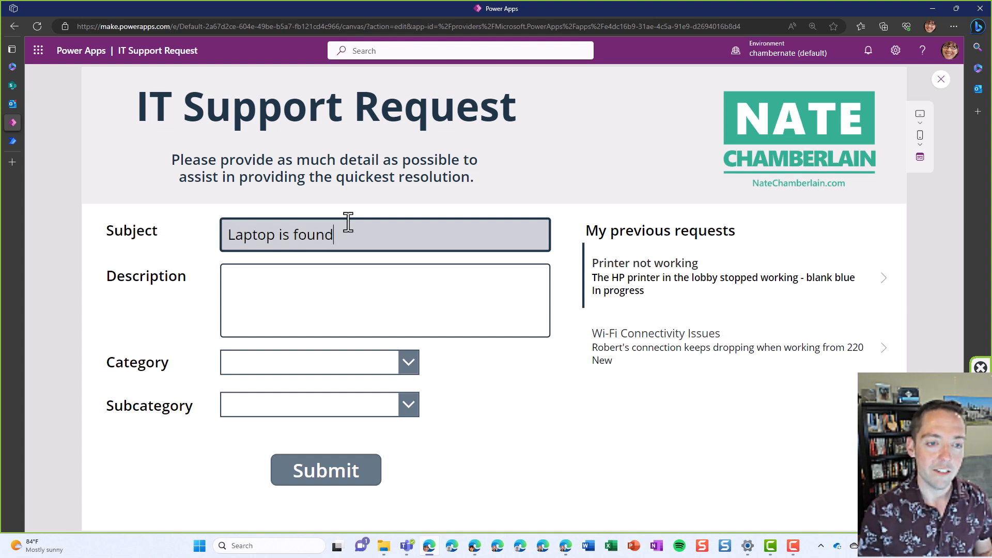
pyautogui.write('Disregar')
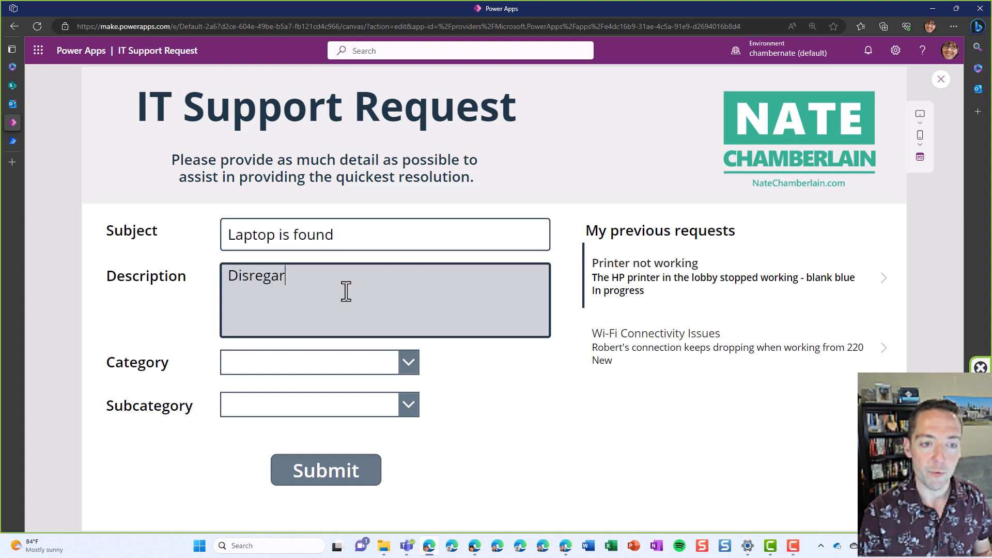
pyautogui.write('d my last ticket')
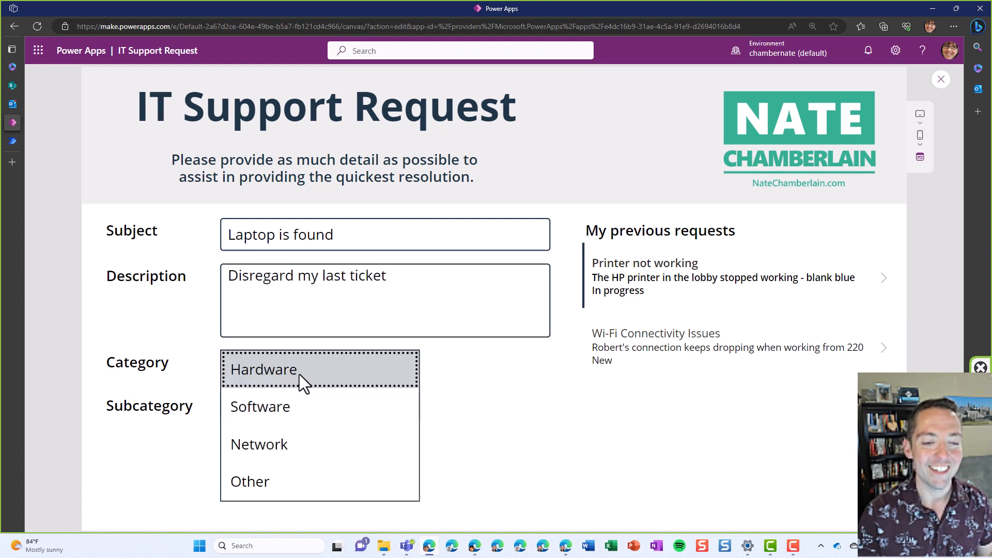
pyautogui.click(263, 369)
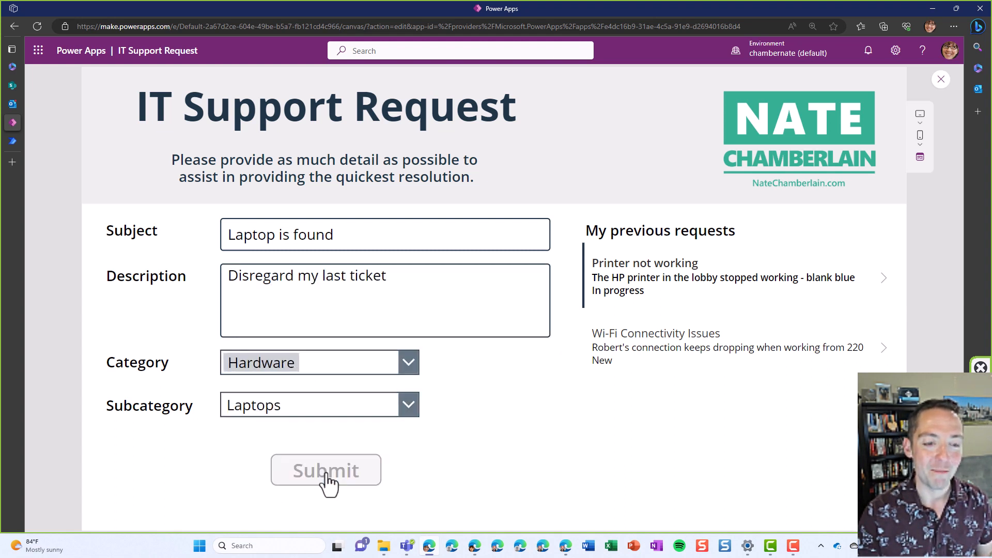
pyautogui.click(326, 470)
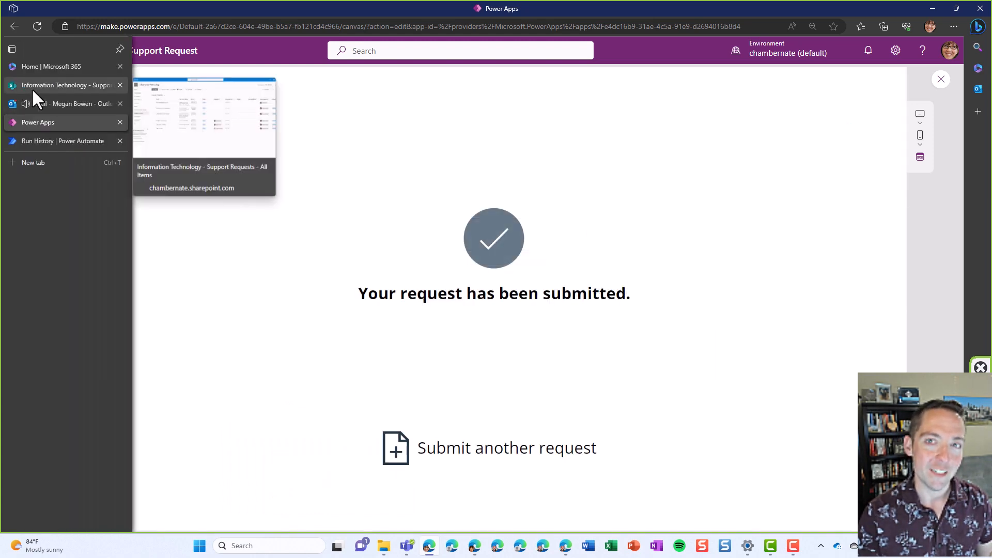
# View the Support Requests list showing 'Laptop is found' with its assigned owner.
pyautogui.click(62, 84)
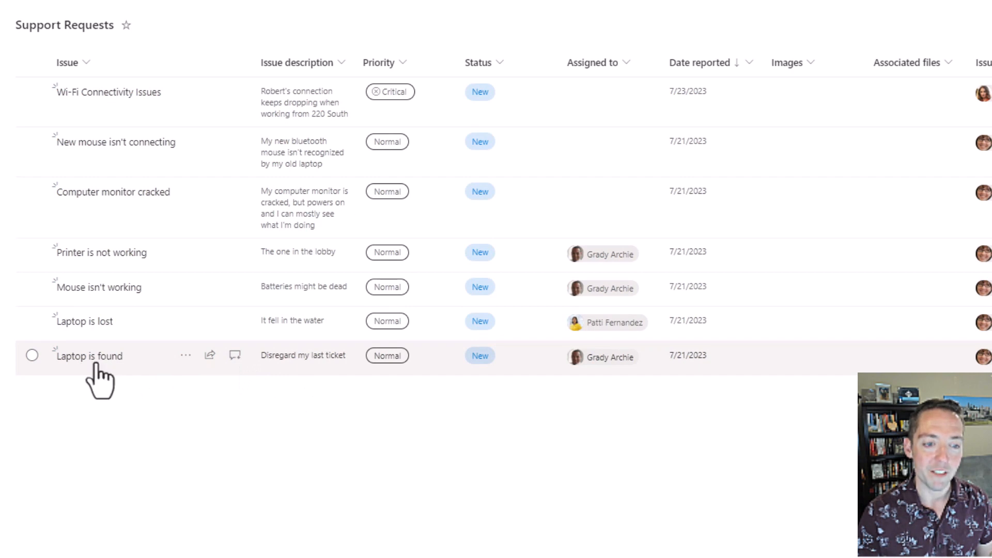
pyautogui.moveTo(542, 387)
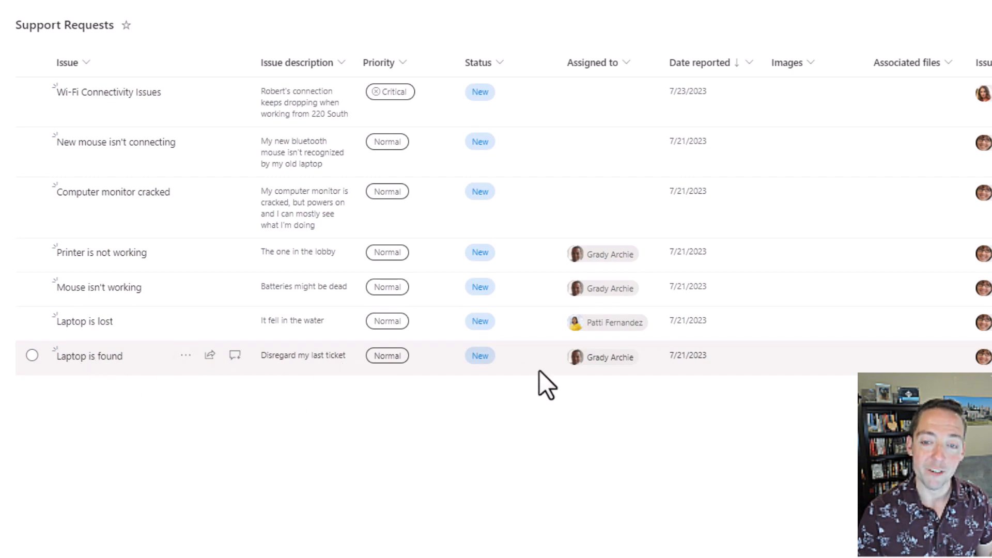
pyautogui.moveTo(617, 399)
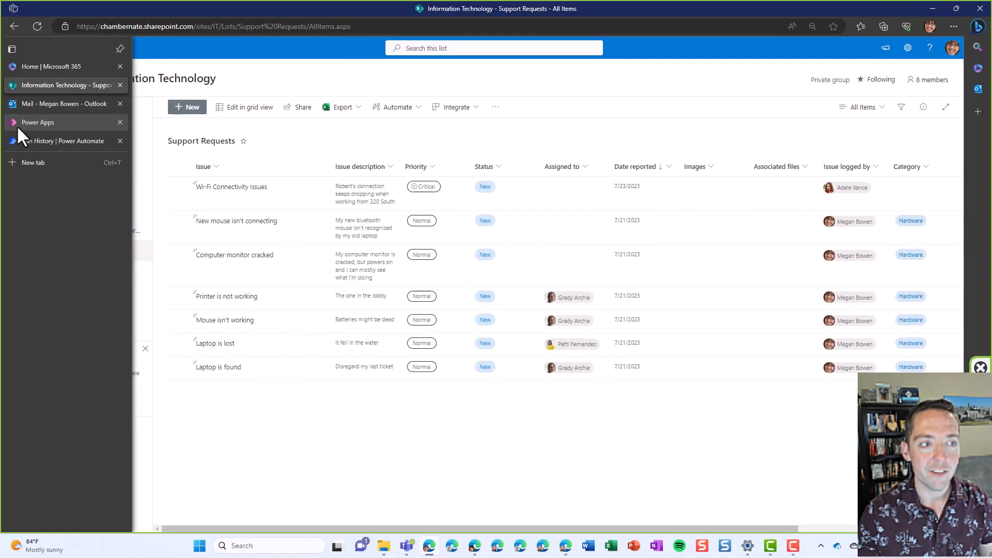
pyautogui.moveTo(48, 133)
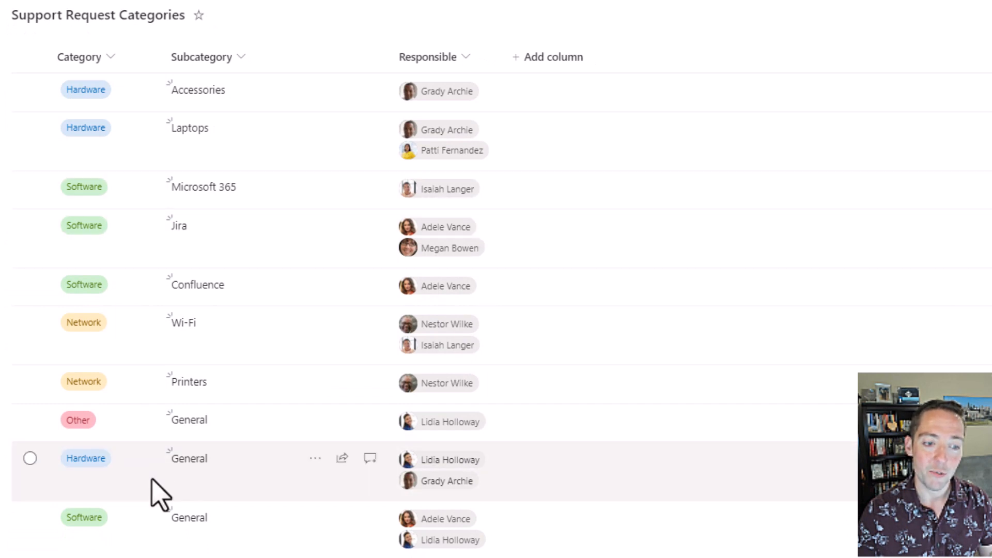
pyautogui.moveTo(119, 109)
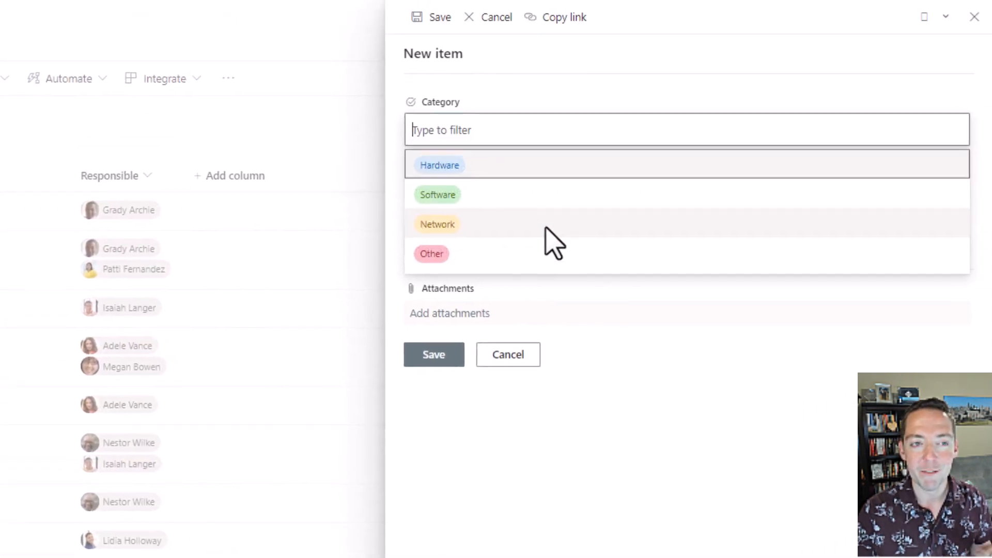
# Set the new category entry to Hardware, then return to the Power Apps request form.
pyautogui.click(440, 165)
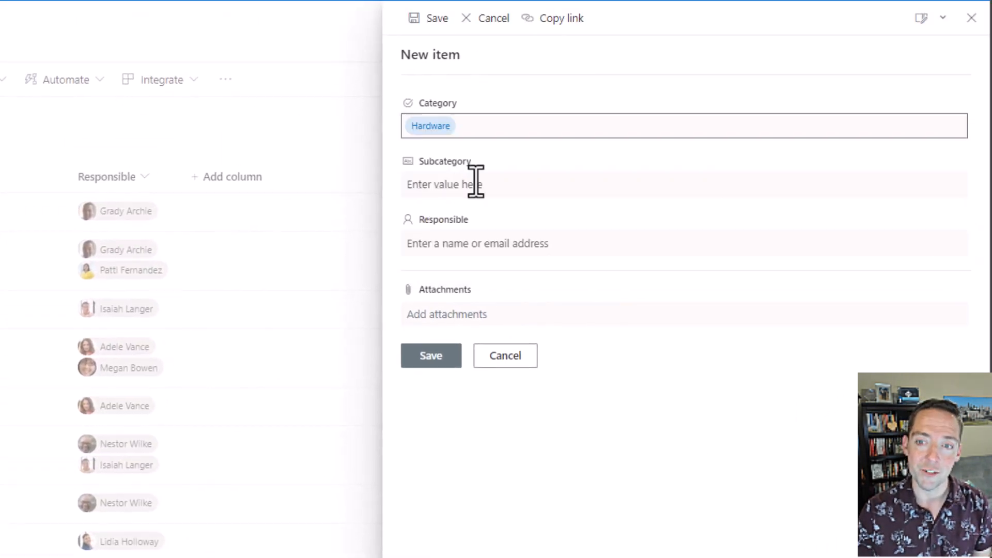
pyautogui.click(475, 185)
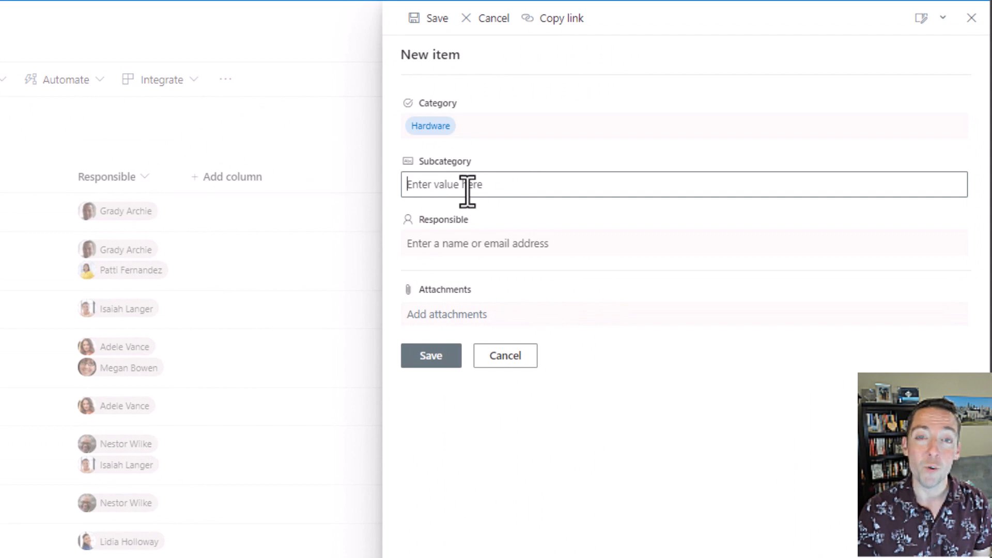
pyautogui.moveTo(342, 228)
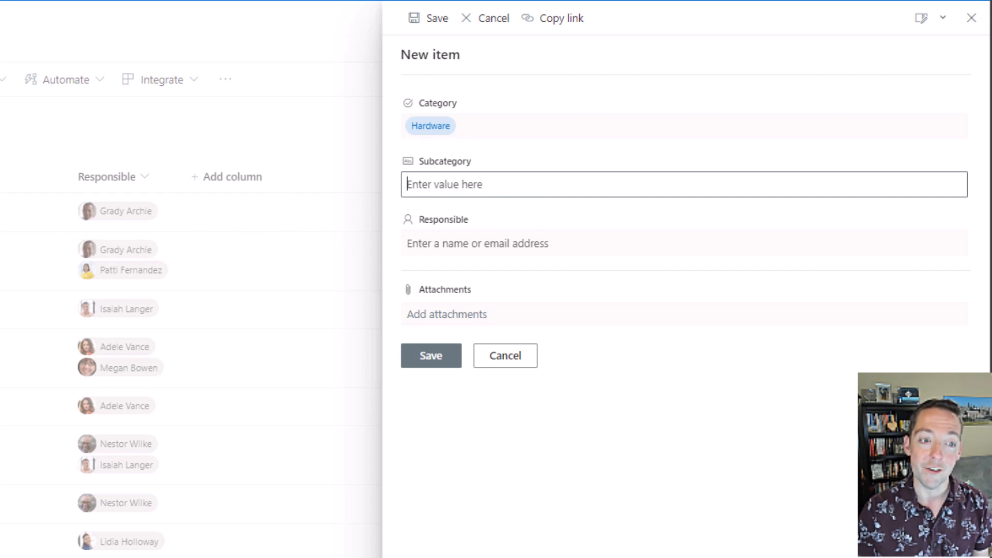
pyautogui.click(492, 18)
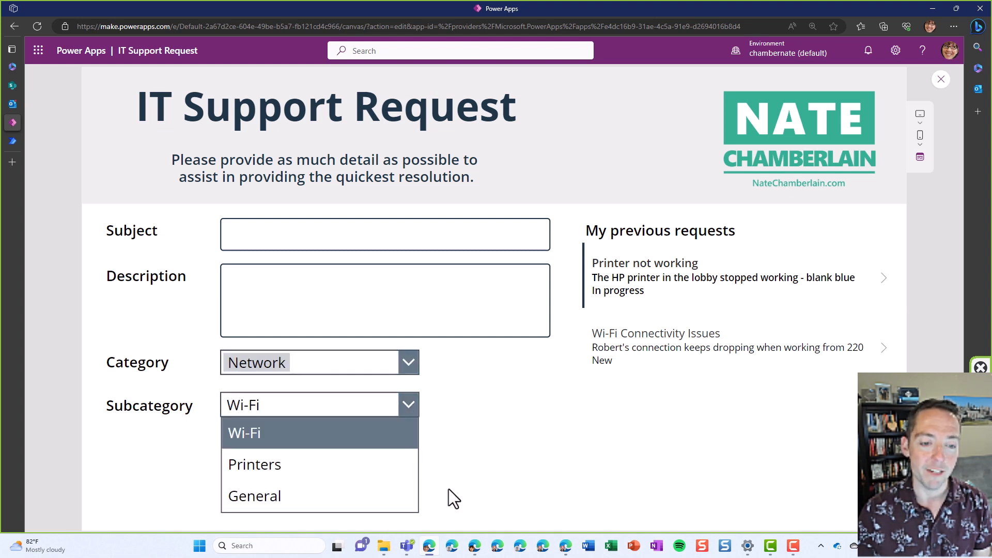
# Keep Wi-Fi as the Network subcategory and return to the Support Request Categories list.
pyautogui.click(244, 433)
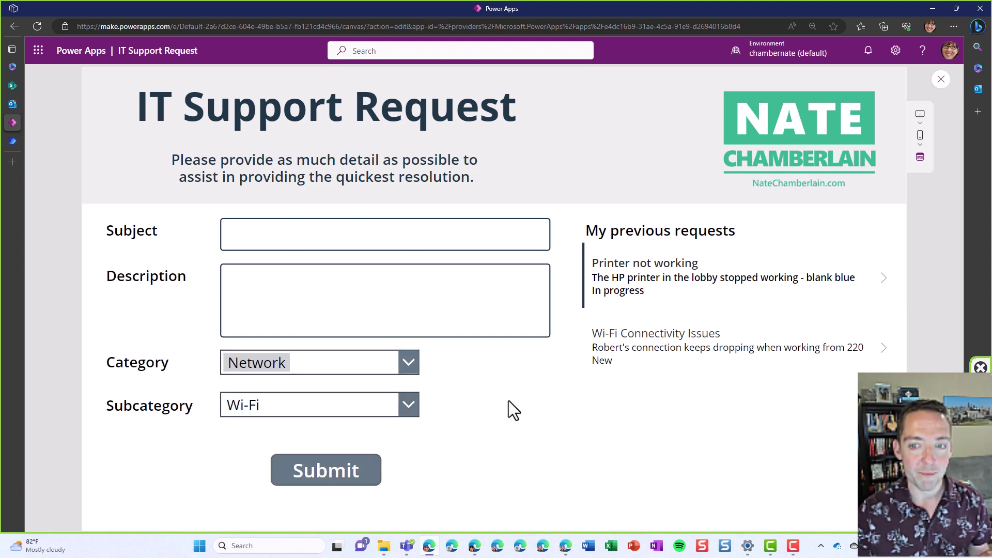
pyautogui.moveTo(477, 380)
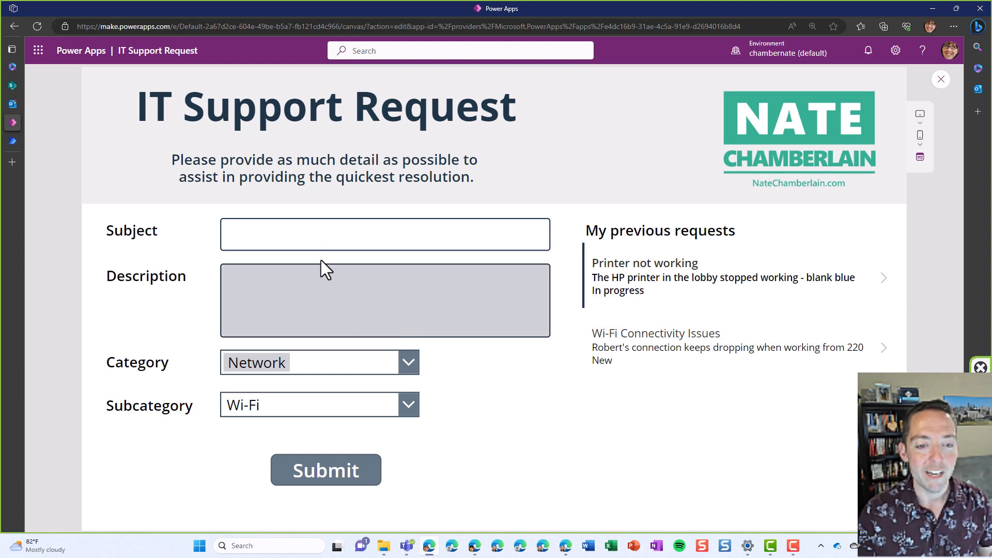
pyautogui.click(385, 234)
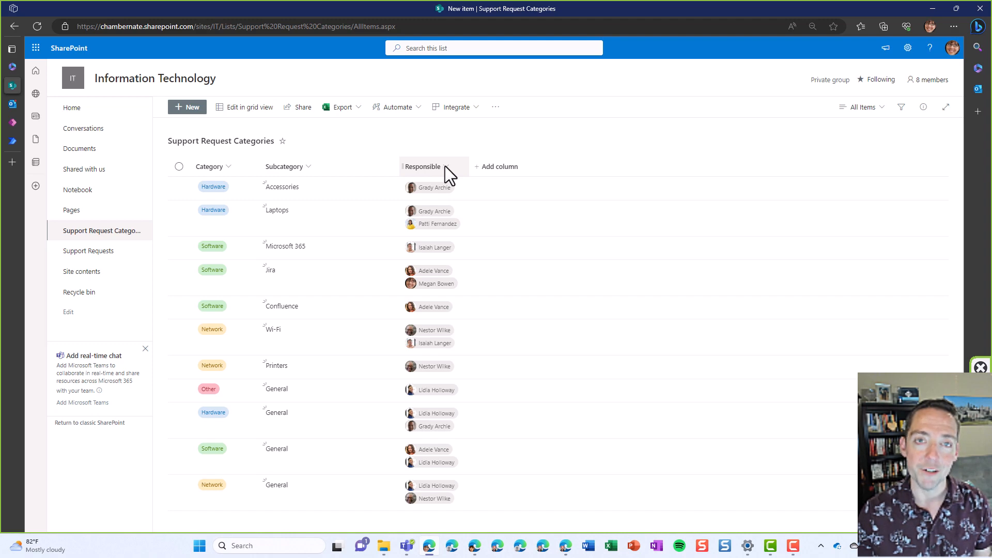
pyautogui.click(434, 166)
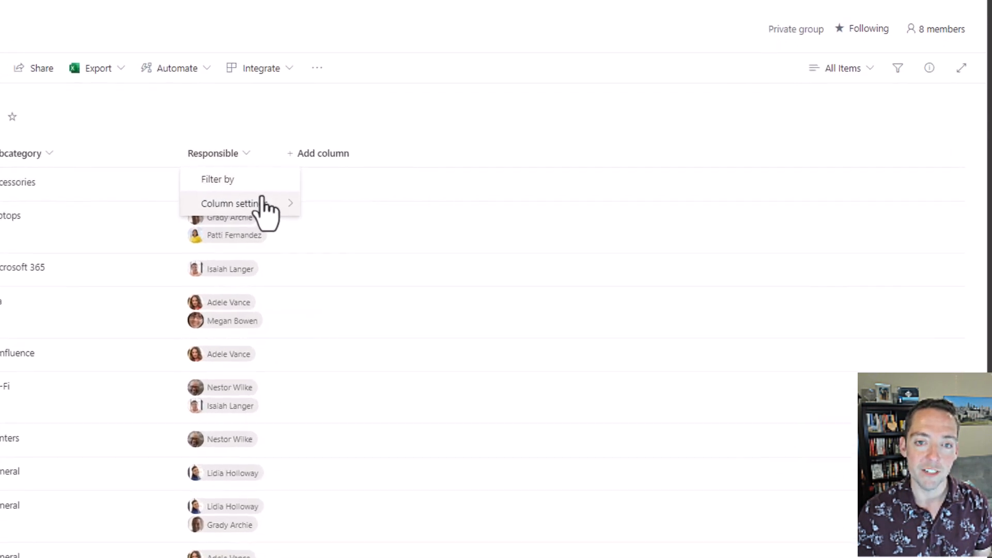
pyautogui.click(232, 202)
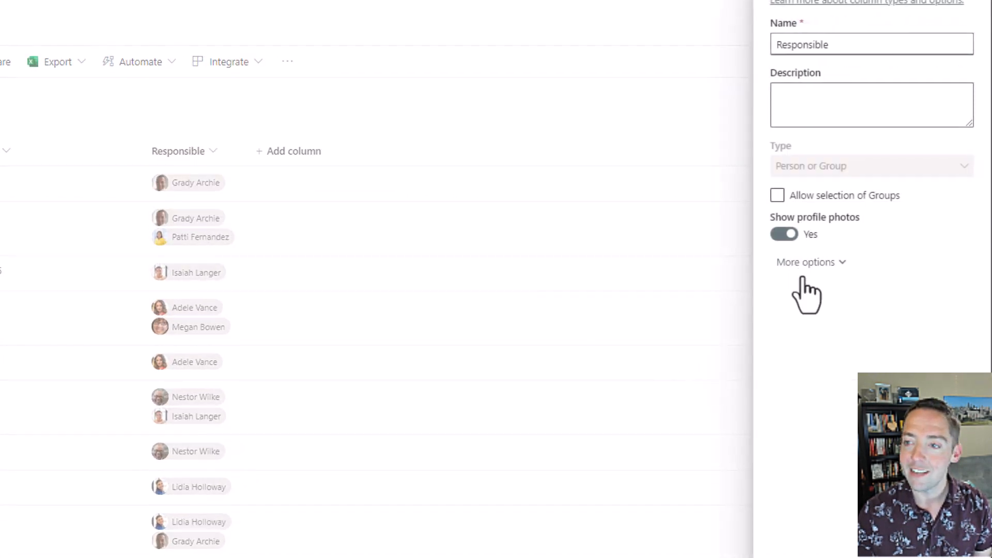
pyautogui.click(806, 263)
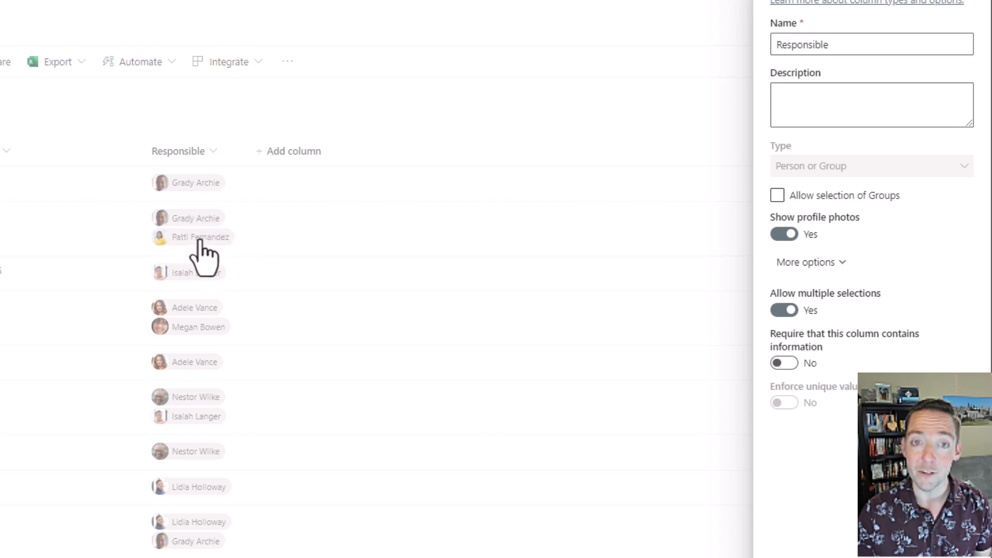
pyautogui.moveTo(190, 264)
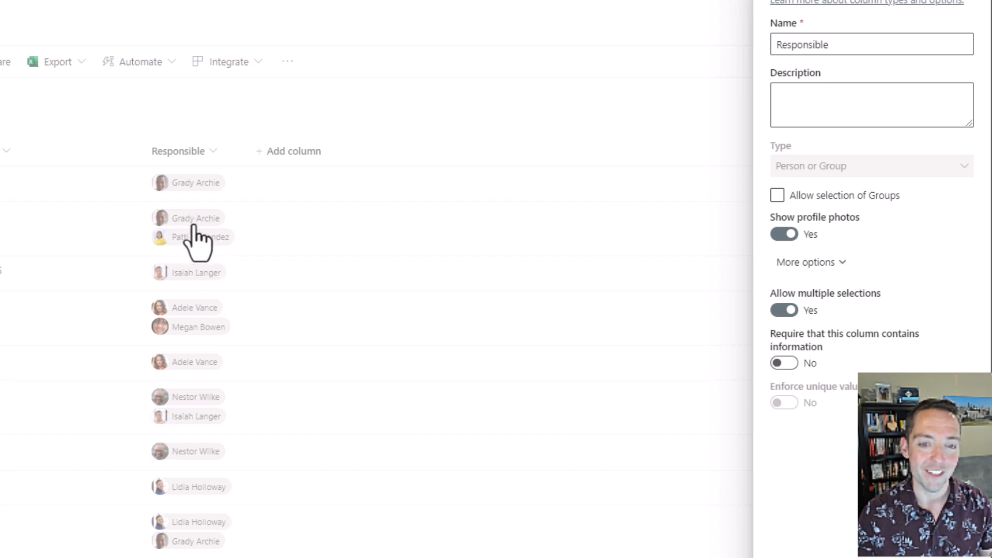
pyautogui.moveTo(520, 248)
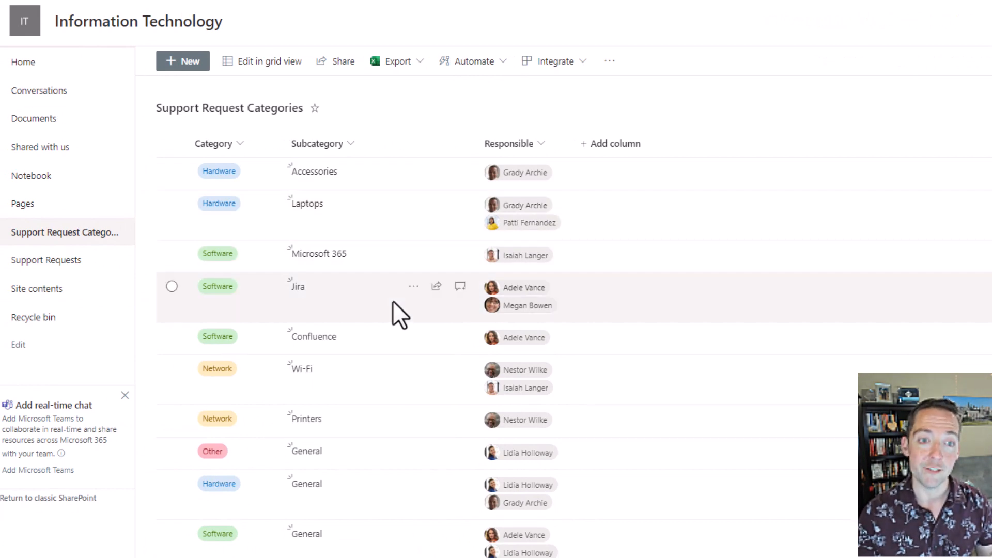
pyautogui.moveTo(708, 246)
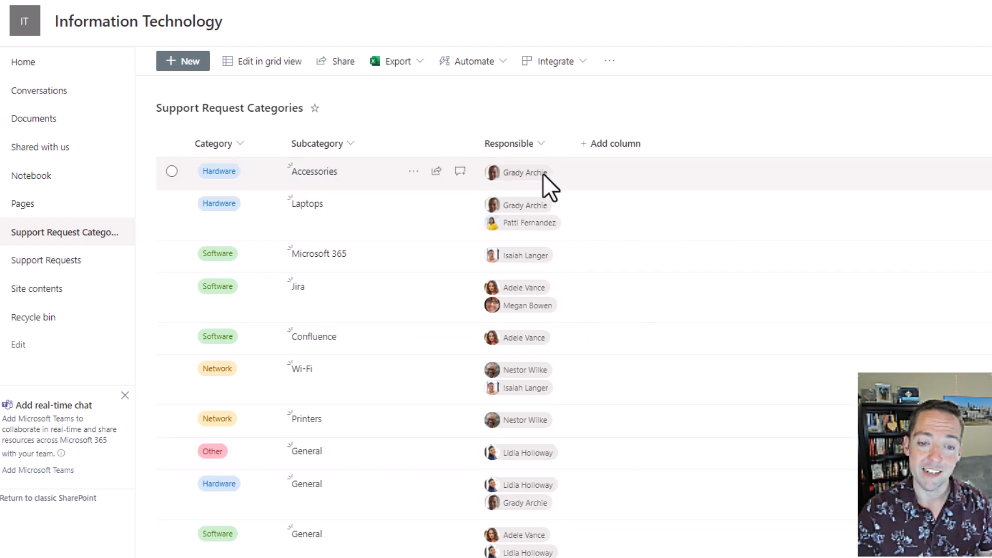
pyautogui.moveTo(619, 333)
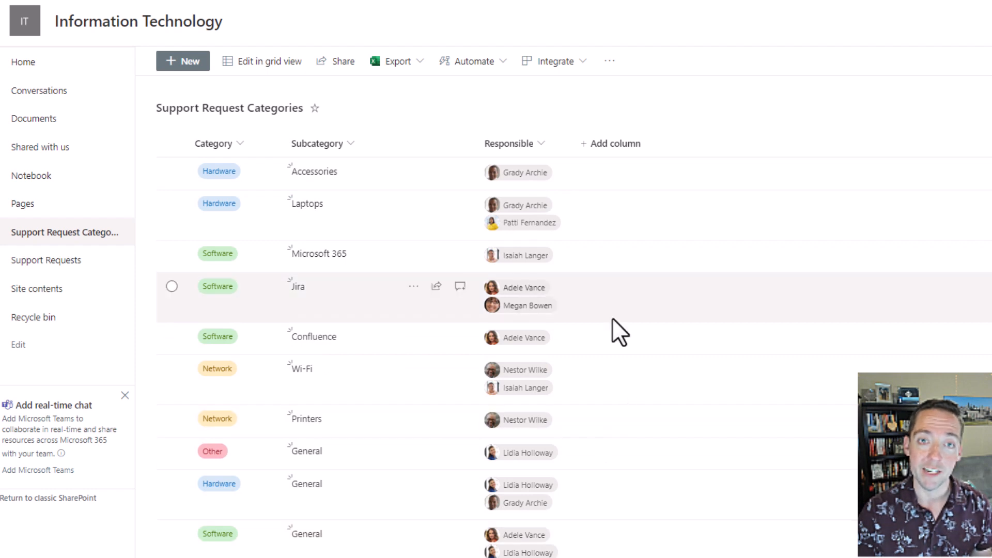
pyautogui.moveTo(592, 303)
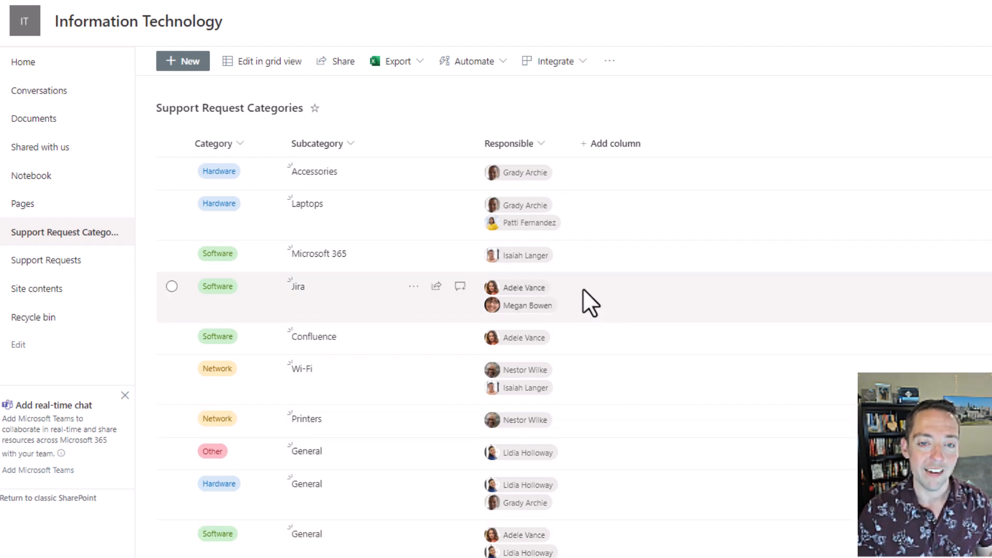
pyautogui.moveTo(575, 269)
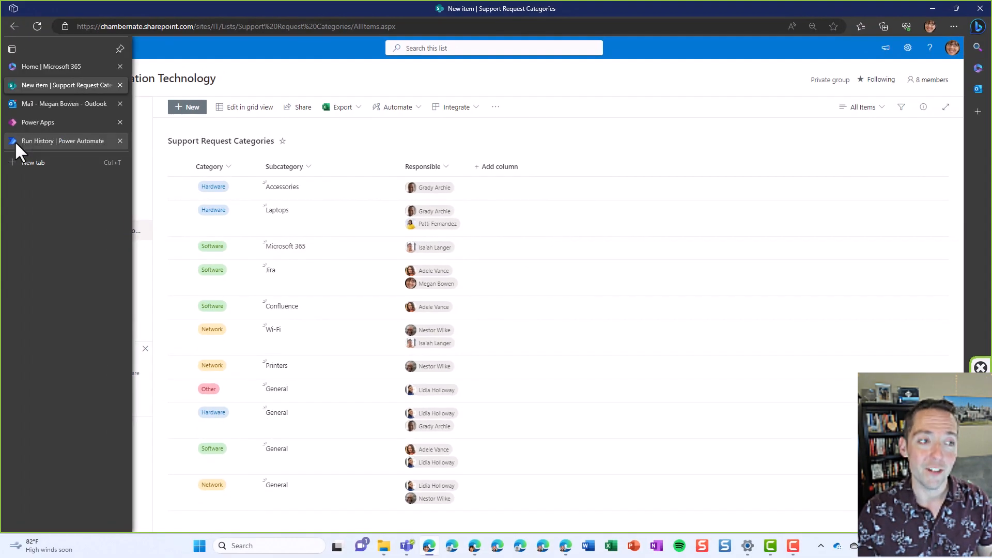
# Expand the flow's Initialize variable step defining the vAssignedTo string.
pyautogui.click(57, 140)
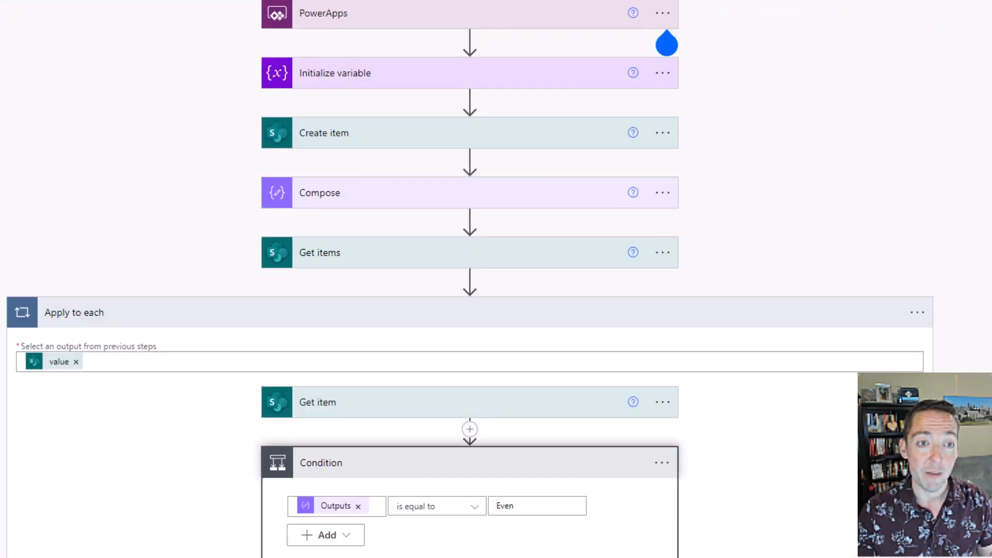
pyautogui.moveTo(368, 29)
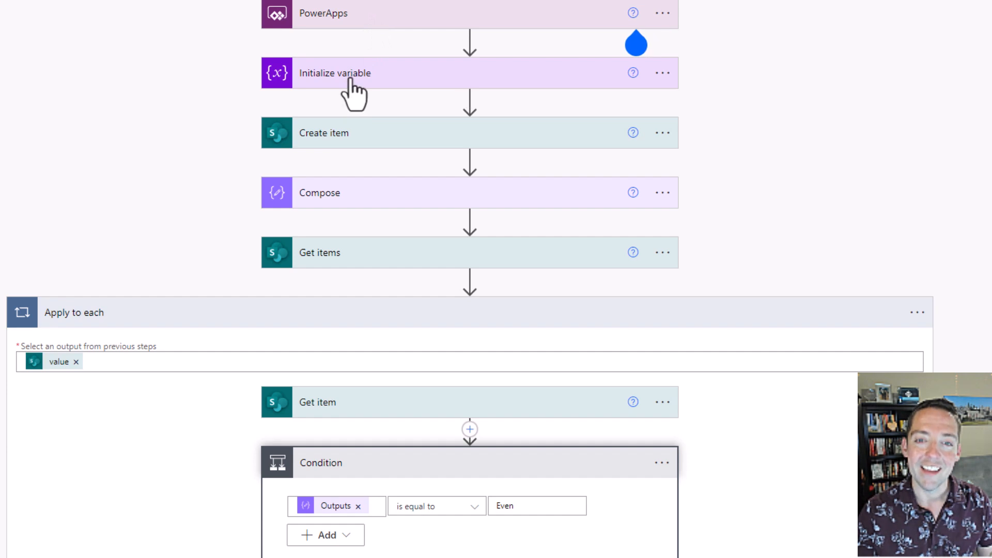
pyautogui.click(334, 72)
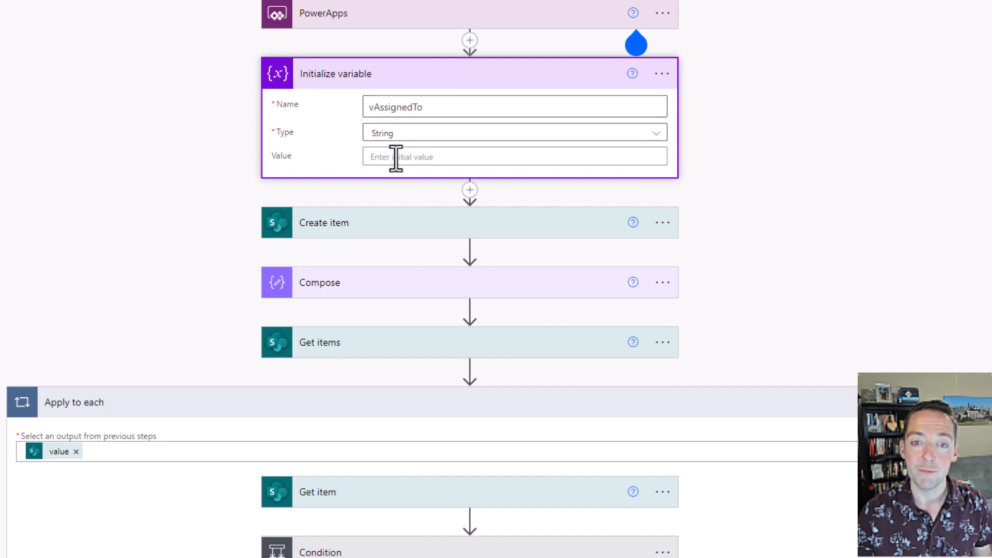
pyautogui.moveTo(391, 196)
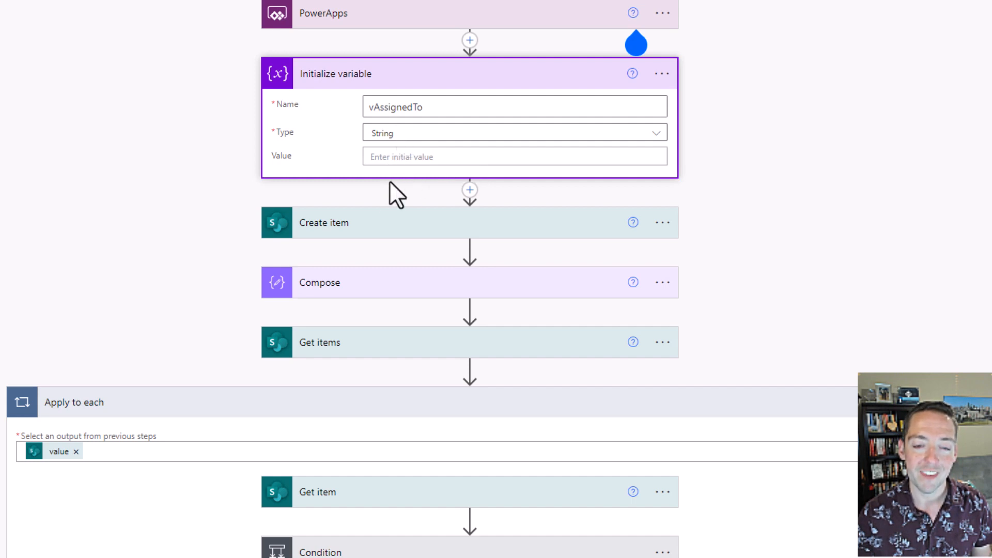
pyautogui.moveTo(411, 228)
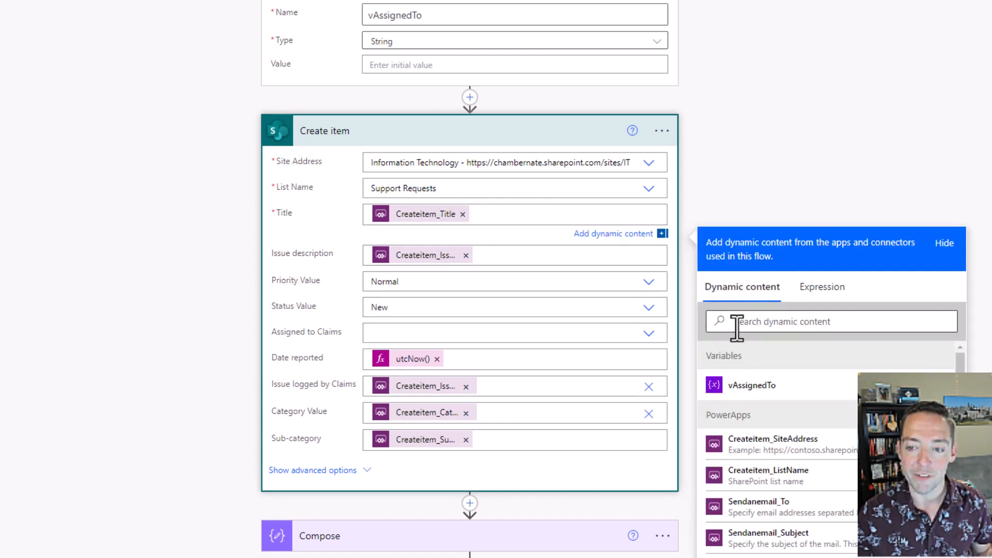
# Search dynamic content for 'ask' to find the Ask in PowerApps value.
pyautogui.write('ask')
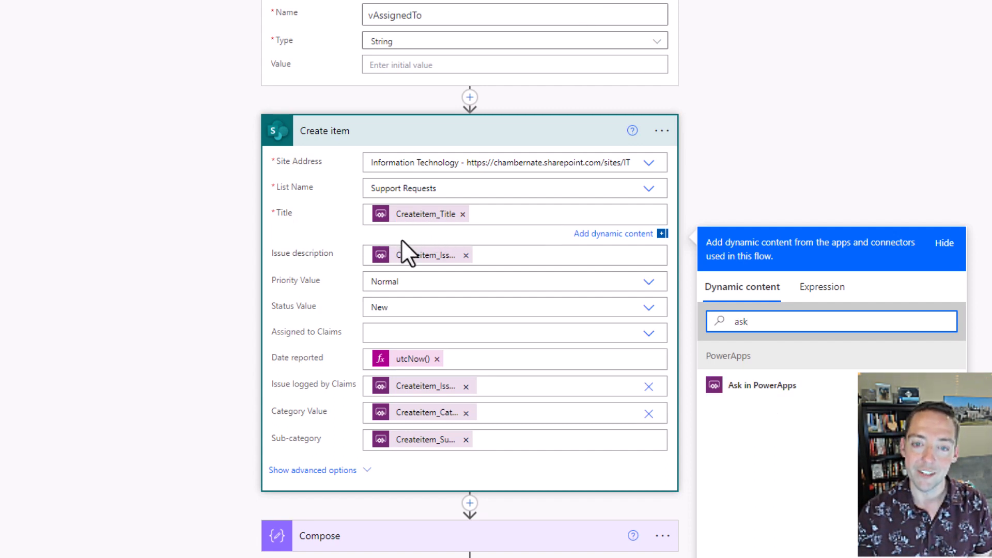
pyautogui.moveTo(343, 253)
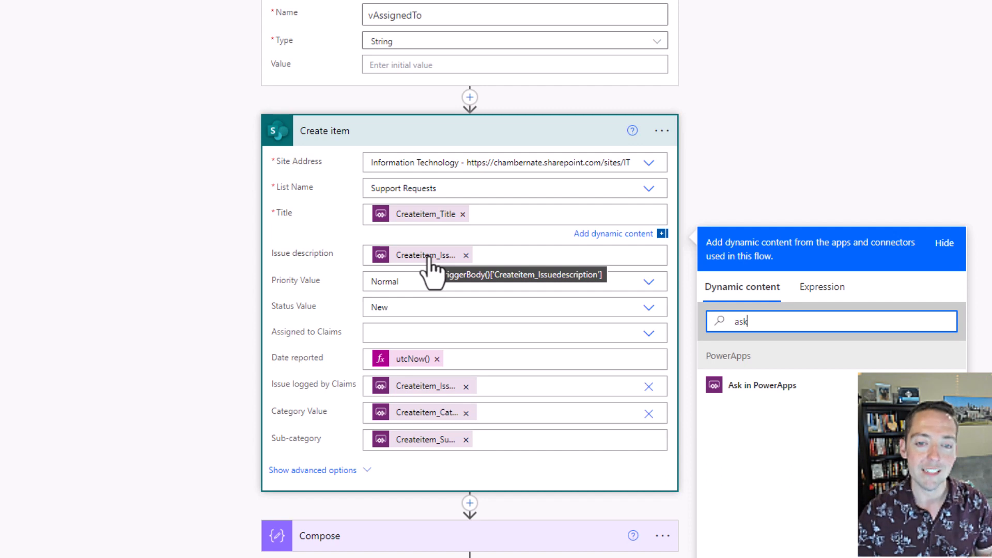
pyautogui.moveTo(318, 300)
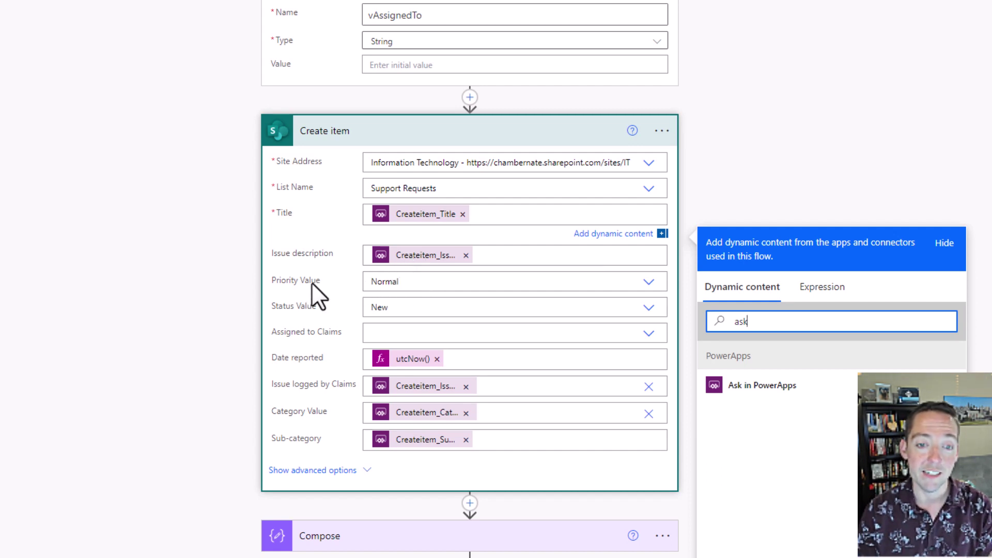
pyautogui.moveTo(294, 330)
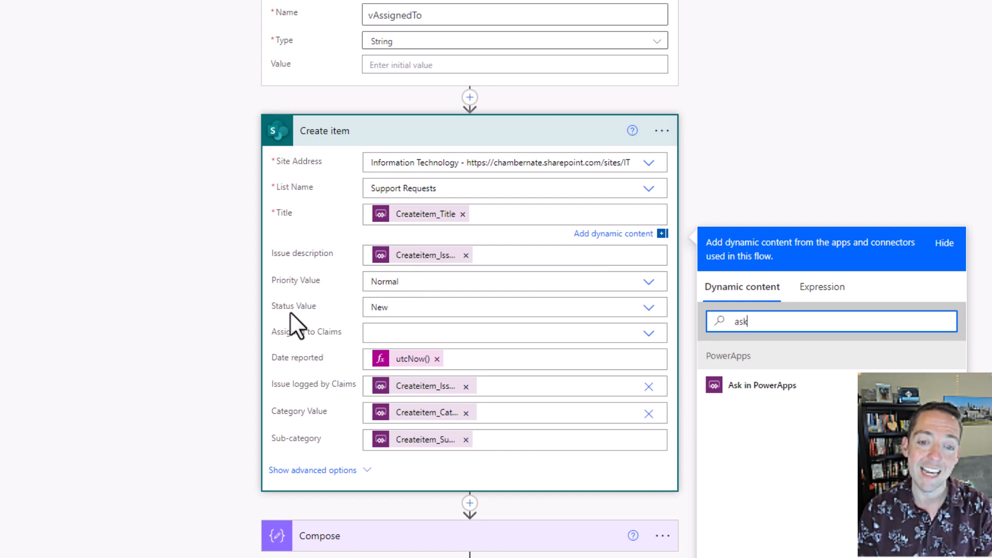
pyautogui.moveTo(383, 367)
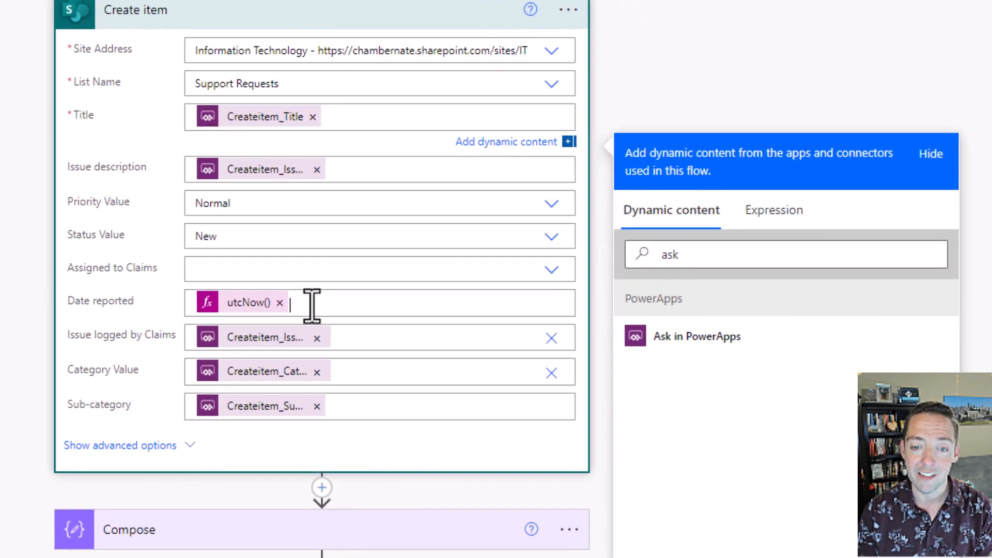
# Enter the expression utcNow() for the Date reported field.
pyautogui.click(773, 210)
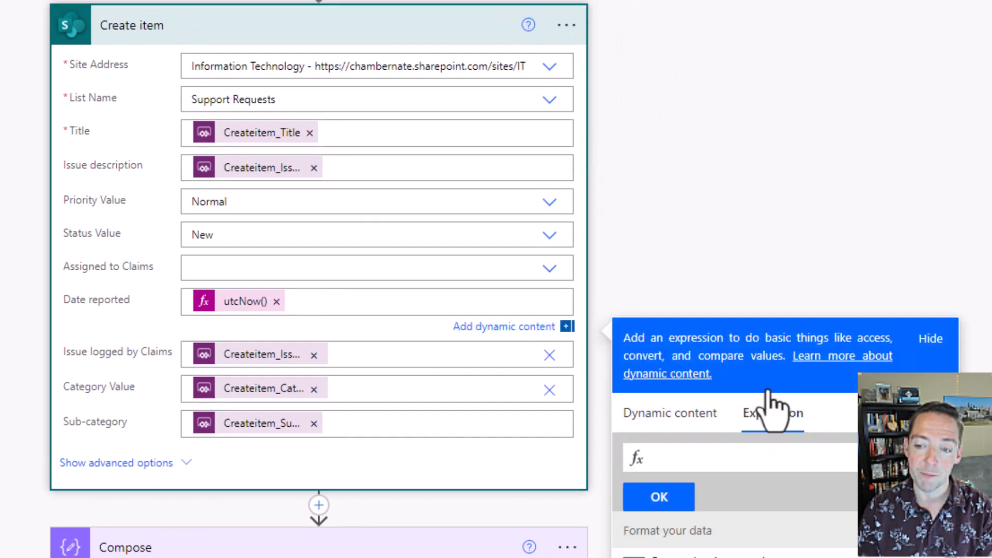
pyautogui.write('utcnow')
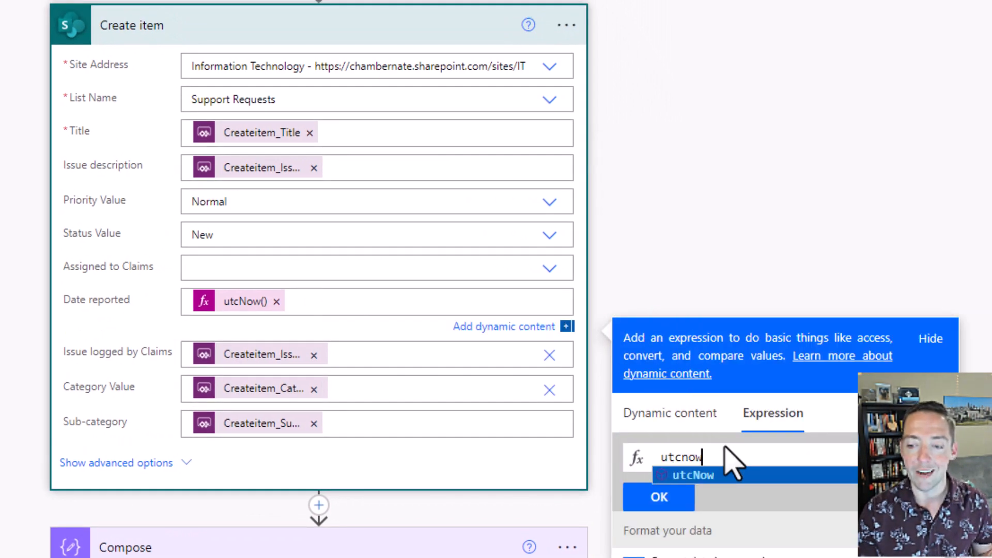
pyautogui.click(690, 475)
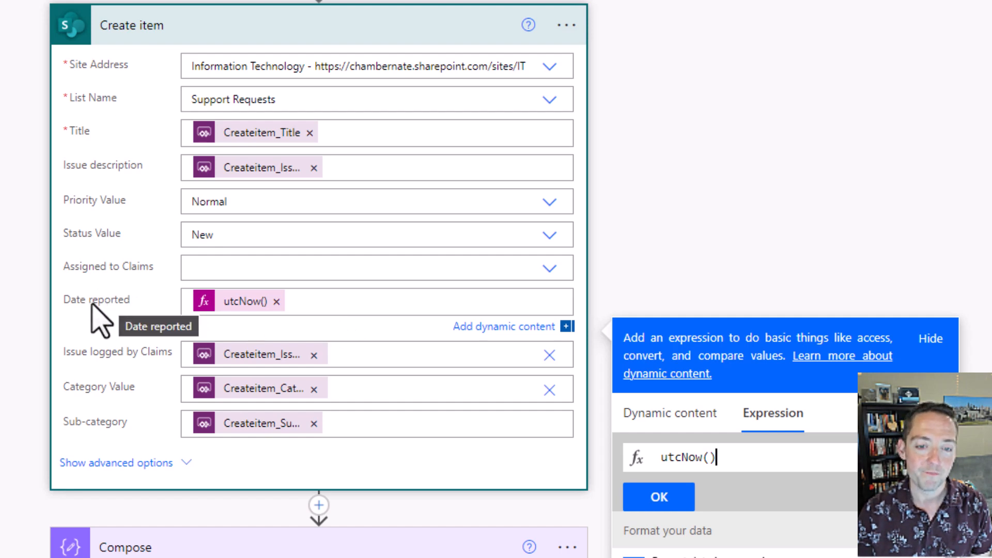
pyautogui.moveTo(672, 231)
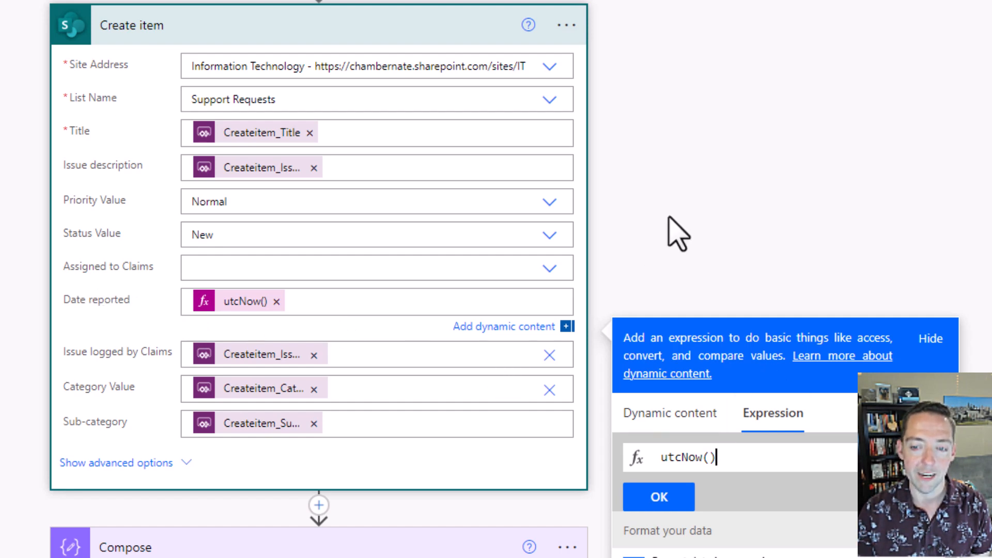
pyautogui.scroll(-3)
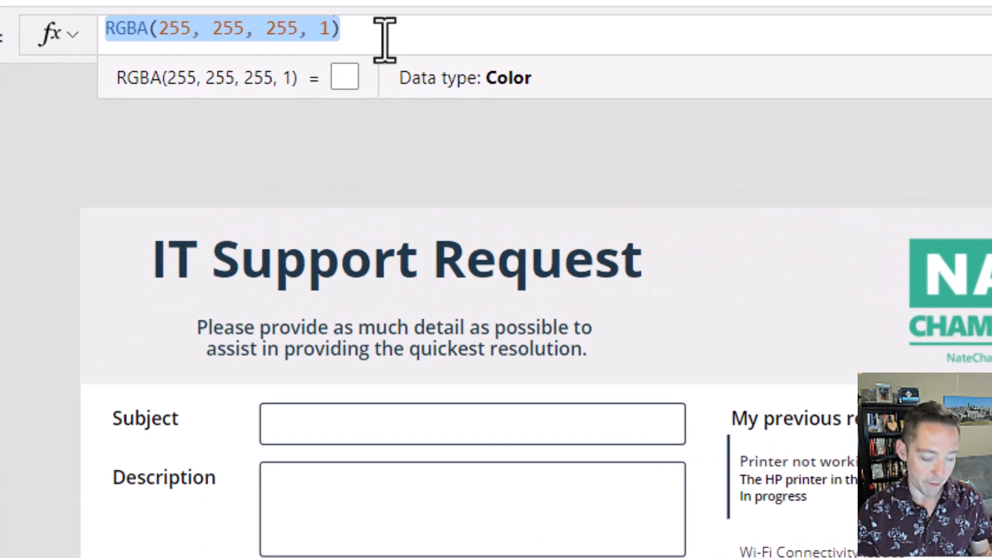
# Replace the RGBA colour formula with User().Email in the formula bar.
pyautogui.write('User()')
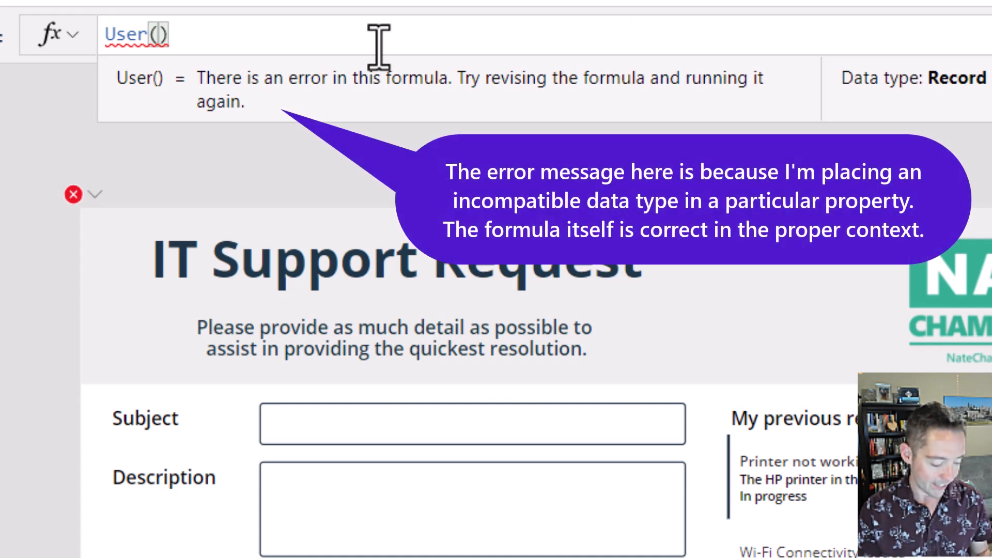
pyautogui.write('.Email')
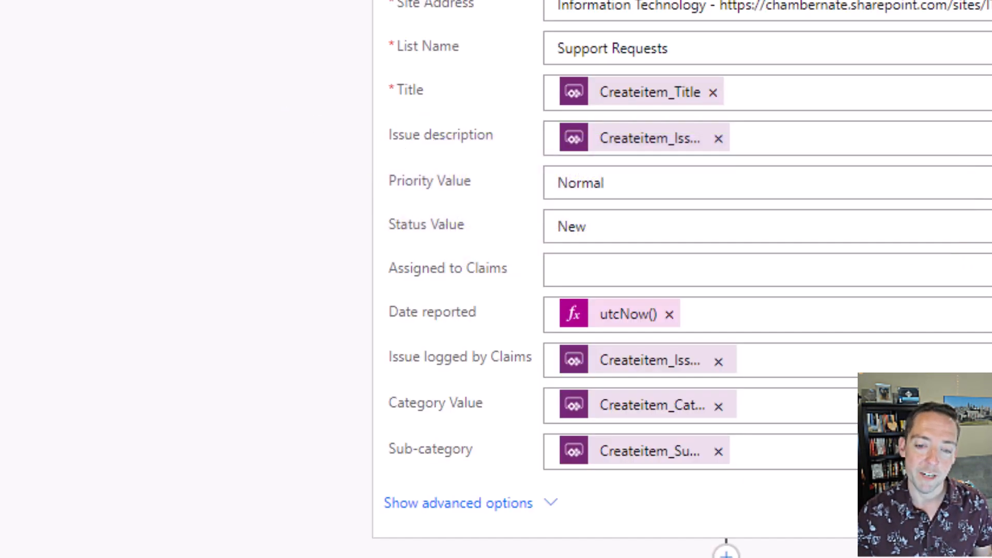
# Draft the Compose expression if(equals(mod(outputs('Create_item')?['body/ID'],2),1),'Odd','Even').
pyautogui.scroll(-3)
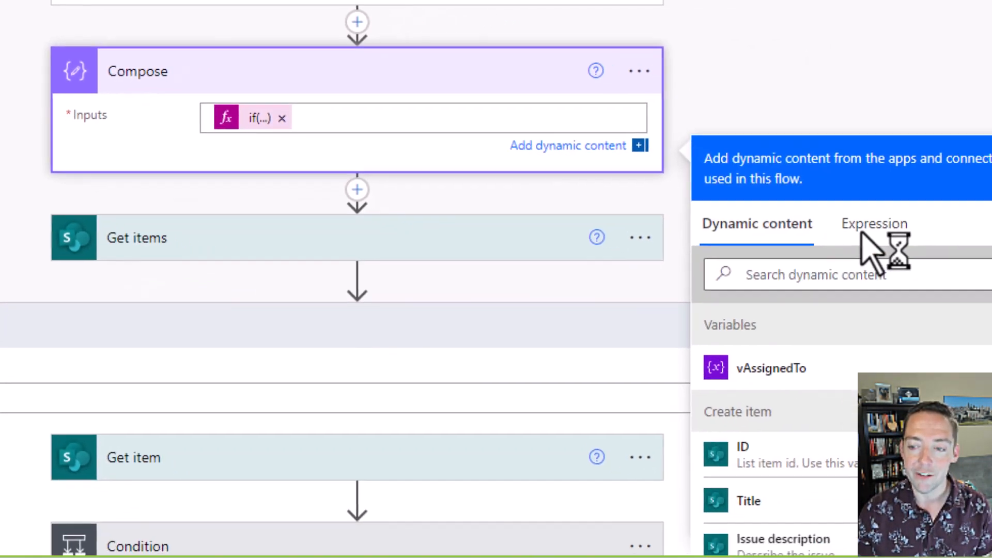
pyautogui.click(874, 223)
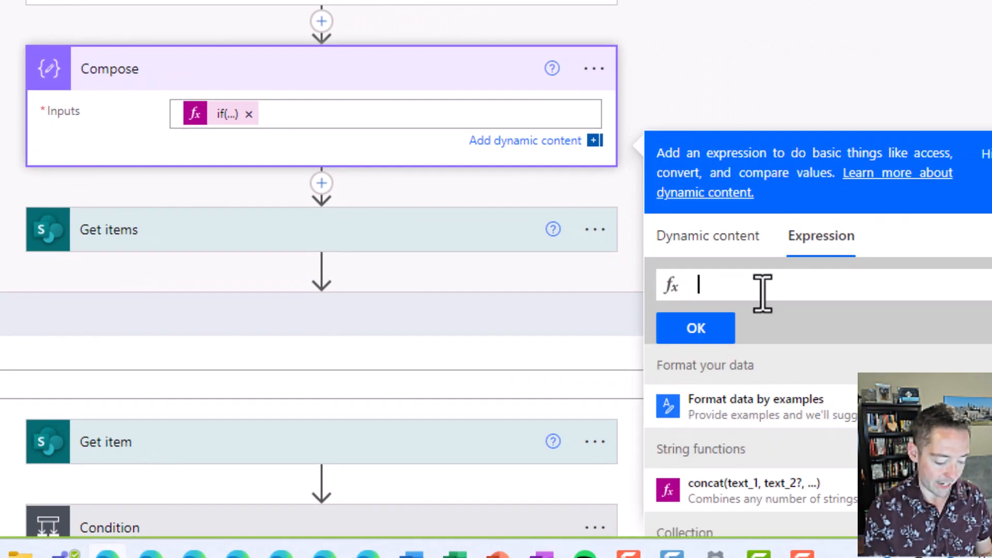
pyautogui.write('if(equals(mod))')
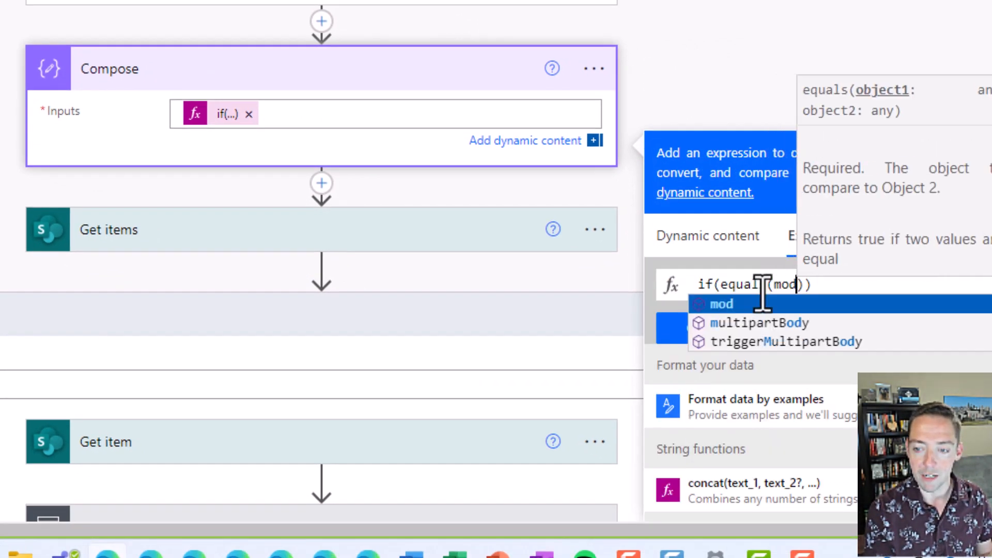
pyautogui.click(722, 304)
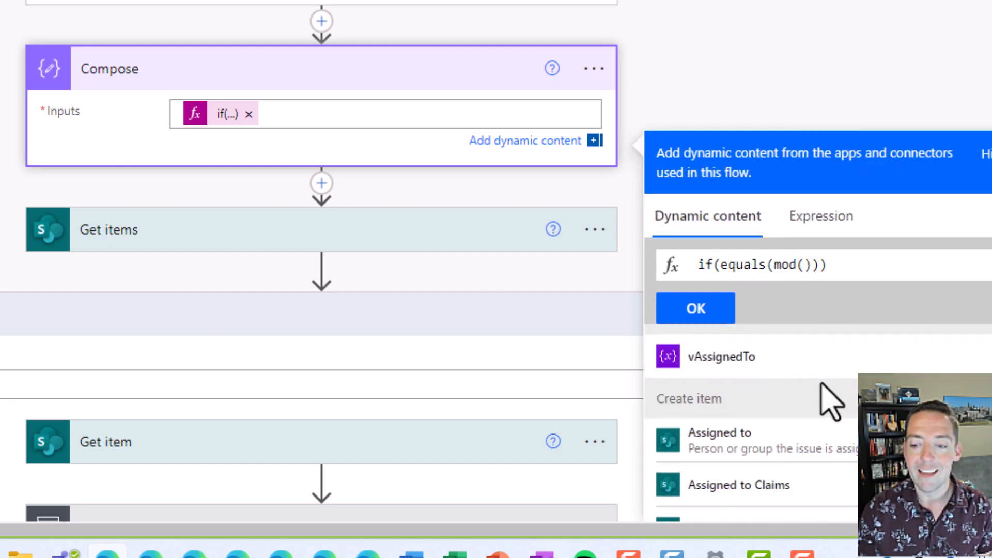
pyautogui.scroll(-3)
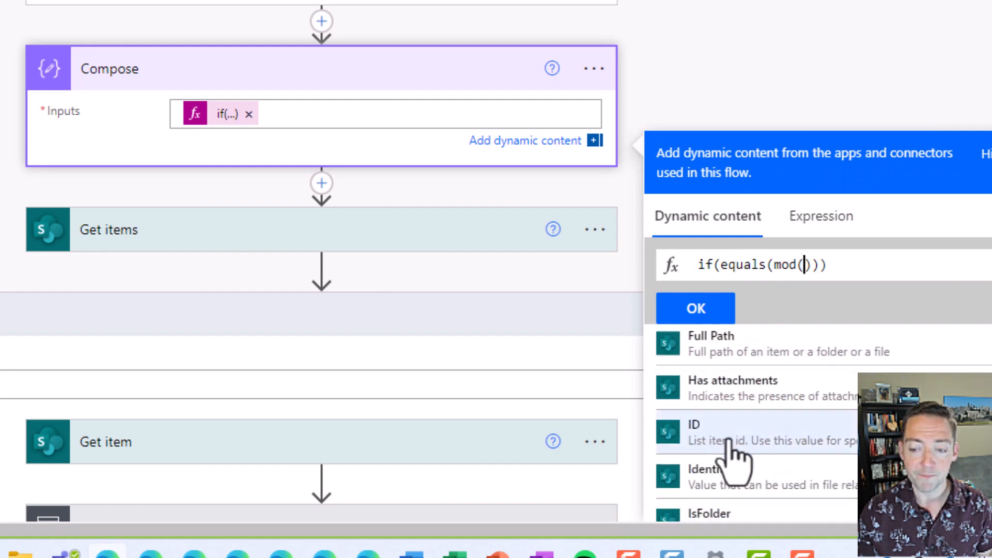
pyautogui.write("outputs('Create_item')?['")
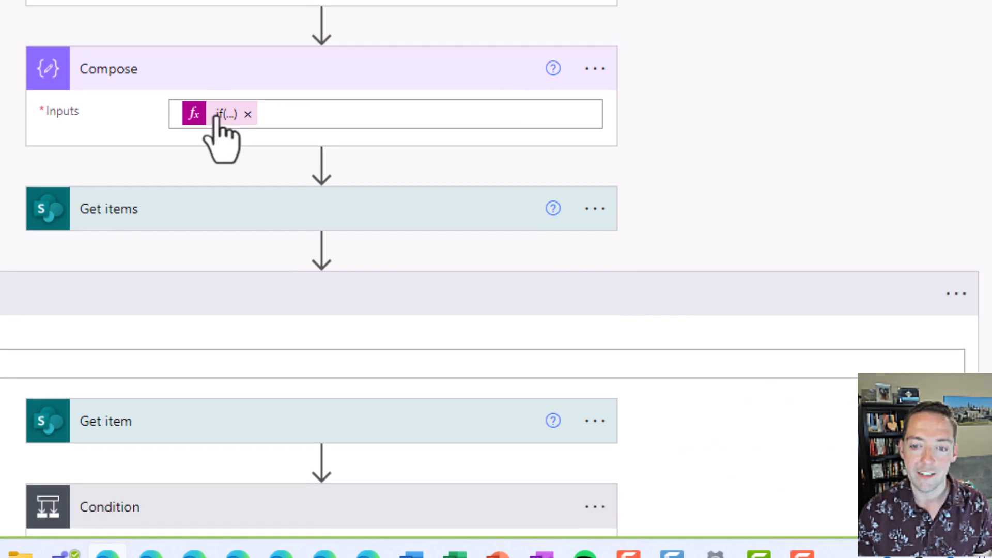
pyautogui.moveTo(225, 114)
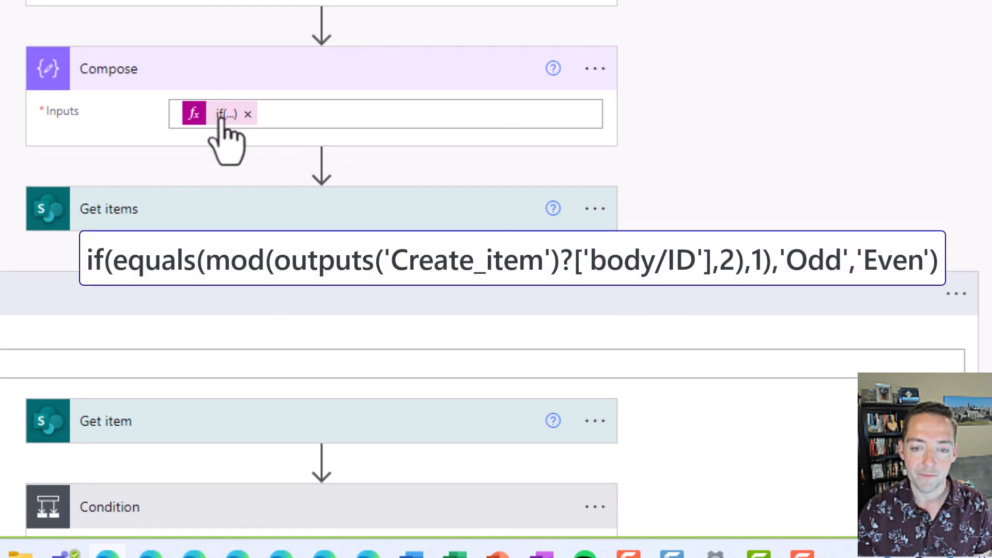
pyautogui.moveTo(226, 113)
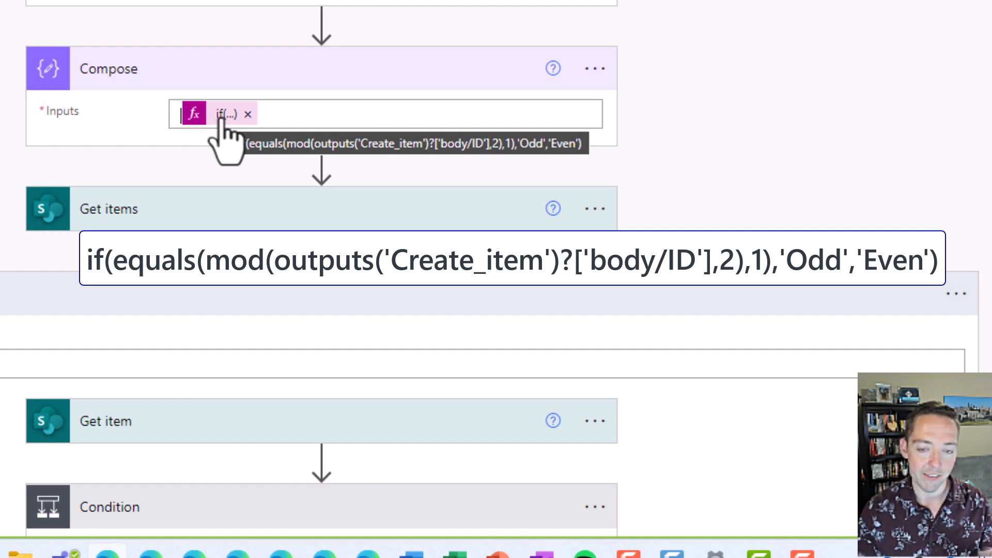
pyautogui.moveTo(198, 223)
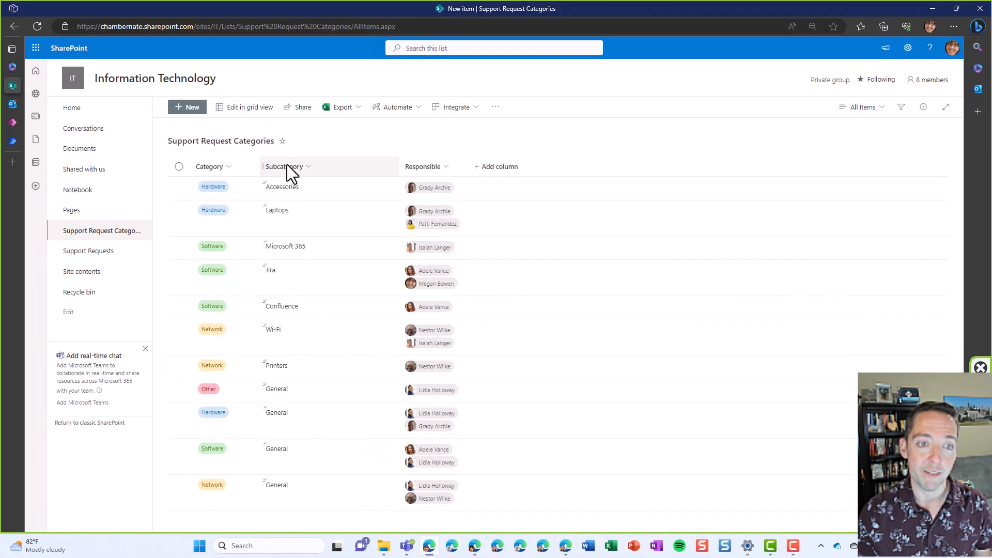
pyautogui.moveTo(448, 184)
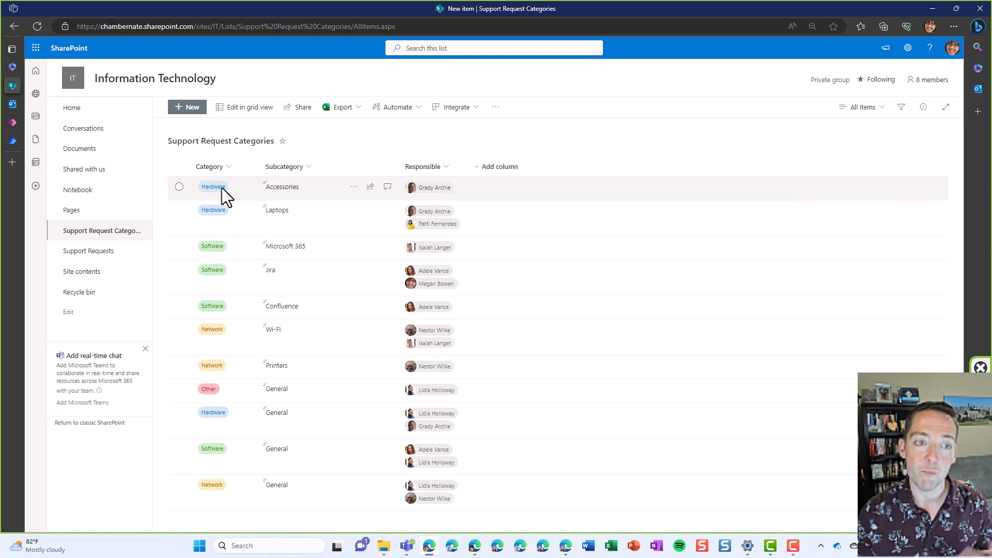
pyautogui.moveTo(212, 202)
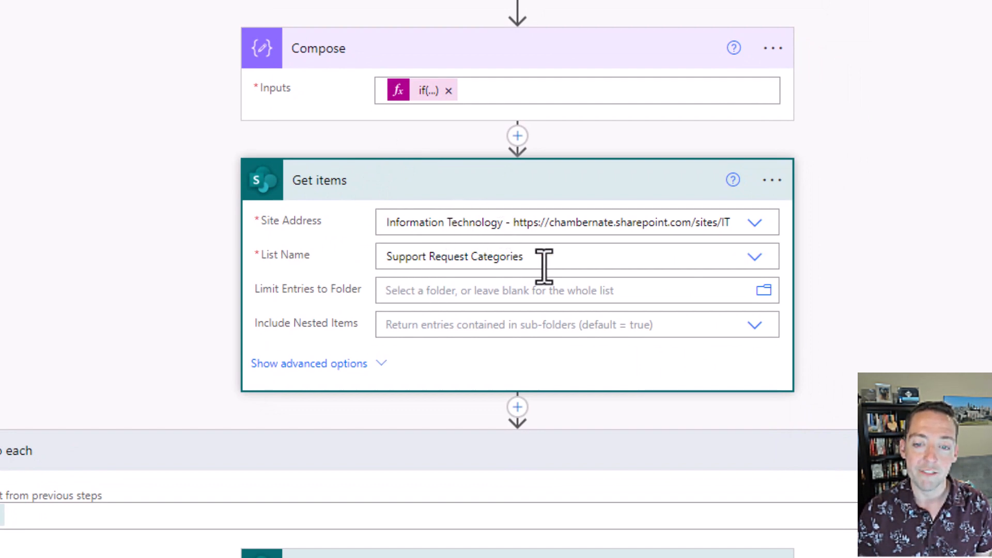
pyautogui.moveTo(548, 260)
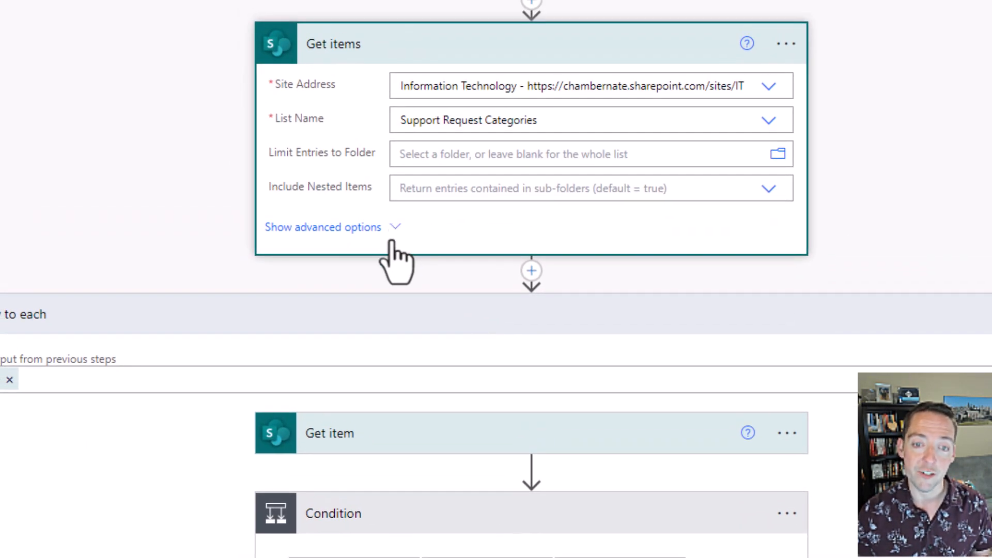
# Show Get items advanced options to add the Category and Title filter query.
pyautogui.click(322, 227)
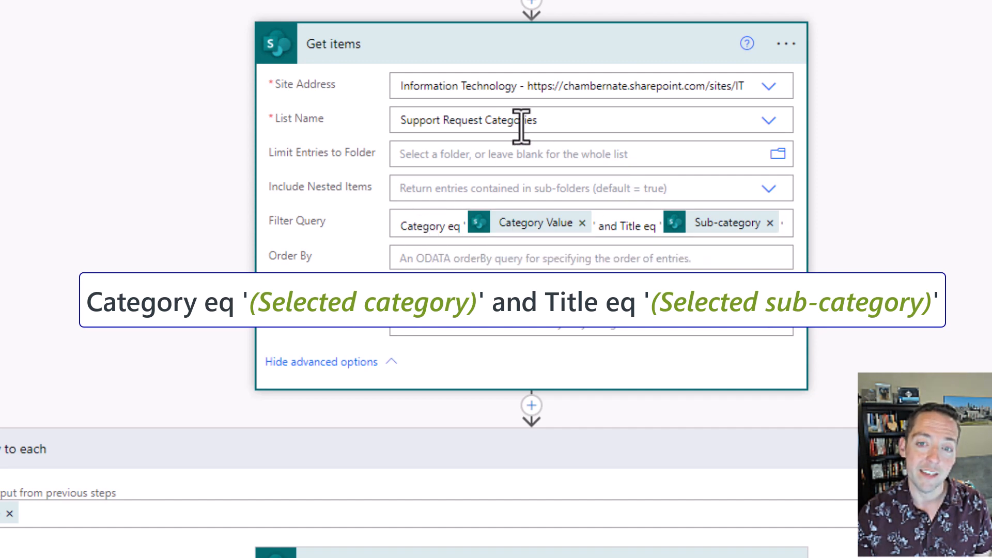
pyautogui.moveTo(519, 227)
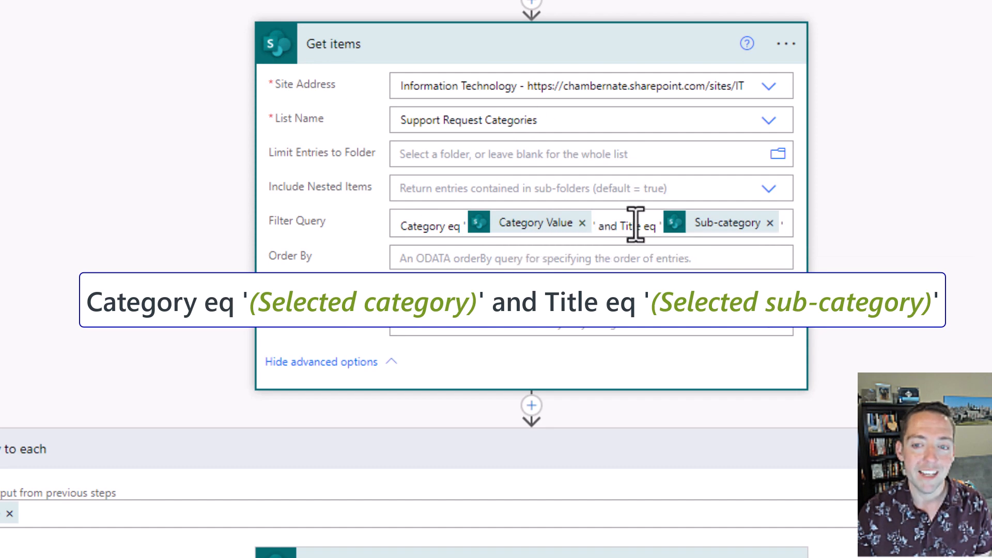
pyautogui.moveTo(633, 228)
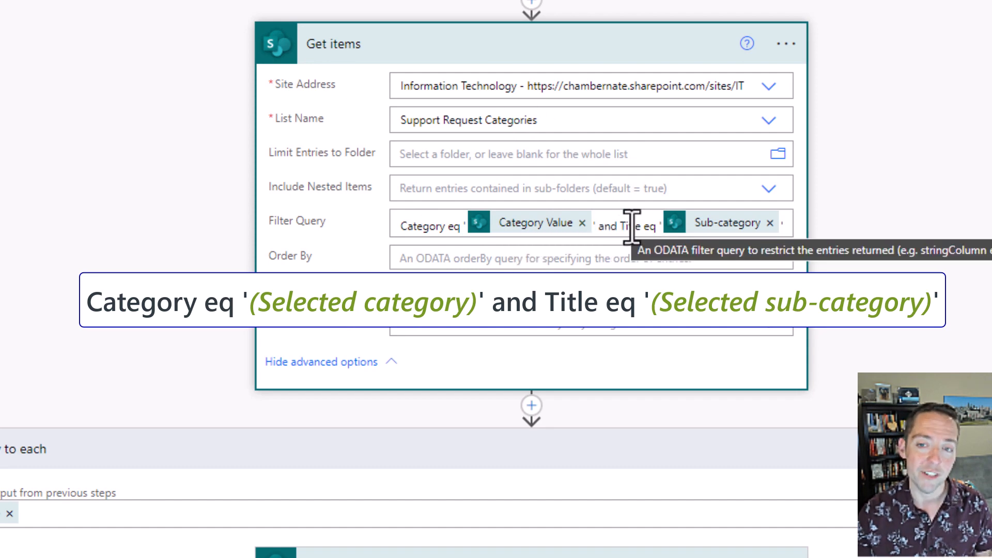
pyautogui.moveTo(663, 251)
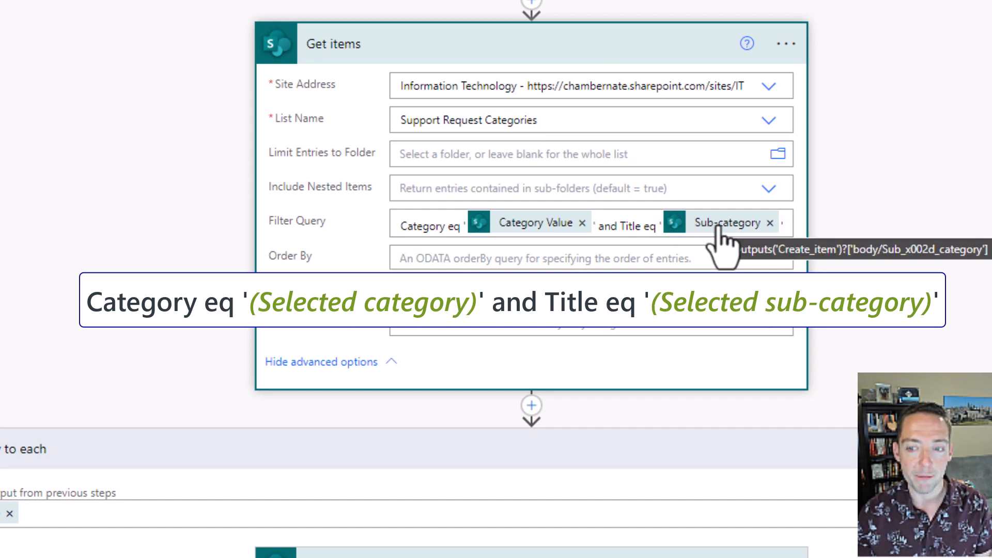
pyautogui.moveTo(631, 227)
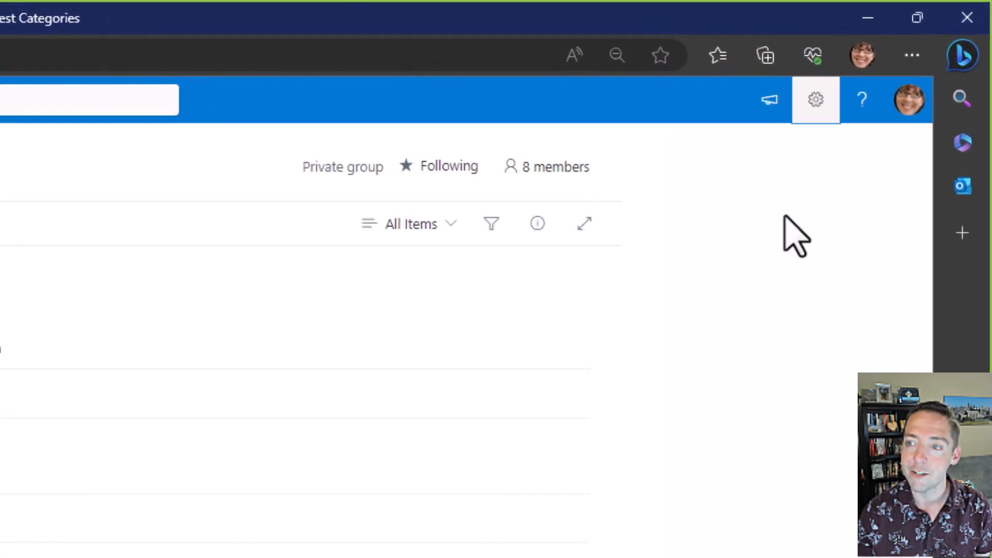
# Open List settings for the Support Request Categories list from the site gear menu.
pyautogui.click(816, 99)
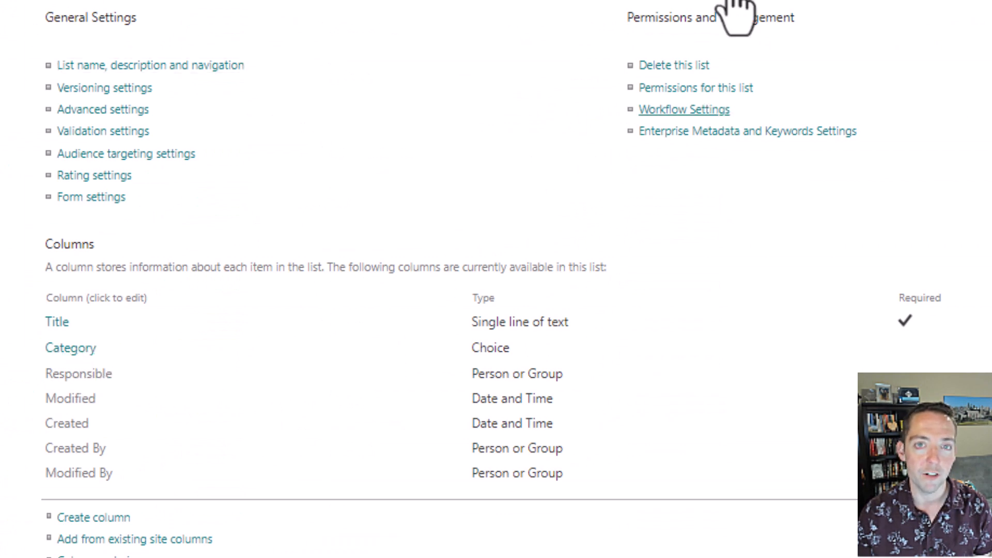
pyautogui.click(71, 348)
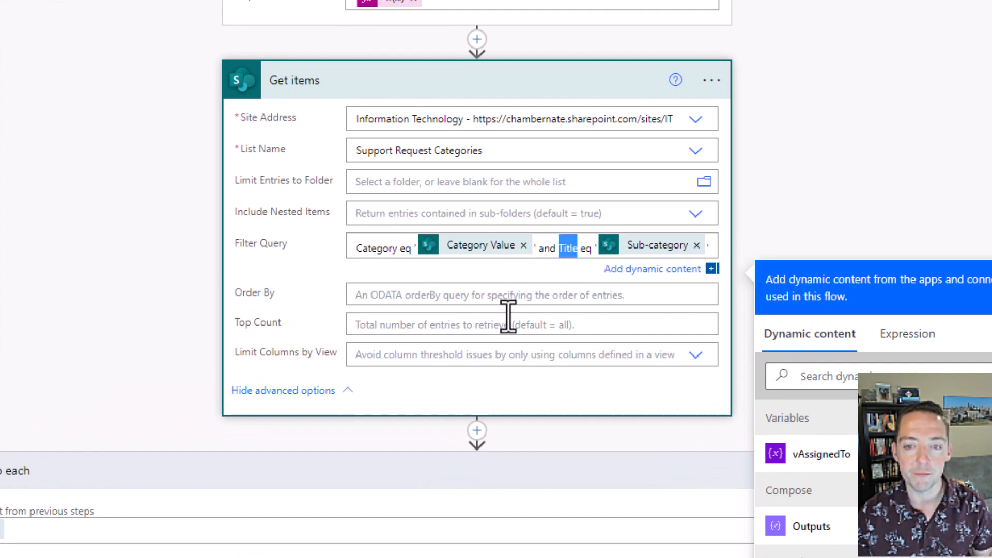
pyautogui.moveTo(375, 409)
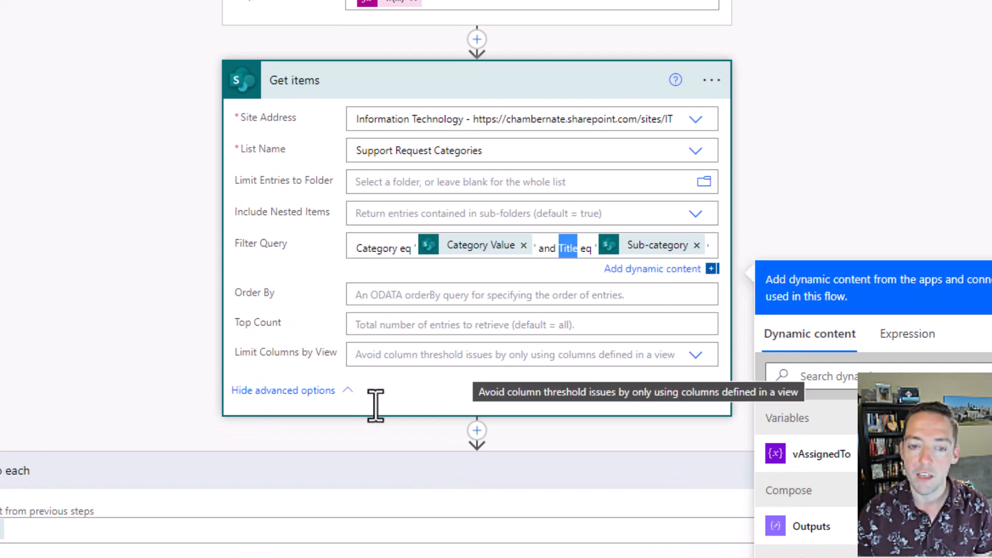
pyautogui.scroll(-3)
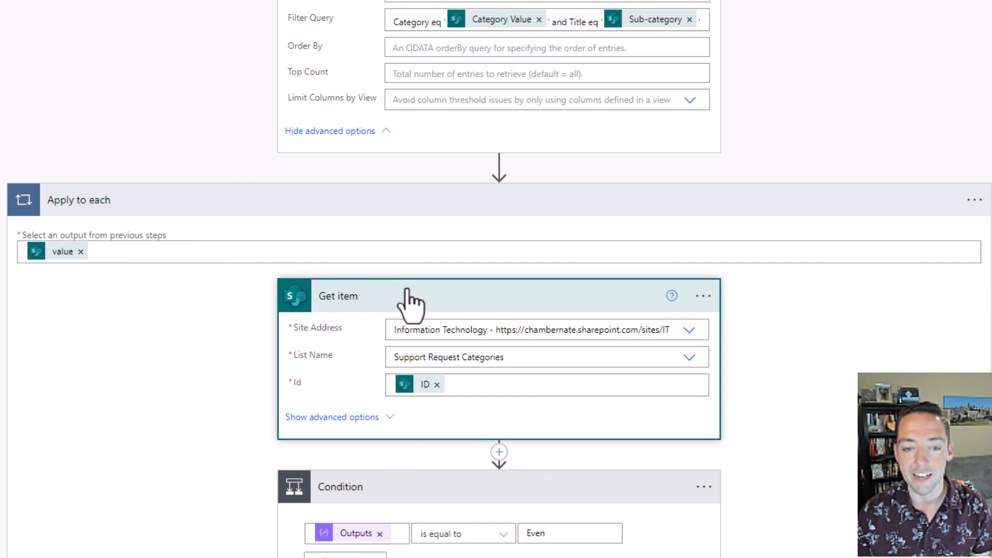
pyautogui.moveTo(440, 308)
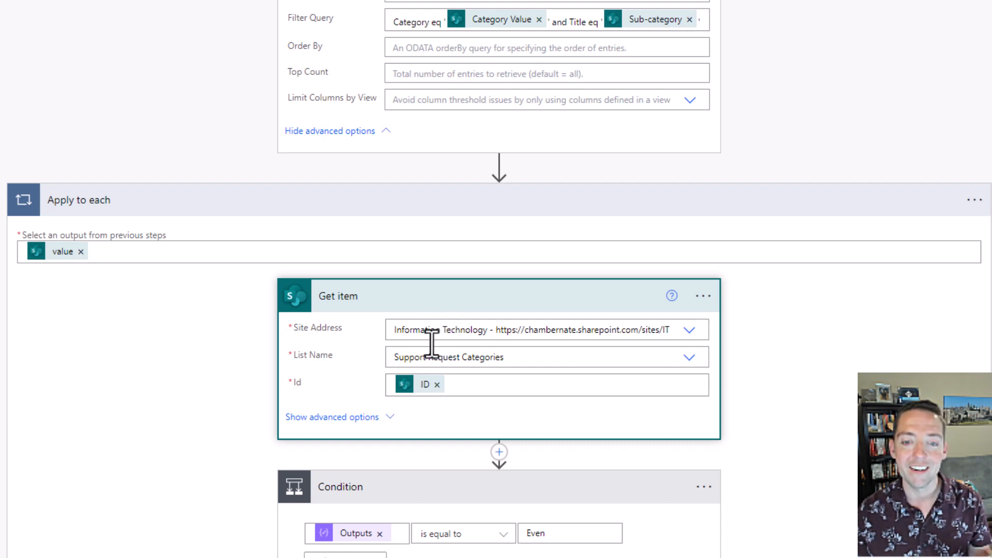
pyautogui.moveTo(424, 400)
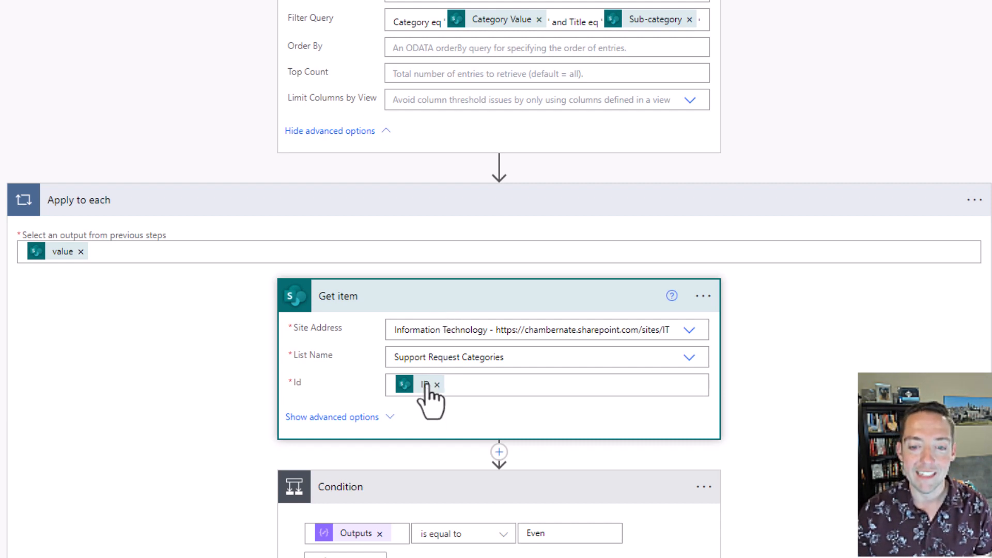
pyautogui.moveTo(425, 391)
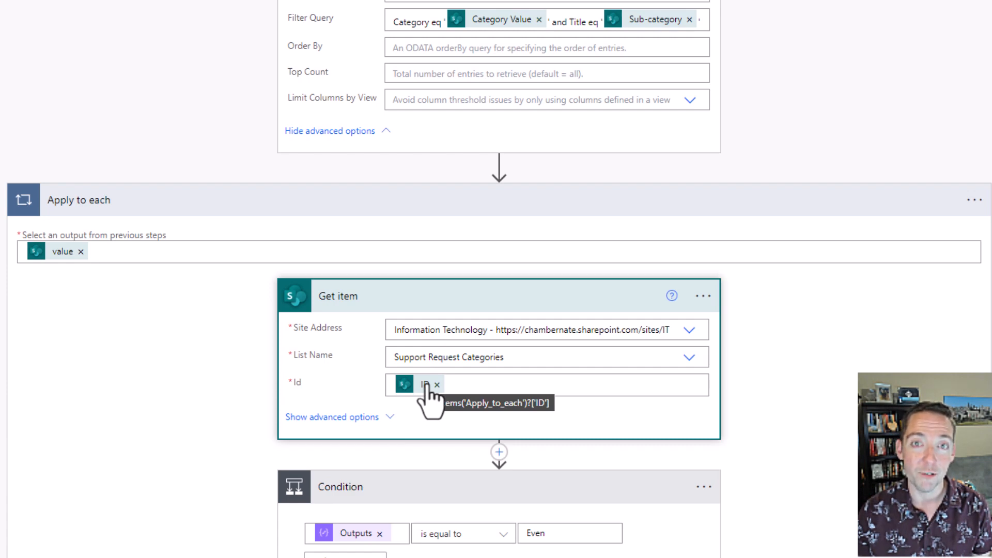
pyautogui.scroll(-3)
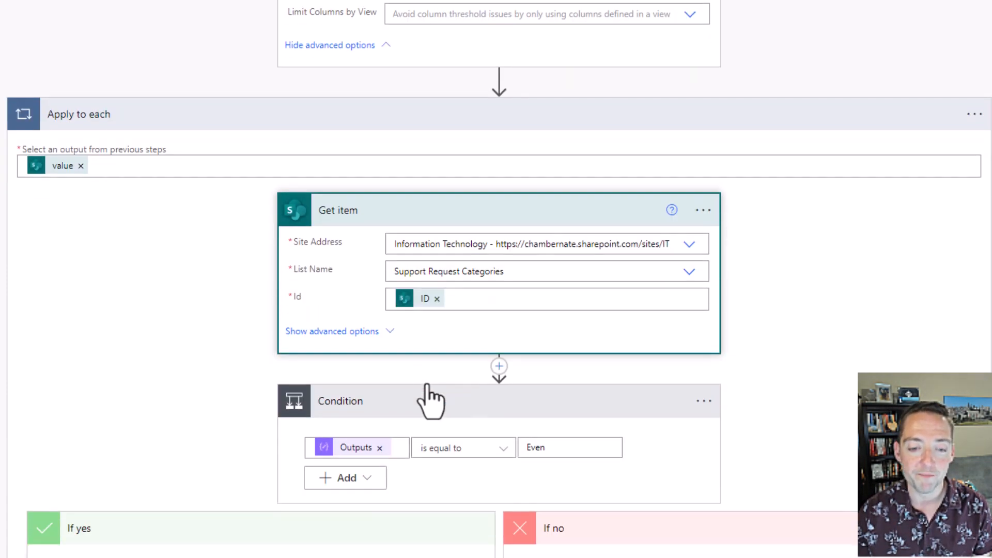
pyautogui.scroll(-3)
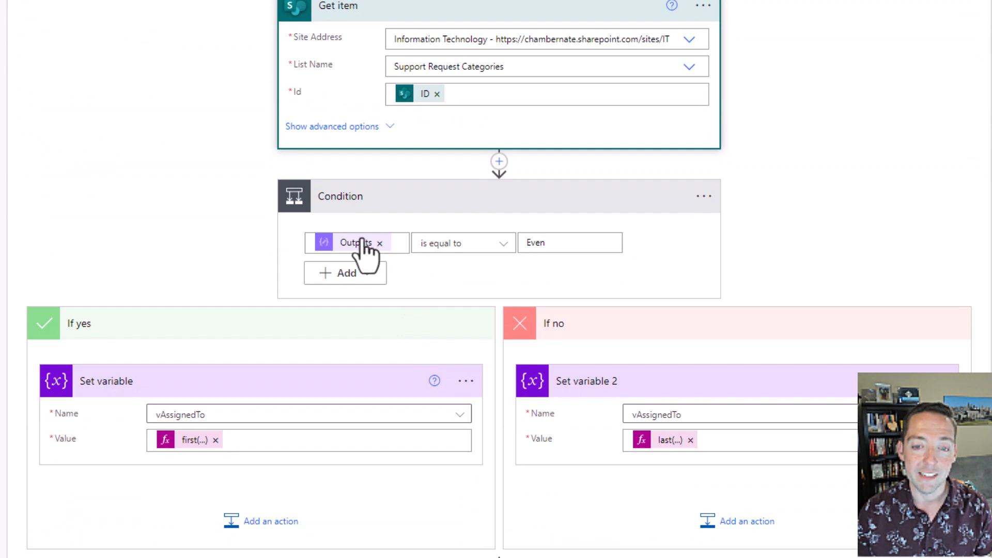
pyautogui.moveTo(356, 242)
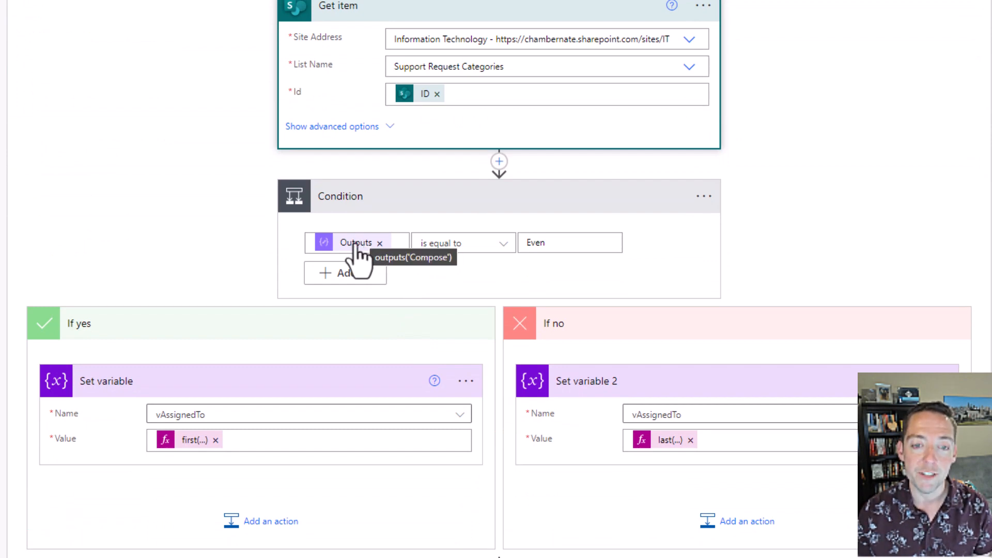
pyautogui.scroll(-3)
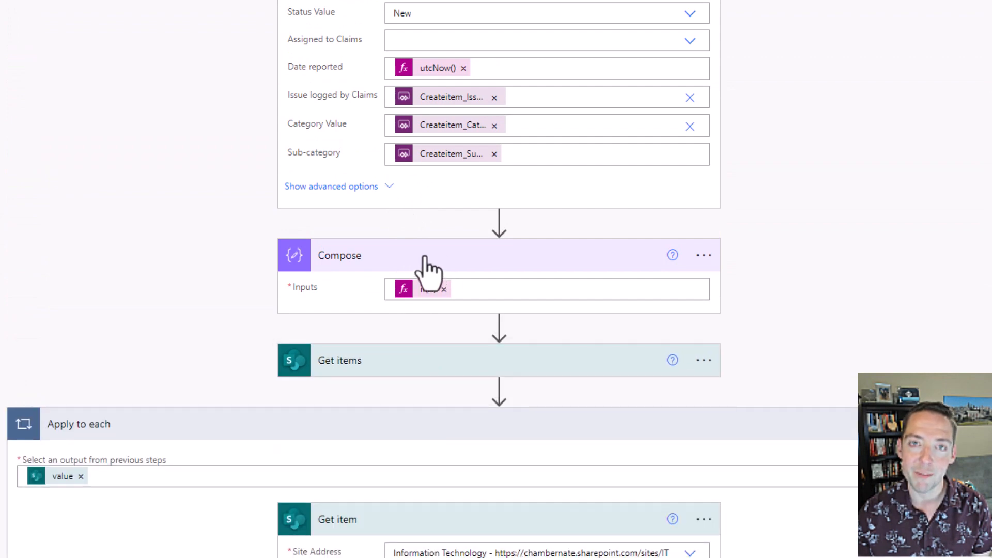
pyautogui.scroll(-3)
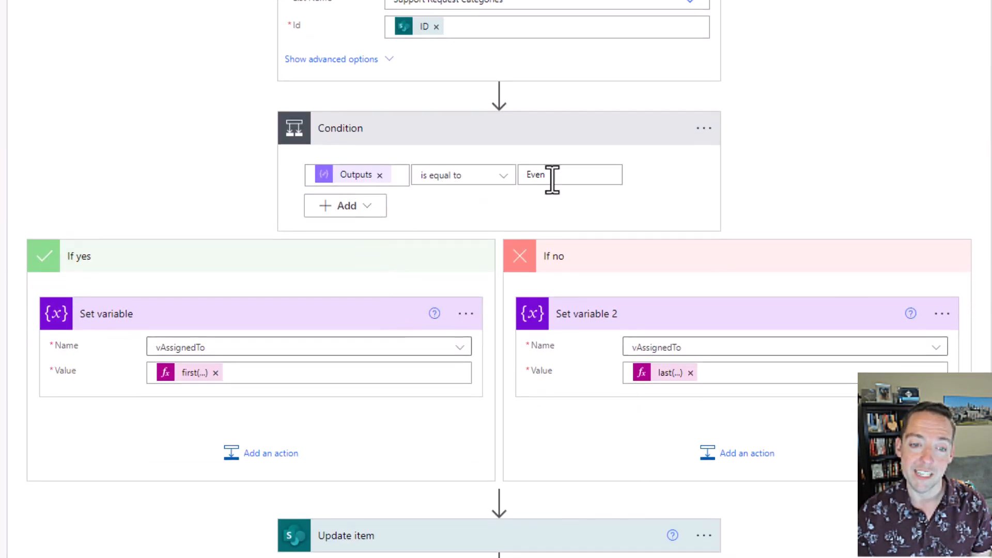
pyautogui.moveTo(272, 384)
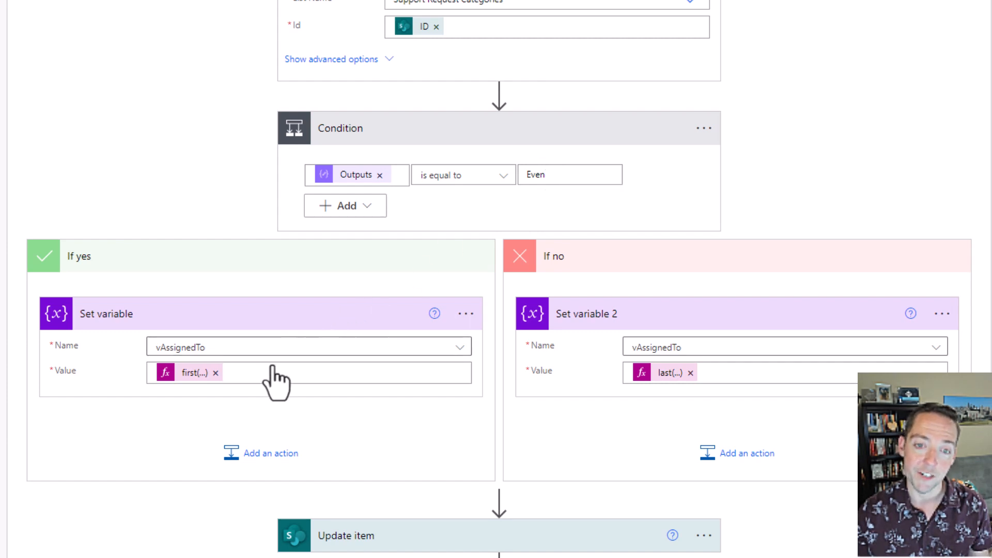
pyautogui.moveTo(673, 291)
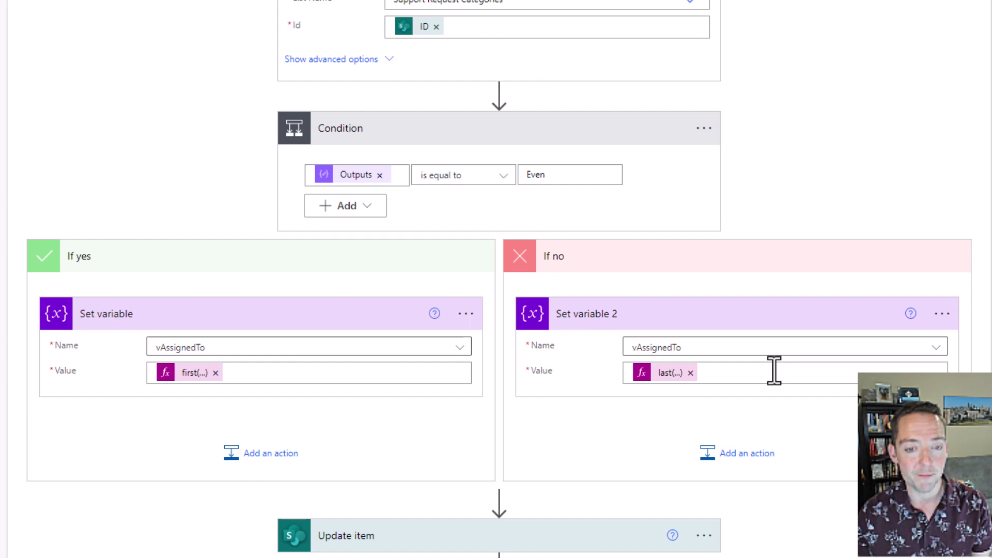
pyautogui.moveTo(464, 429)
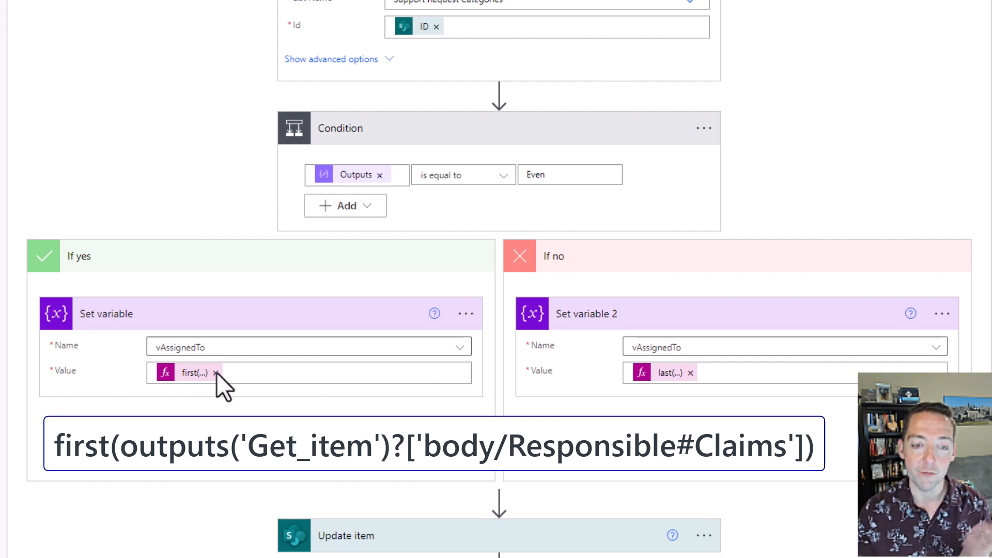
# Set the variable value to first(outputs('Get_item')?['body/Responsible#Claims']).
pyautogui.click(215, 372)
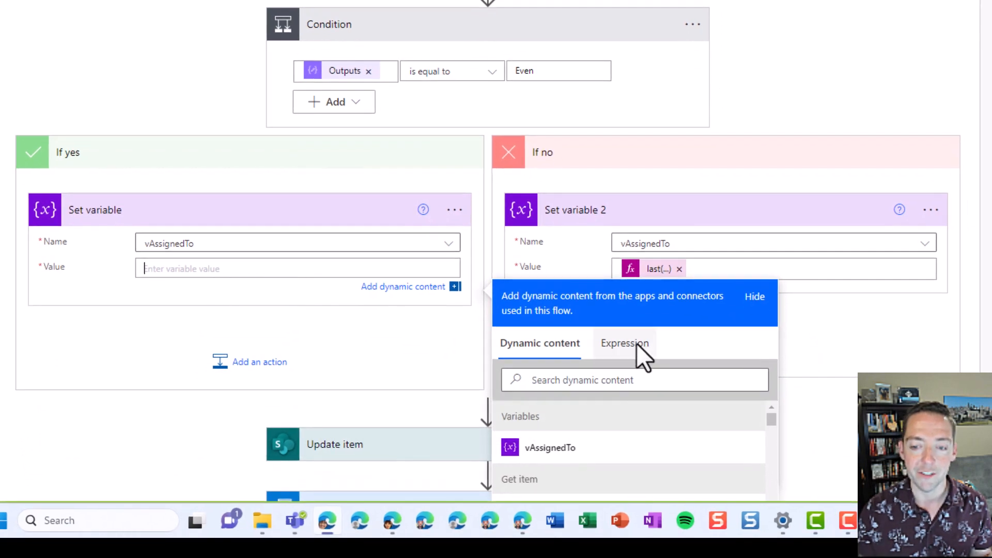
pyautogui.click(624, 343)
pyautogui.write('first(')
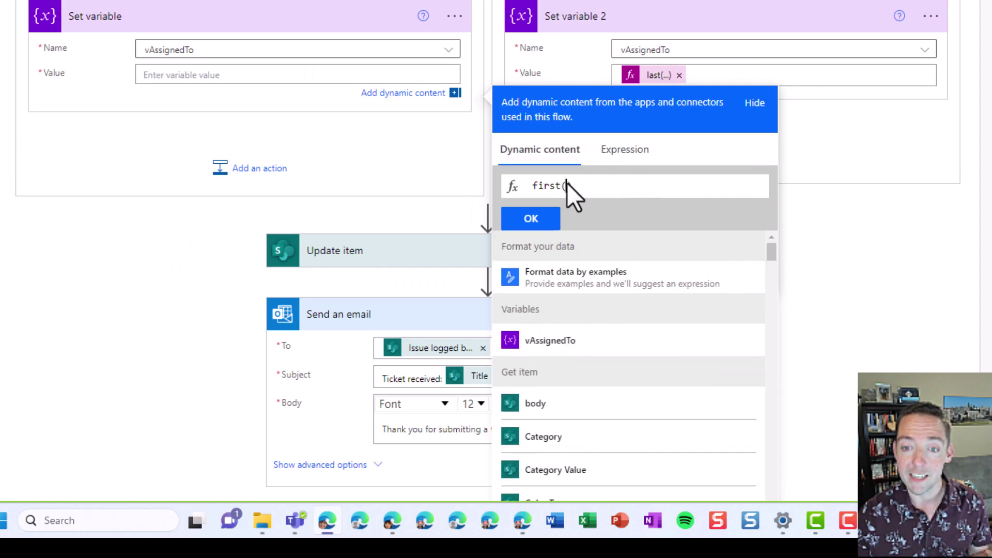
pyautogui.scroll(-3)
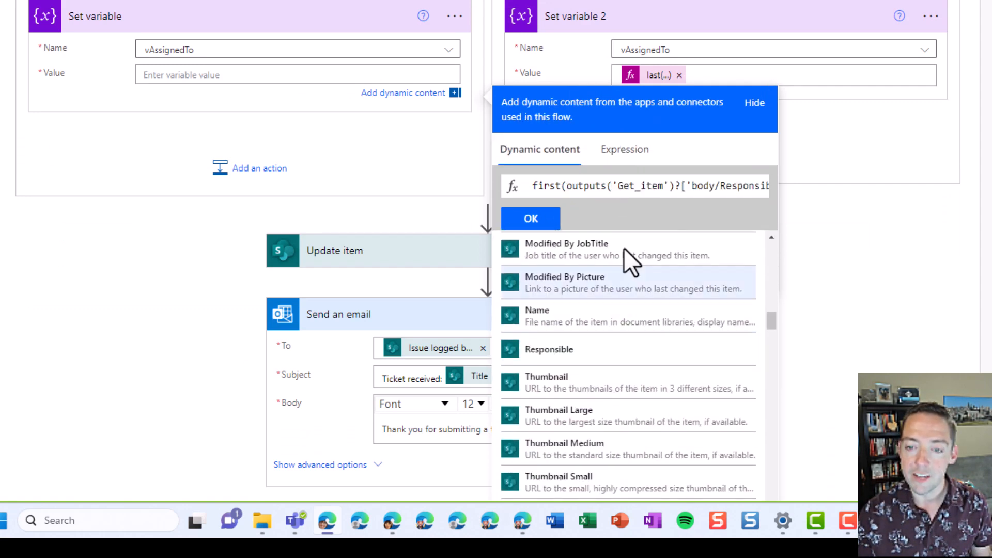
pyautogui.moveTo(734, 194)
pyautogui.write("le#Claims'])")
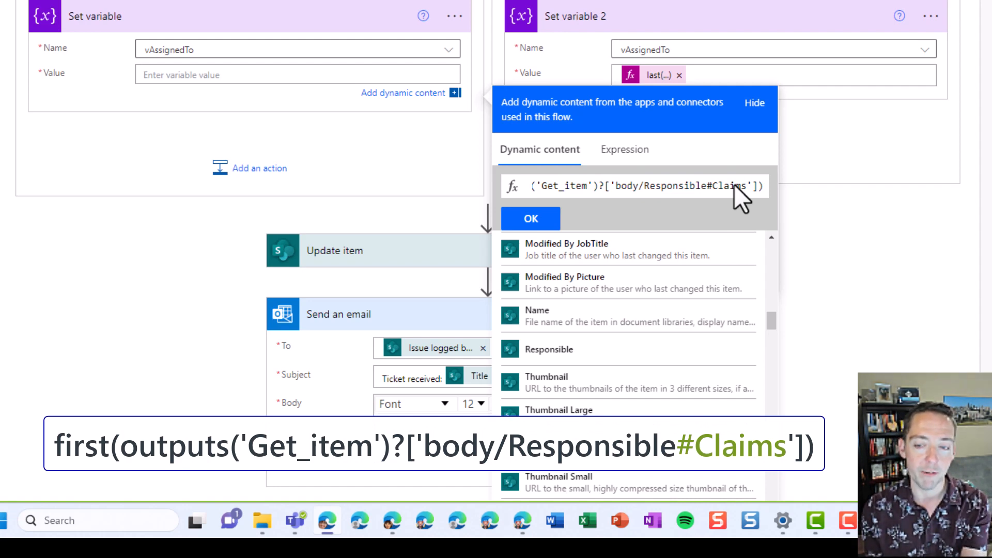
pyautogui.moveTo(596, 231)
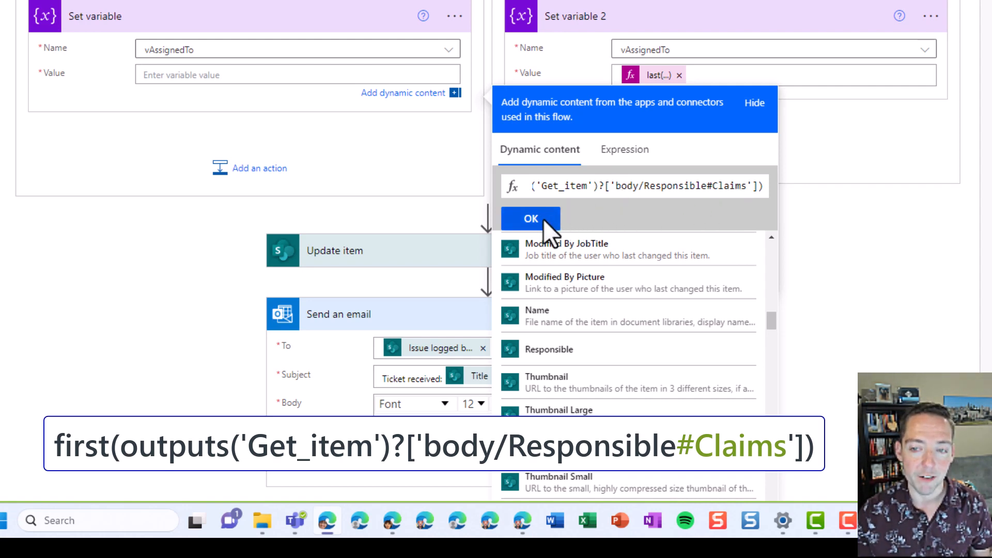
pyautogui.click(530, 218)
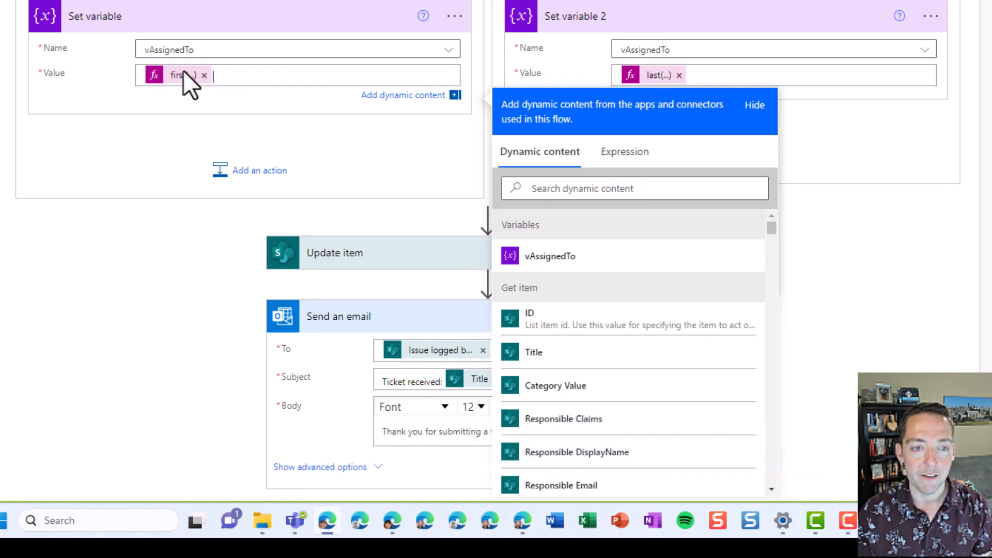
pyautogui.moveTo(180, 78)
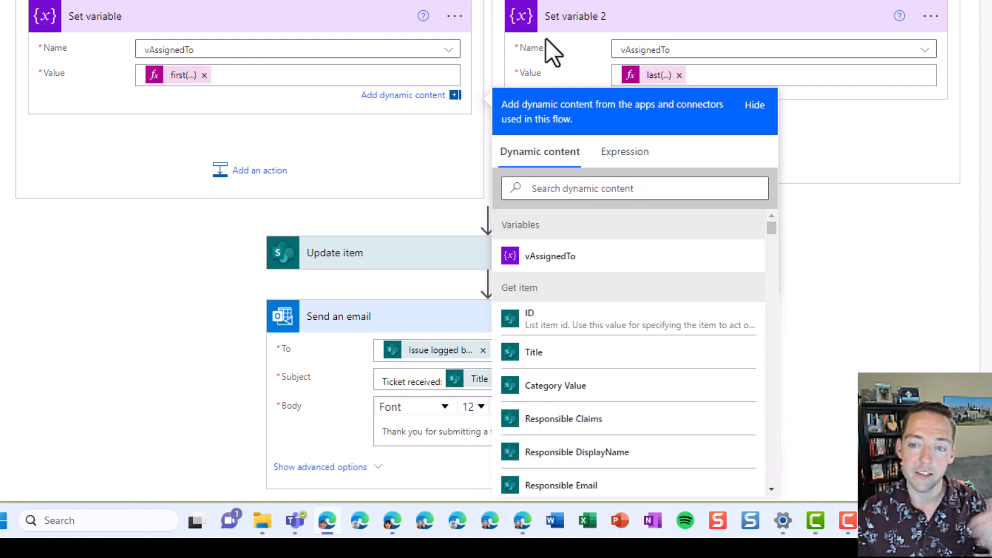
pyautogui.moveTo(655, 88)
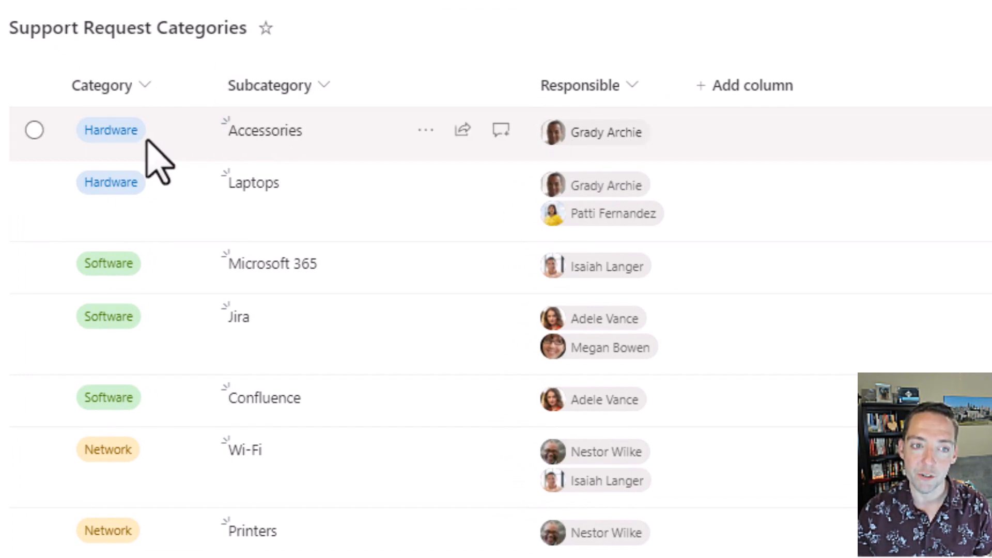
pyautogui.moveTo(657, 220)
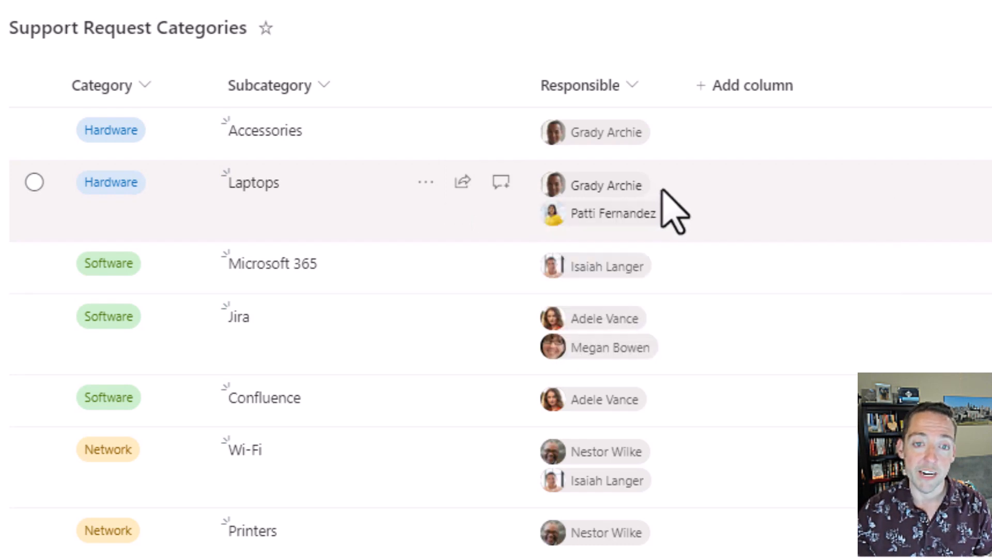
pyautogui.moveTo(689, 244)
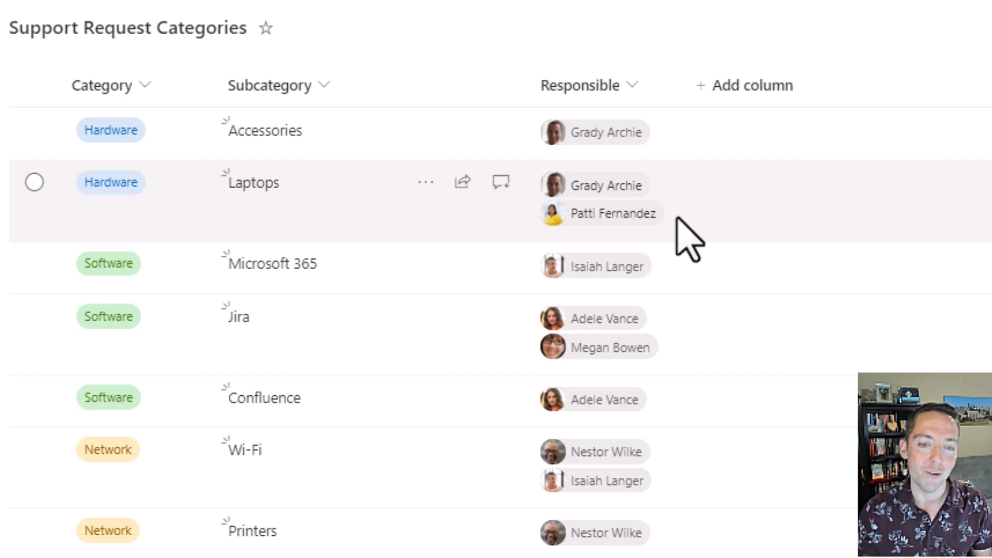
pyautogui.moveTo(666, 203)
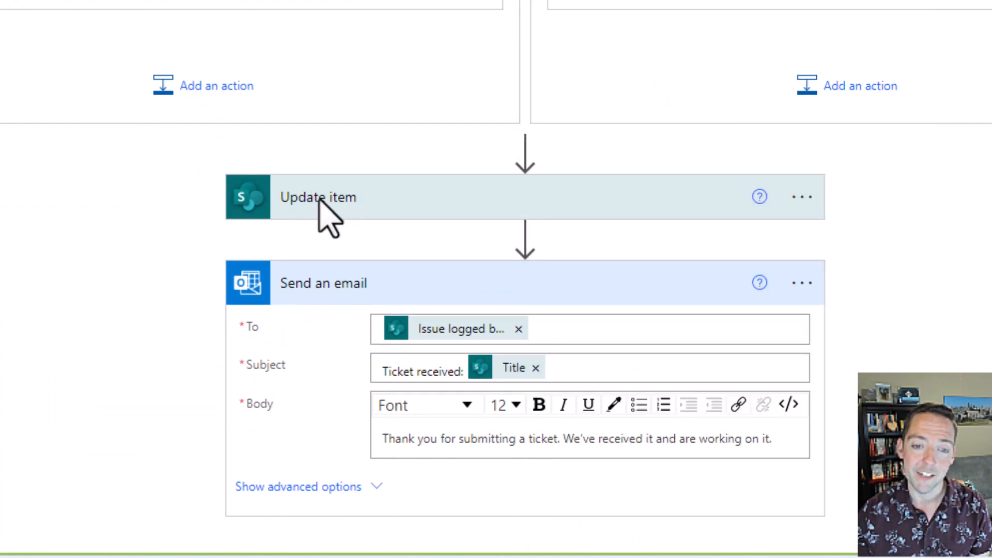
pyautogui.click(318, 197)
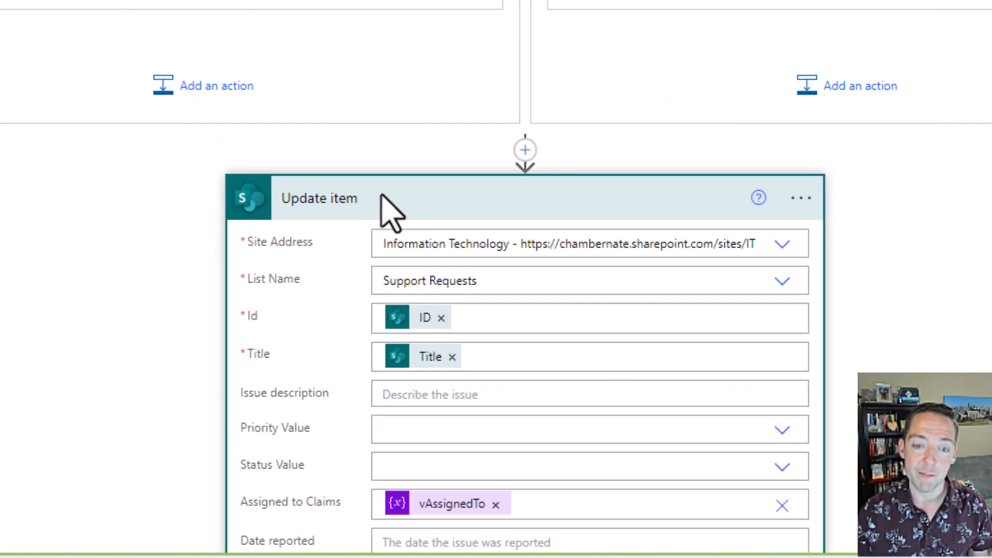
pyautogui.moveTo(304, 220)
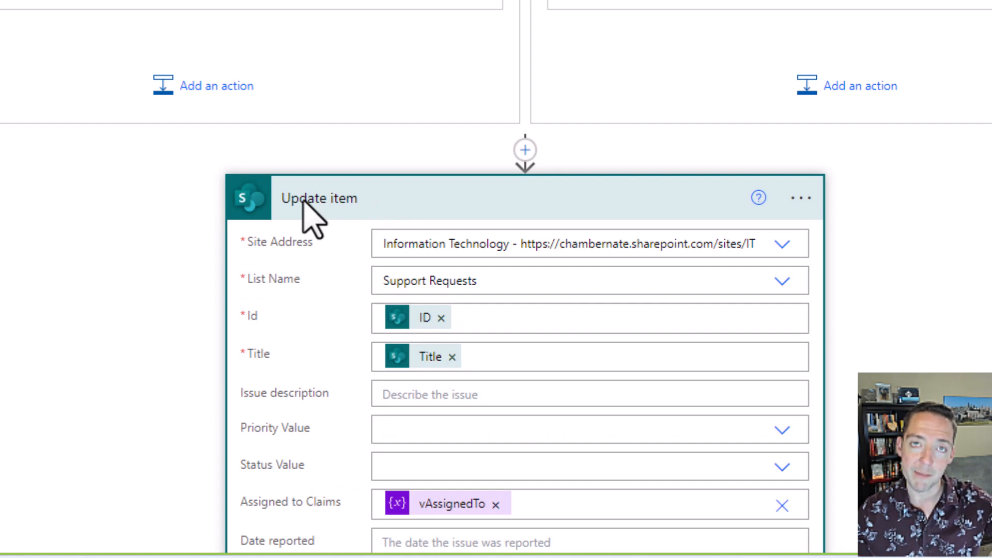
pyautogui.scroll(-3)
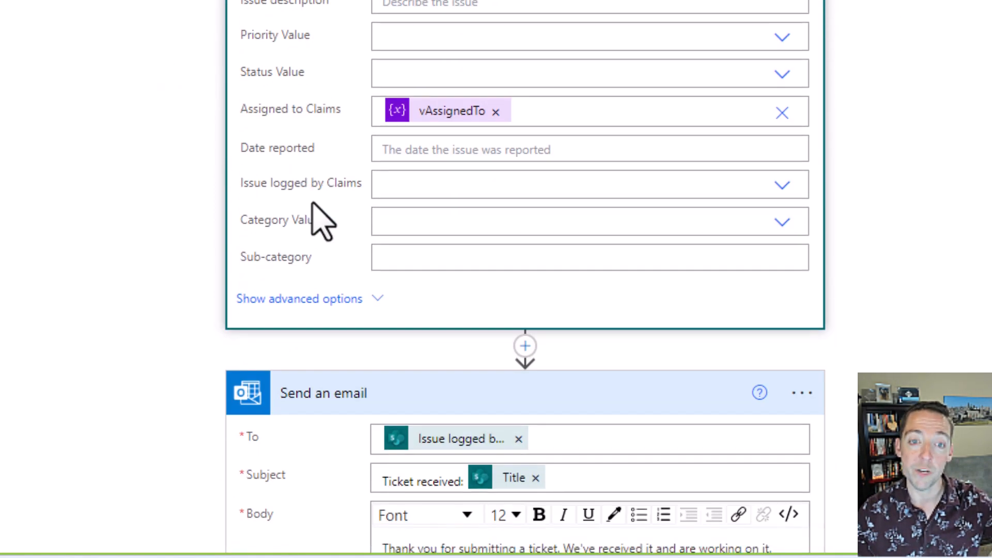
pyautogui.moveTo(513, 120)
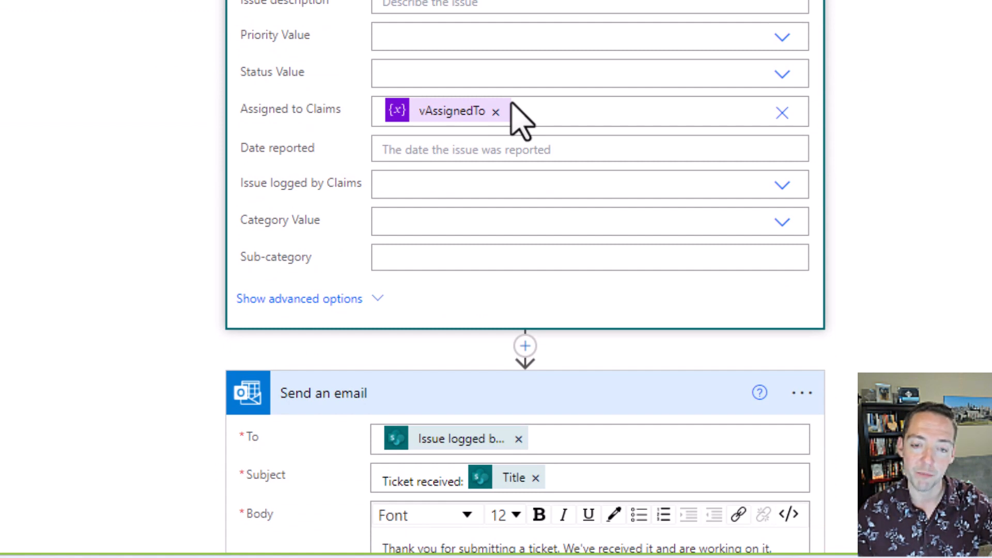
pyautogui.moveTo(444, 122)
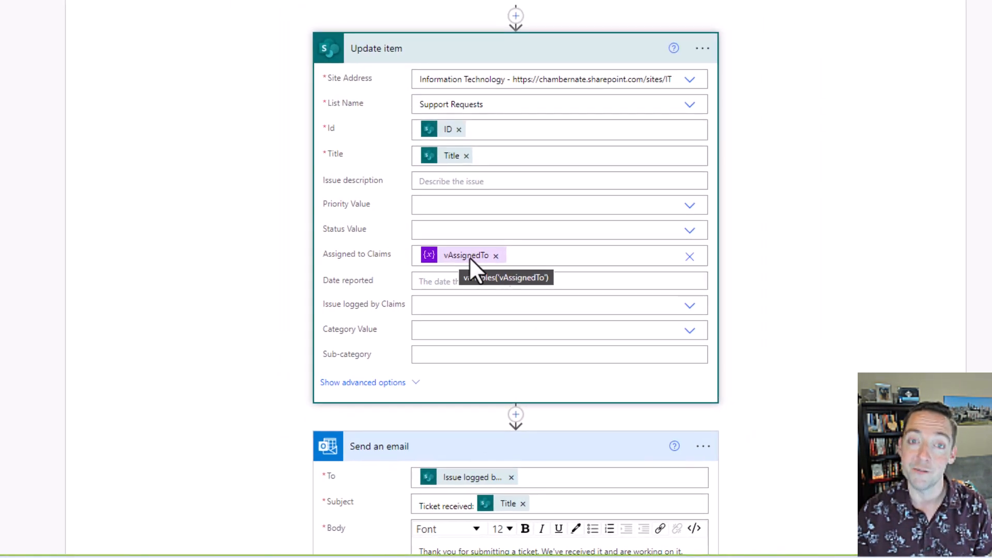
pyautogui.moveTo(380, 277)
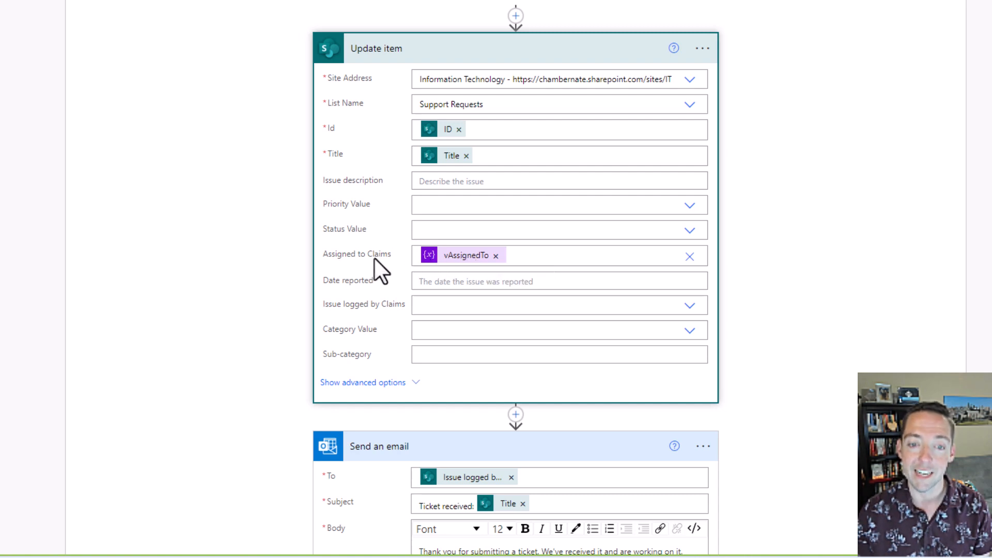
pyautogui.moveTo(356, 283)
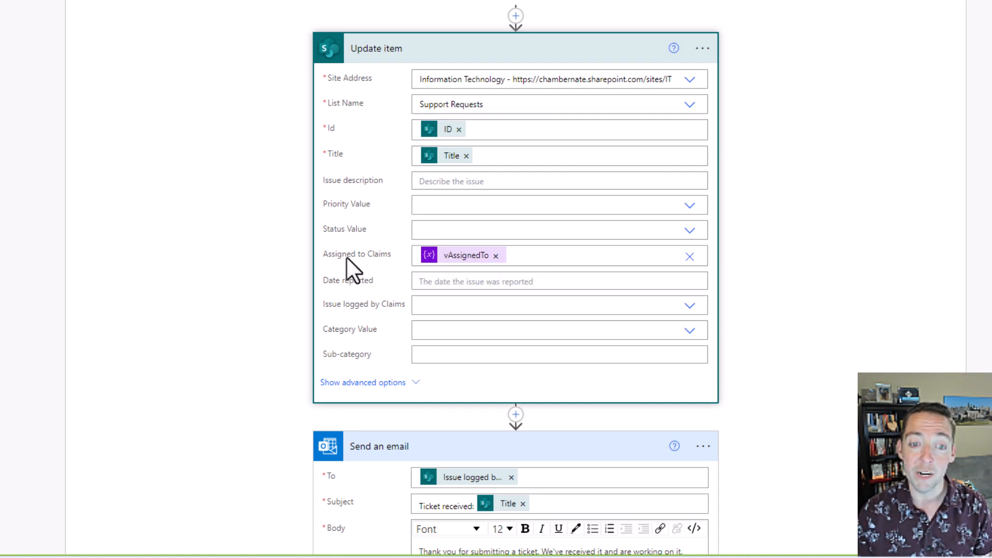
pyautogui.moveTo(470, 262)
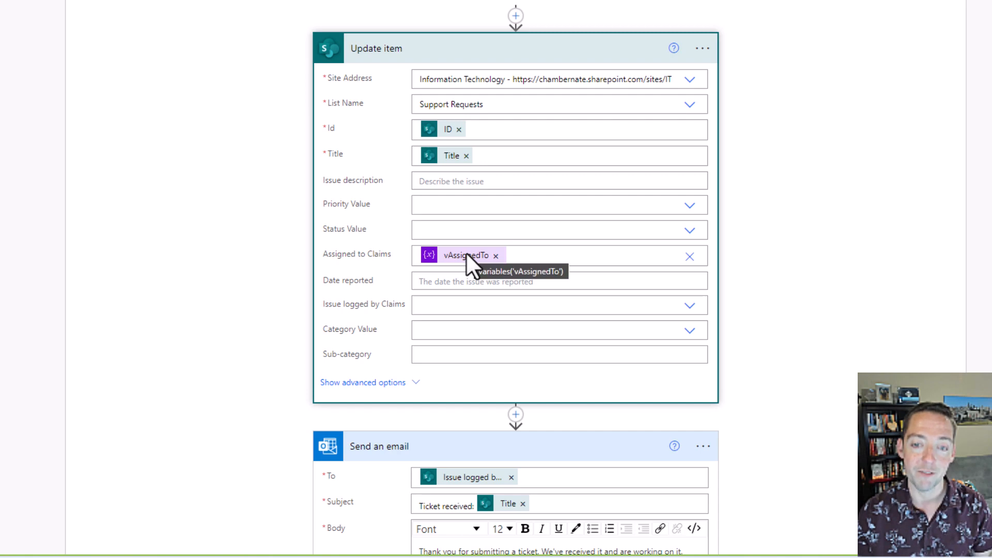
pyautogui.moveTo(413, 302)
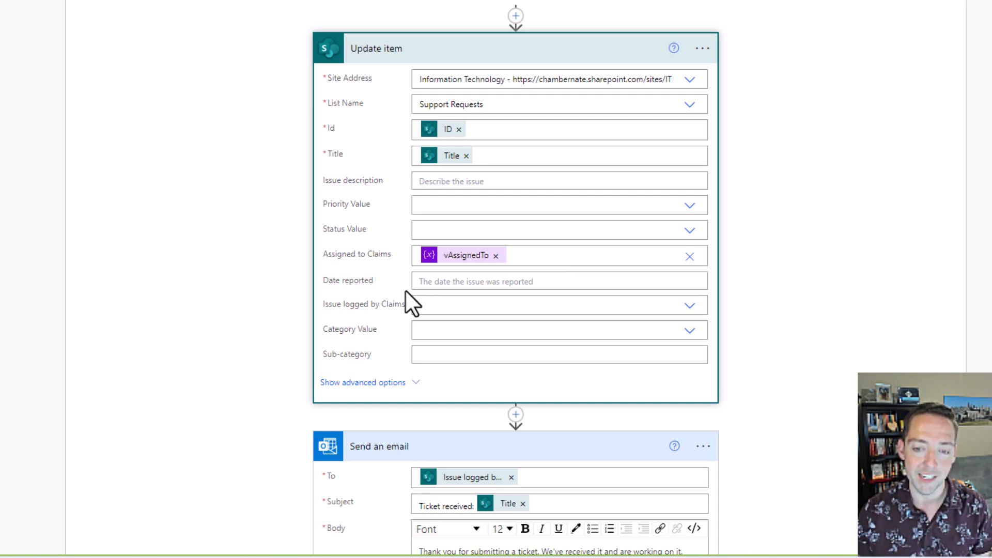
pyautogui.scroll(-3)
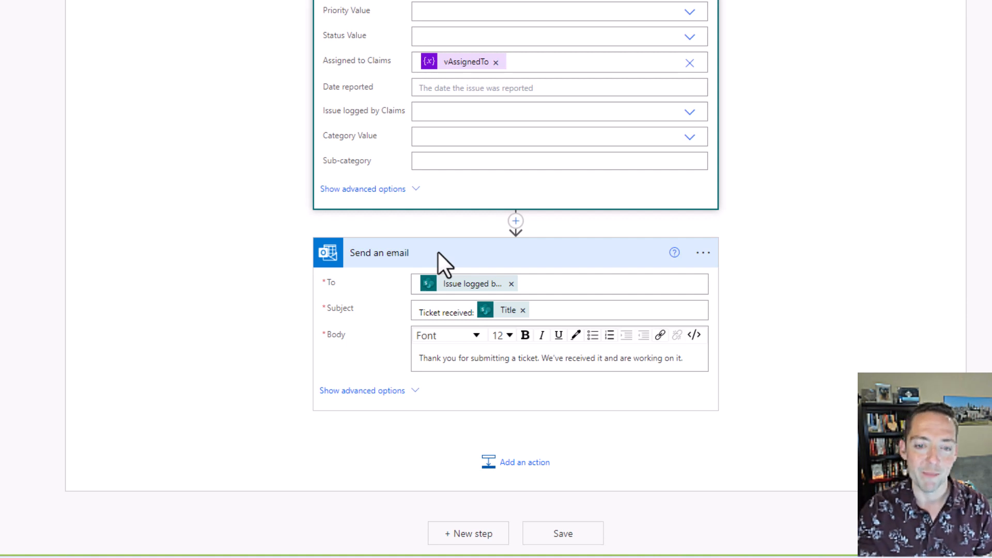
pyautogui.moveTo(404, 316)
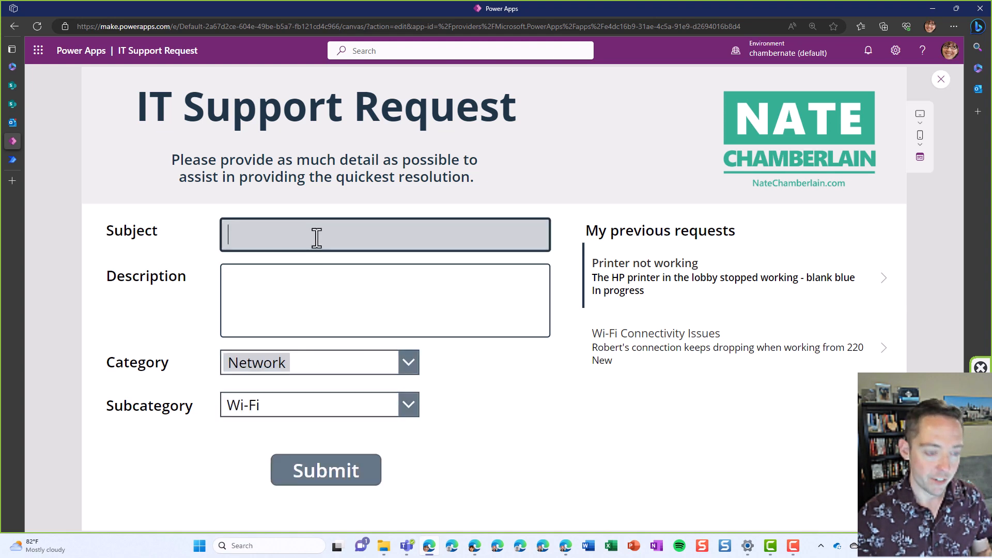
# Submit a ticket 'Lunch room doesn't have Wi-Fi' about surfing while eating a sandwich, then go to SharePoint.
pyautogui.write('Lund')
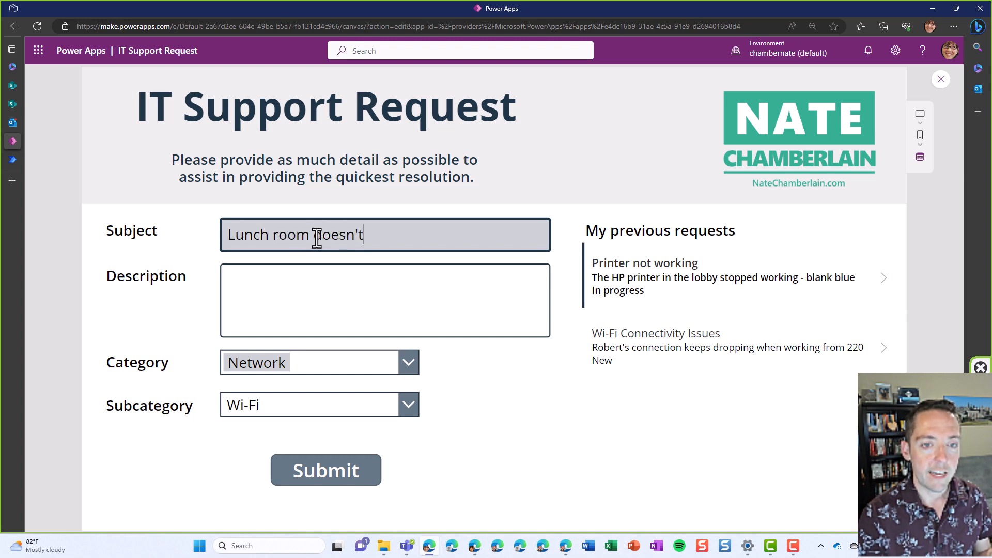
pyautogui.write('have Wi-Fi')
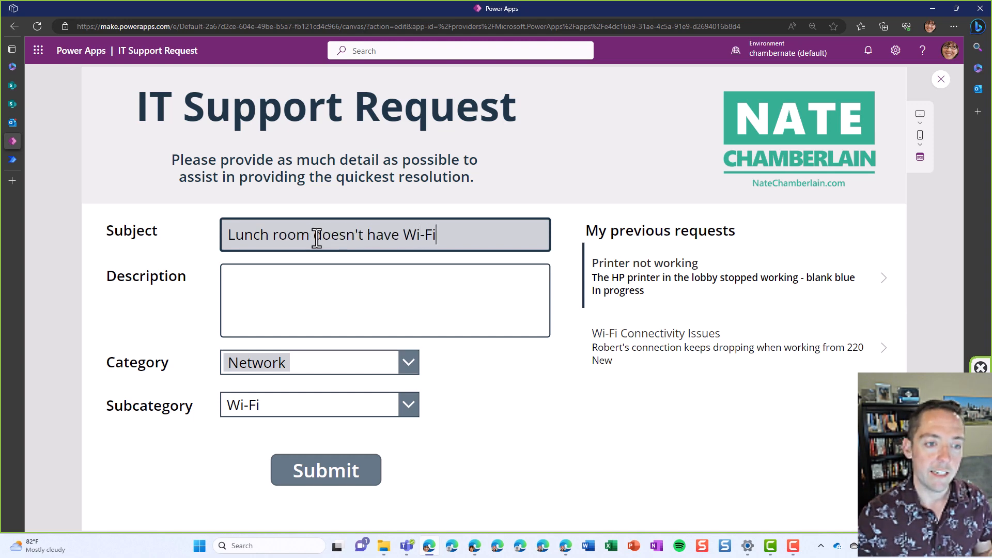
pyautogui.write("I can't sur")
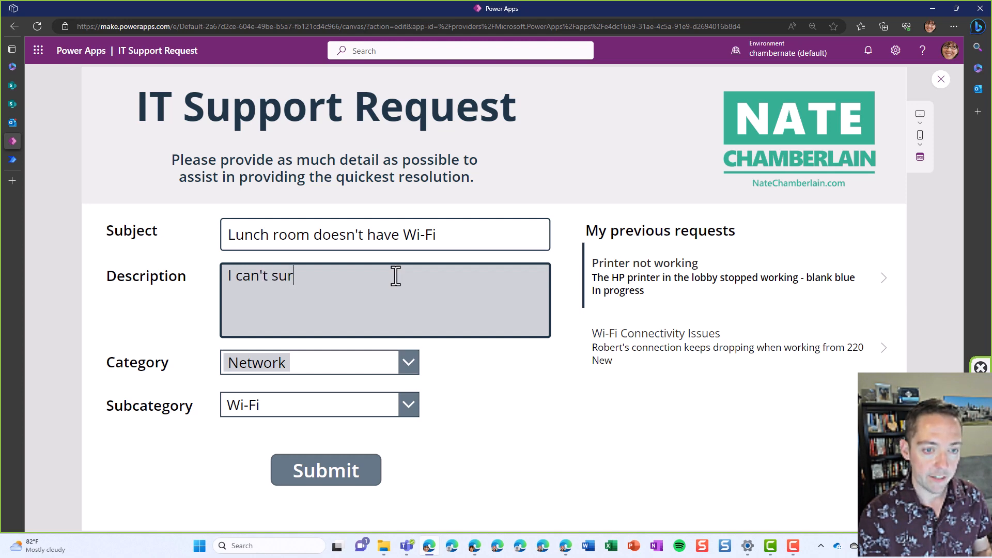
pyautogui.write('f the net while')
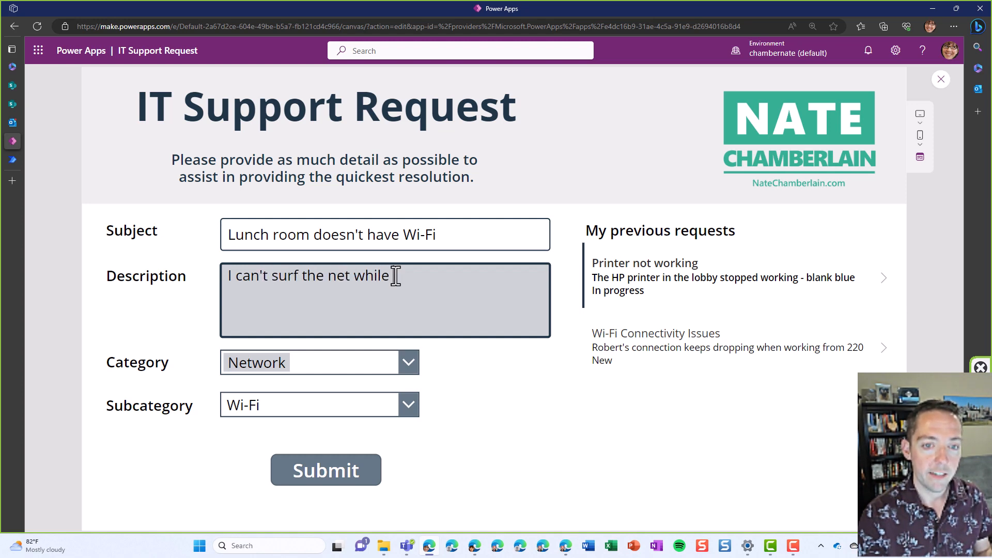
pyautogui.write('eating my sandwich')
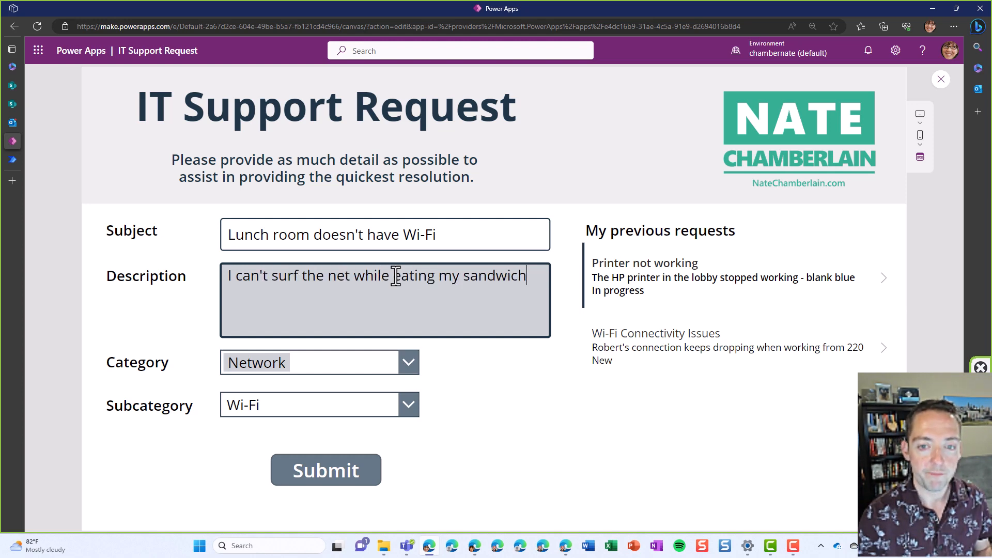
pyautogui.click(327, 470)
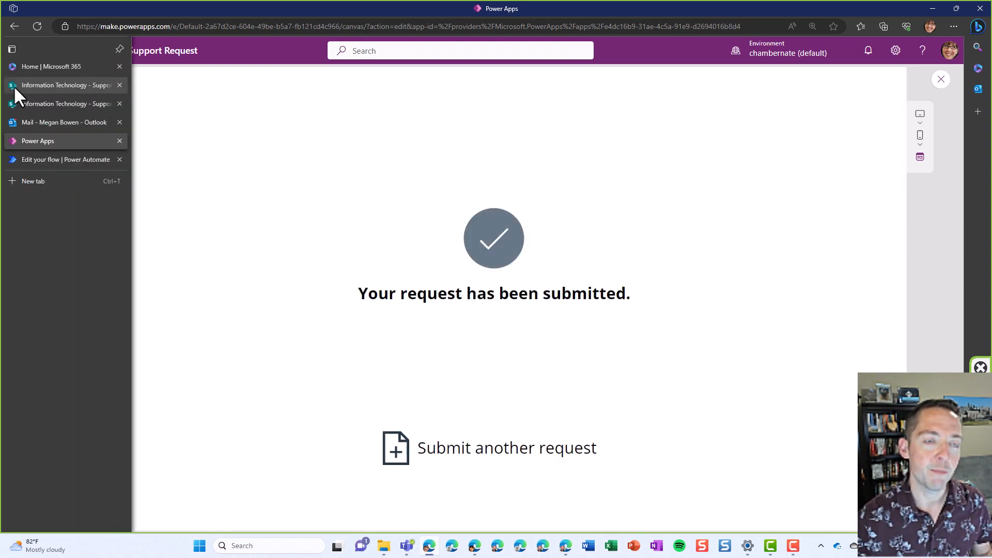
pyautogui.click(62, 84)
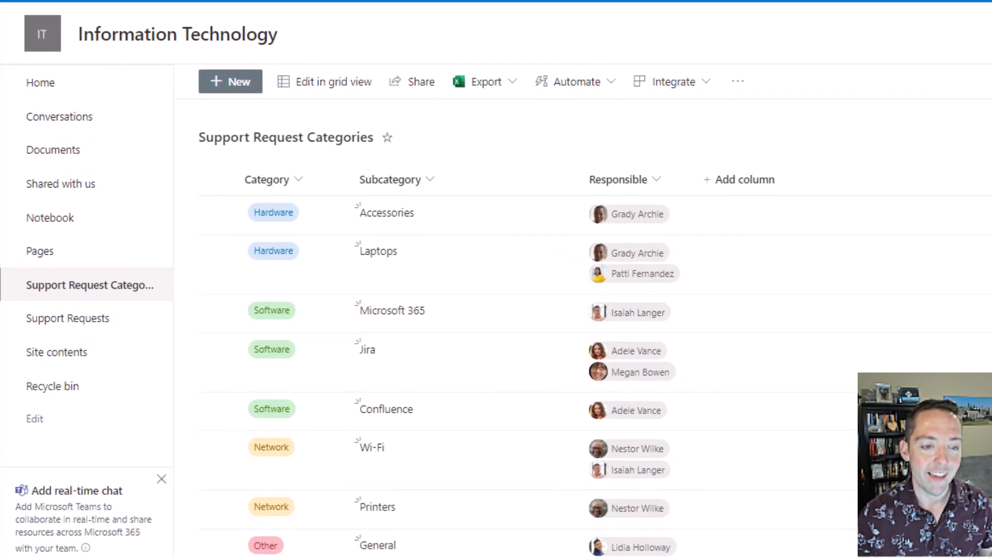
pyautogui.moveTo(676, 487)
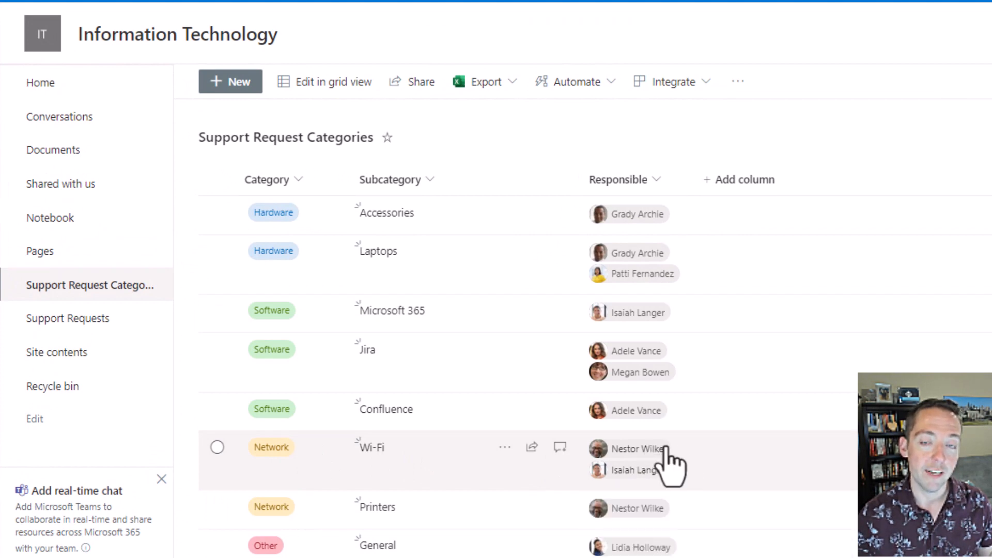
pyautogui.moveTo(625, 466)
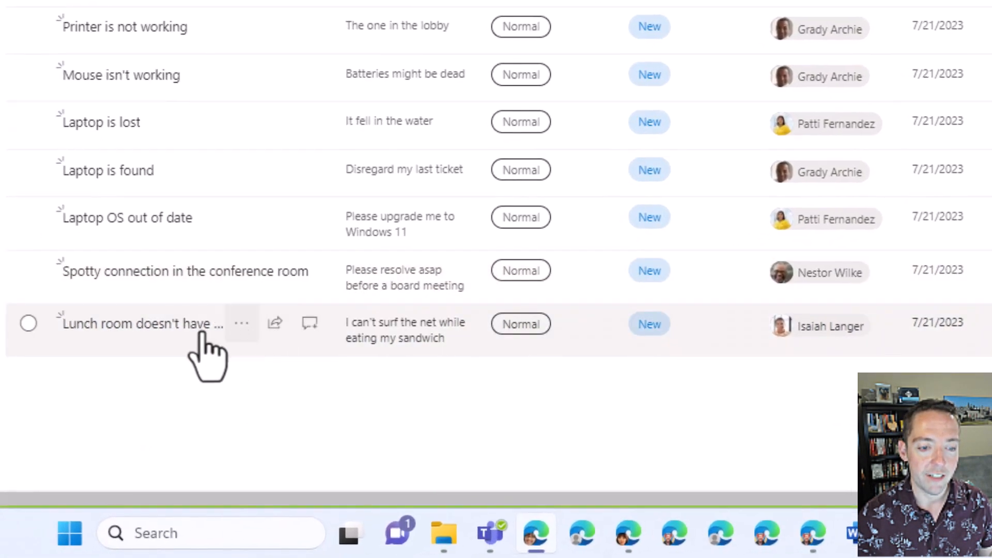
pyautogui.moveTo(639, 363)
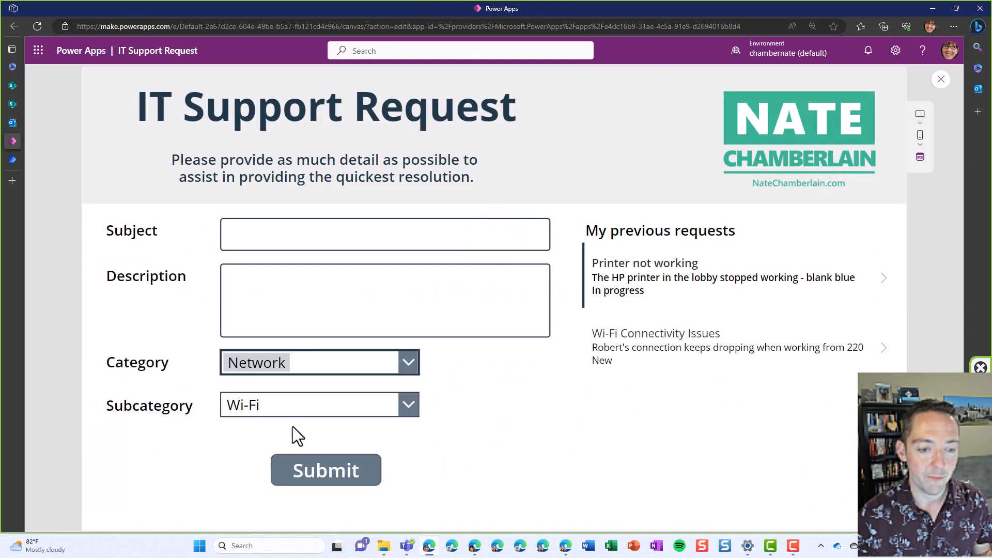
# Submit a second Network Wi-Fi ticket titled Testing and return to SharePoint.
pyautogui.write('Testing')
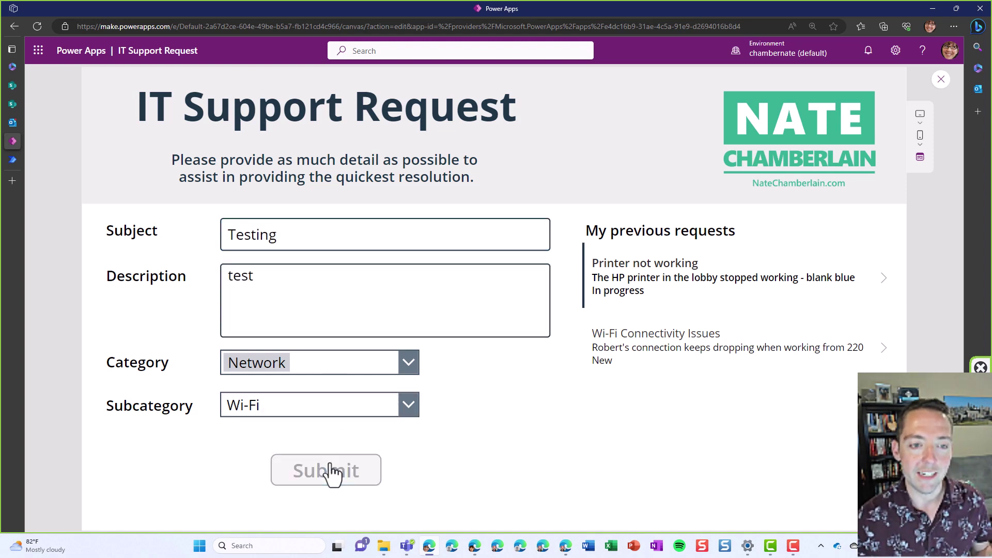
pyautogui.click(326, 470)
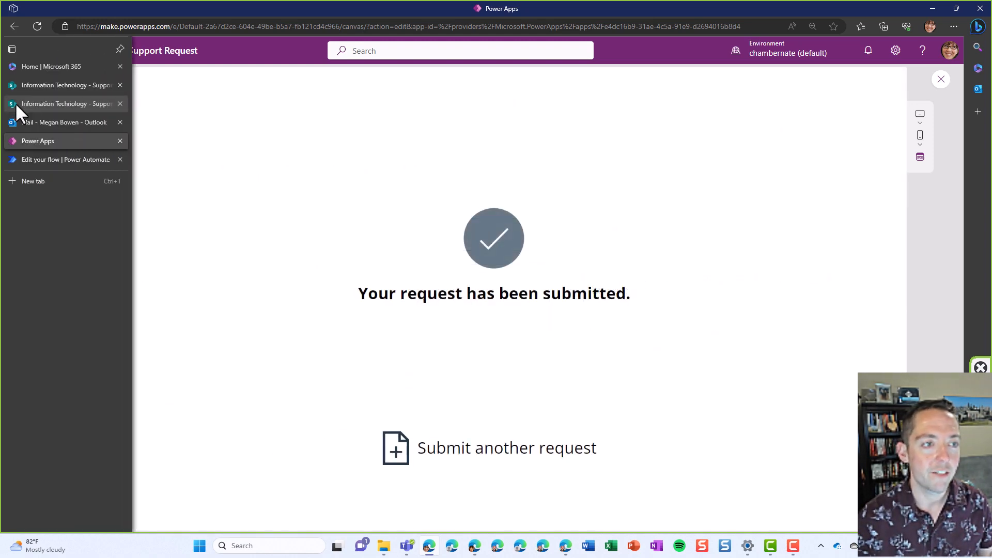
pyautogui.click(62, 103)
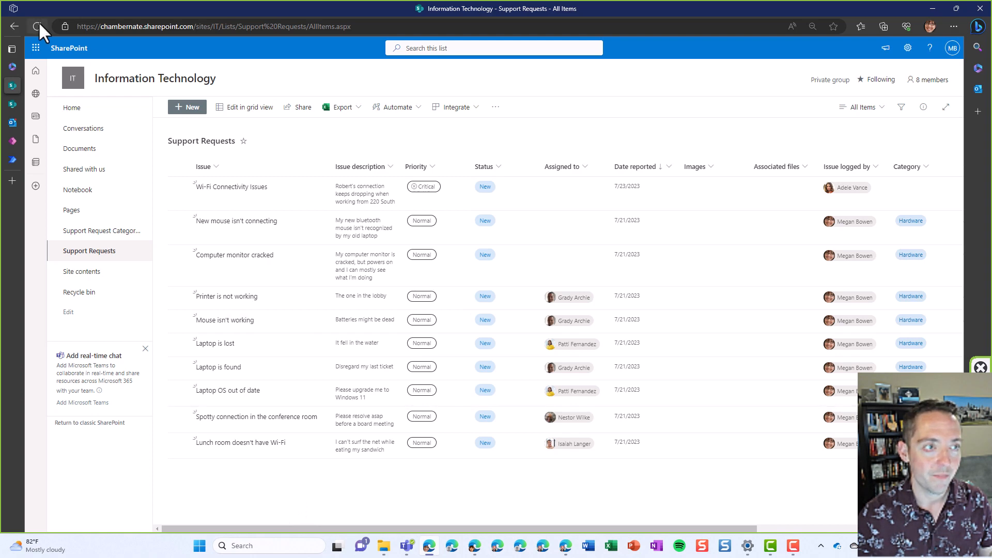
# Refresh the Support Requests list to show the Testing ticket assigned to Nestor Wilke.
pyautogui.click(36, 27)
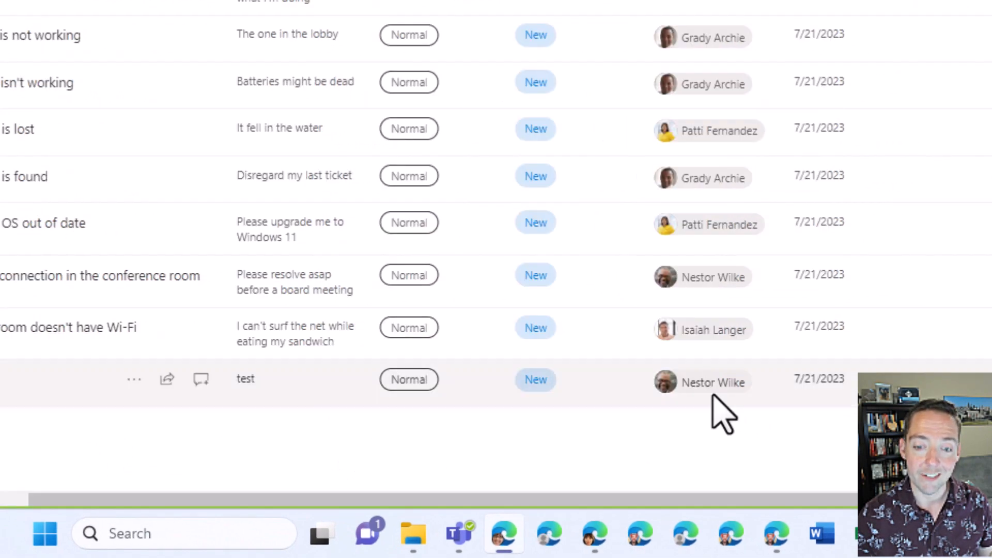
pyautogui.moveTo(771, 476)
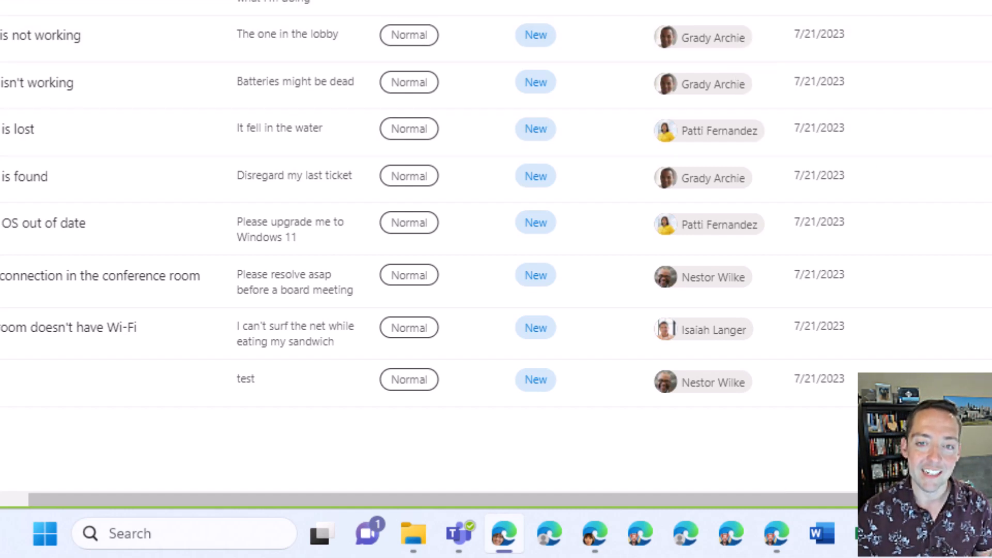
pyautogui.moveTo(644, 13)
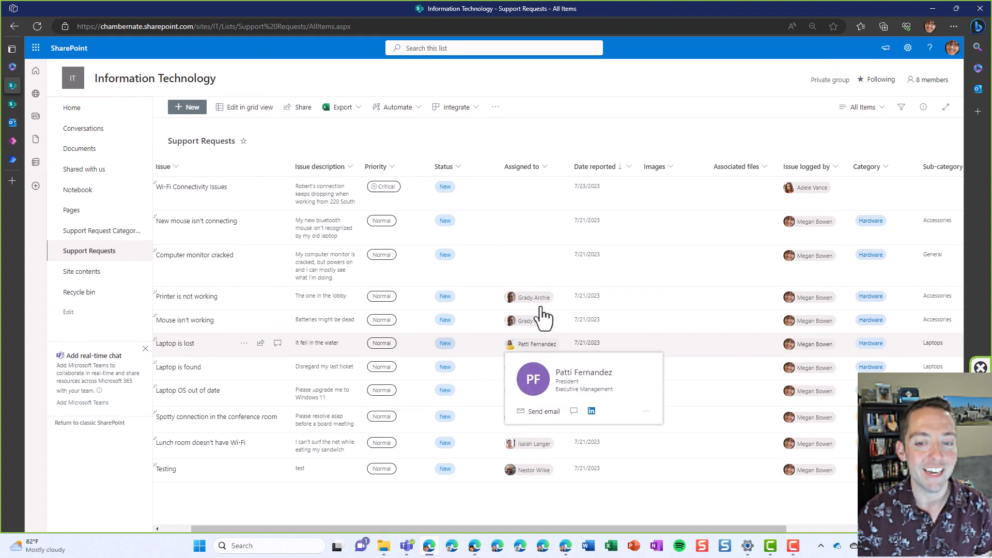
pyautogui.moveTo(105, 244)
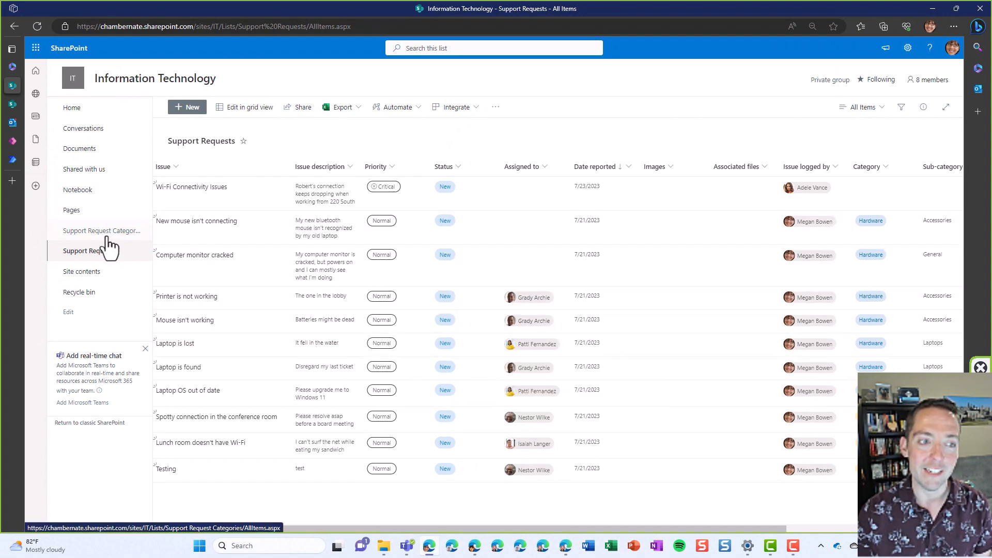
# Show the Support Request Categories list with each category's responsible owners.
pyautogui.click(101, 230)
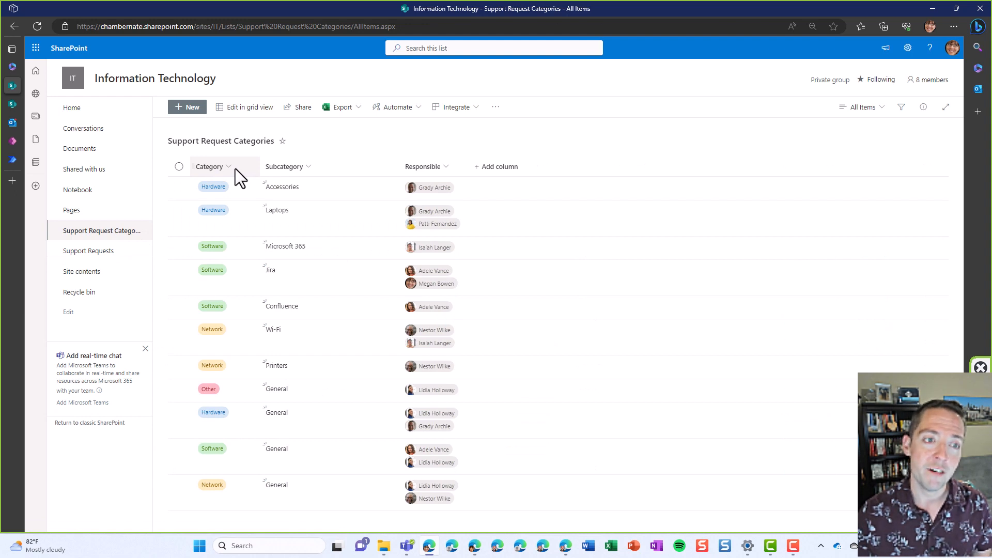
pyautogui.moveTo(301, 177)
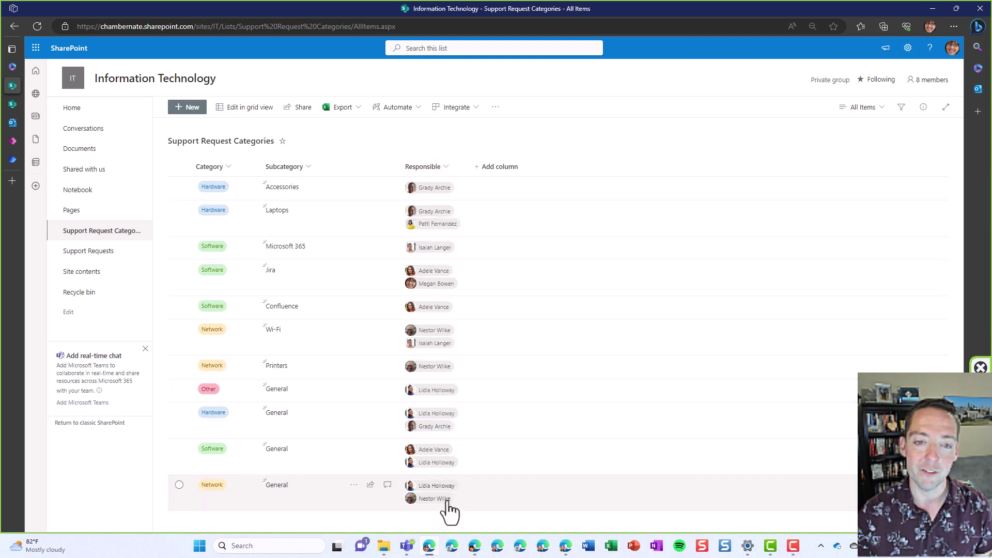
pyautogui.moveTo(407, 192)
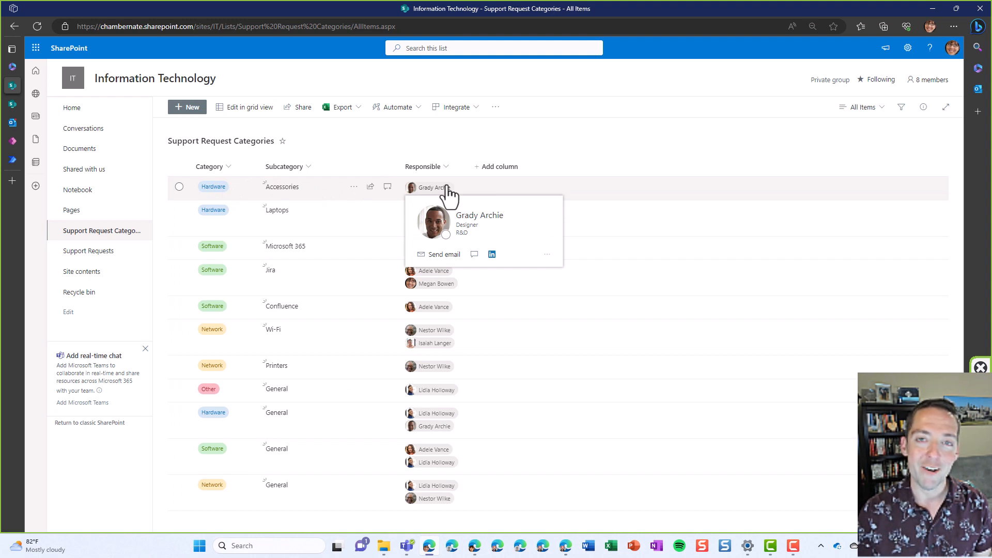
pyautogui.moveTo(470, 156)
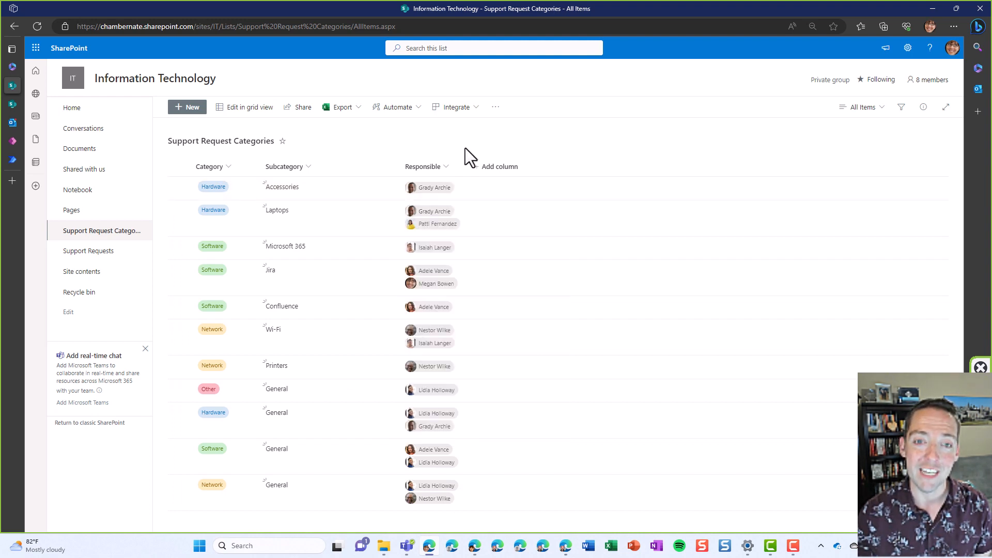
pyautogui.moveTo(528, 219)
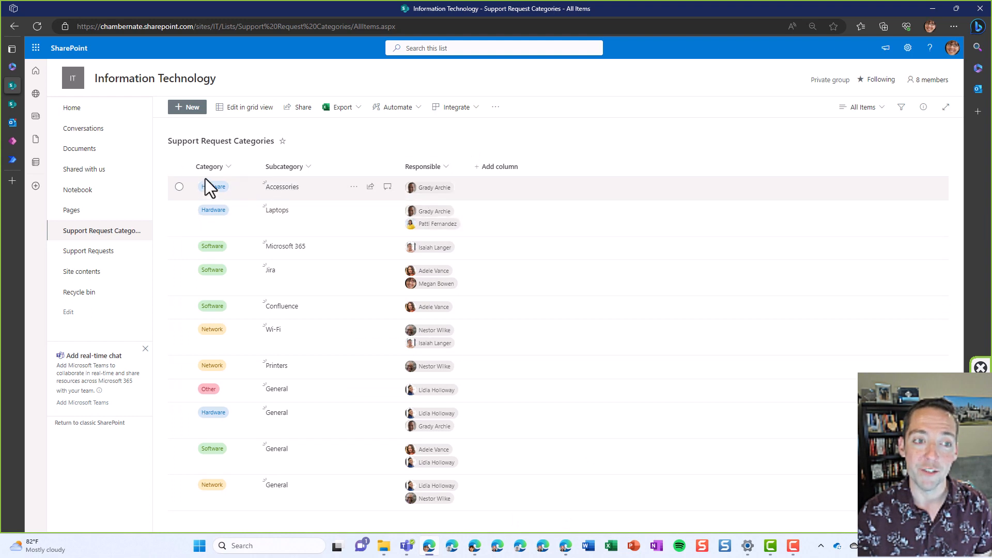
pyautogui.moveTo(597, 145)
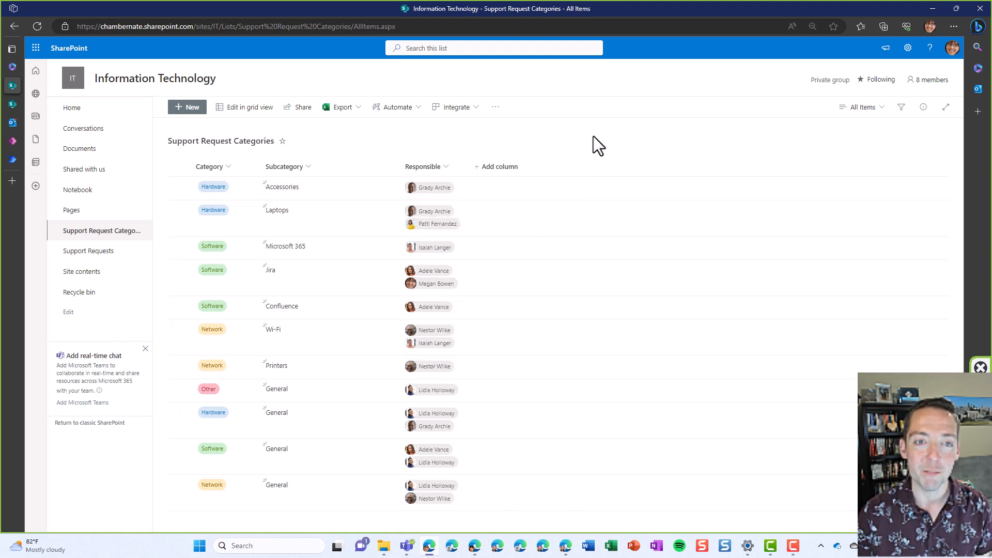